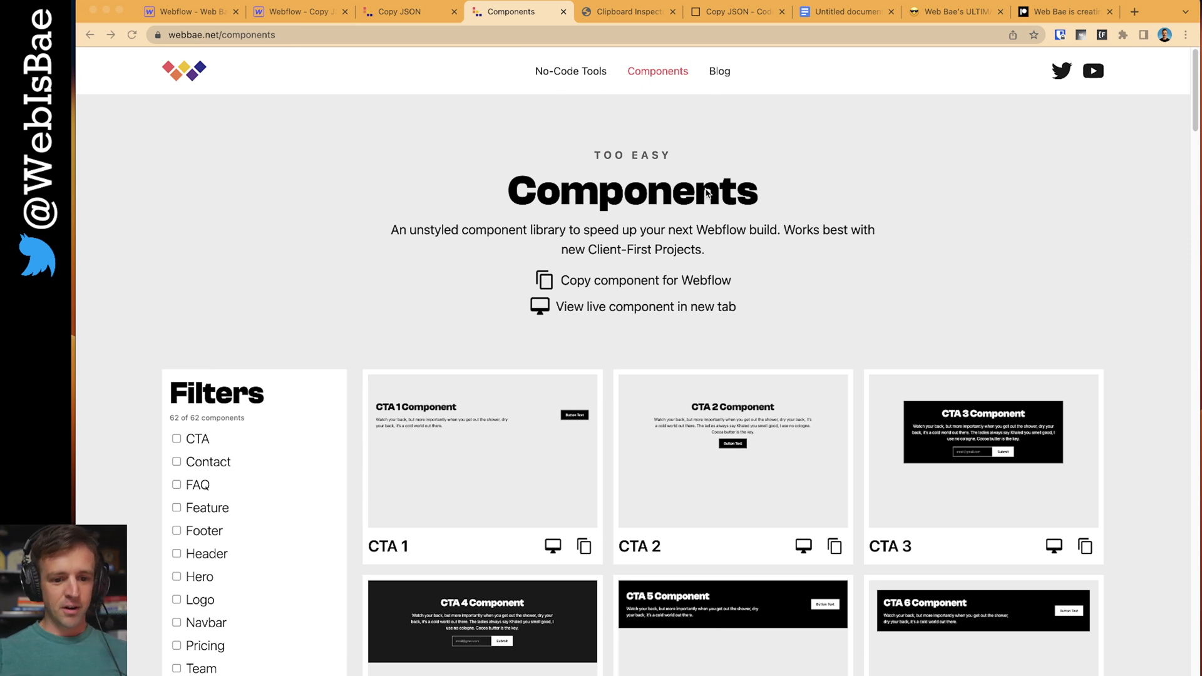
- Copy the CTA 4 component for Webflow from its Web Bae page and return to the Designer
scroll("down", 3)
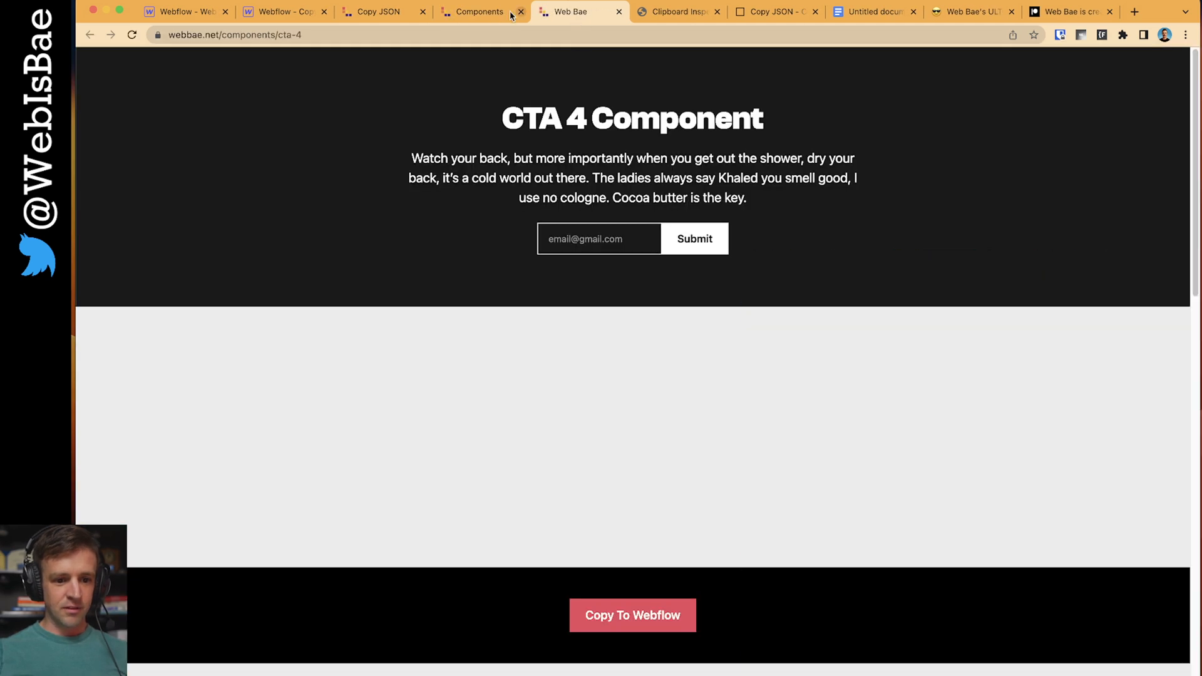
left_click(632, 615)
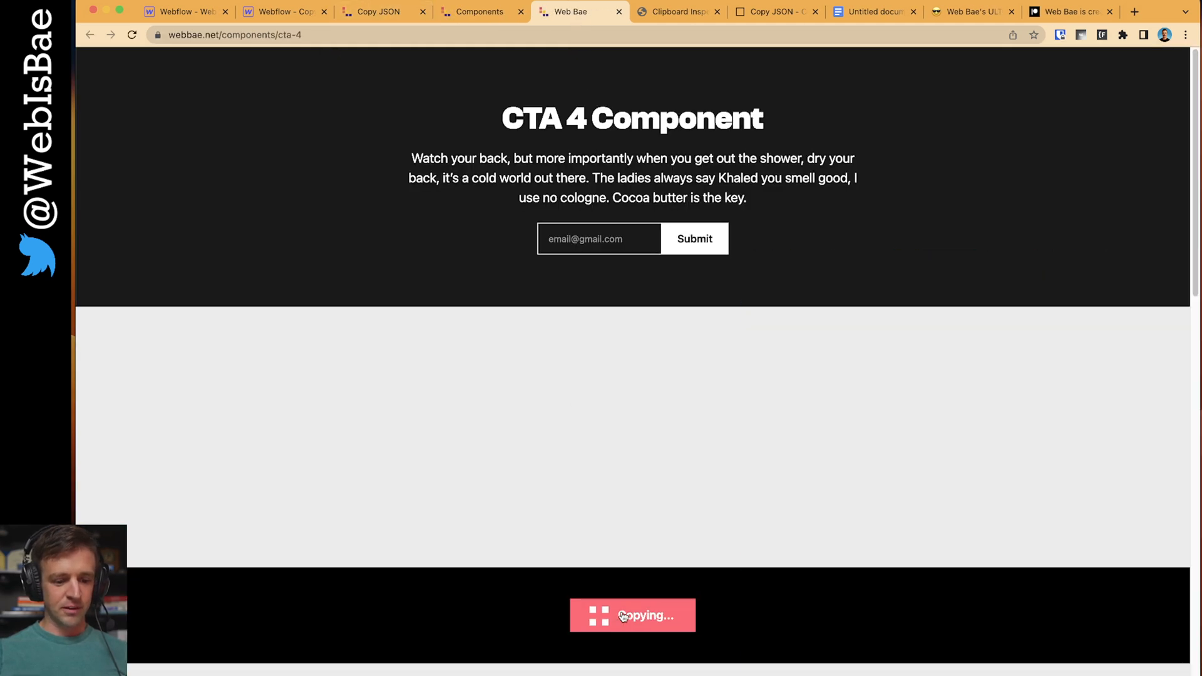
left_click(283, 11)
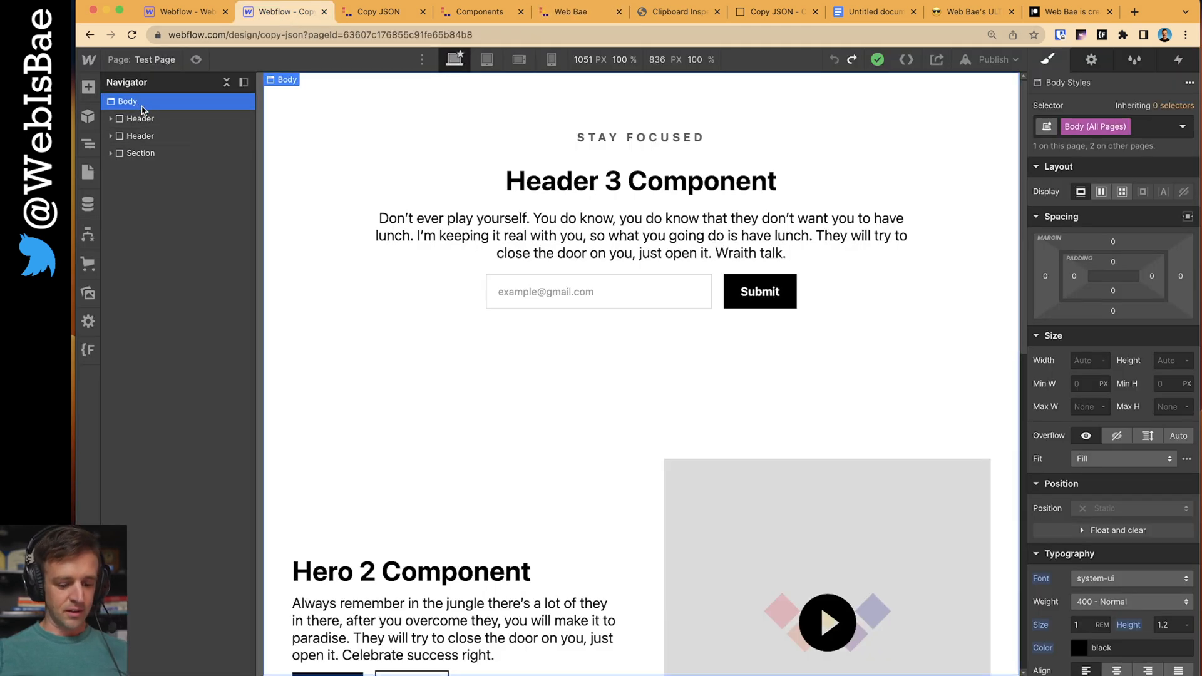
- Paste CTA 4 into the test page body as a new section
scroll("down", 3)
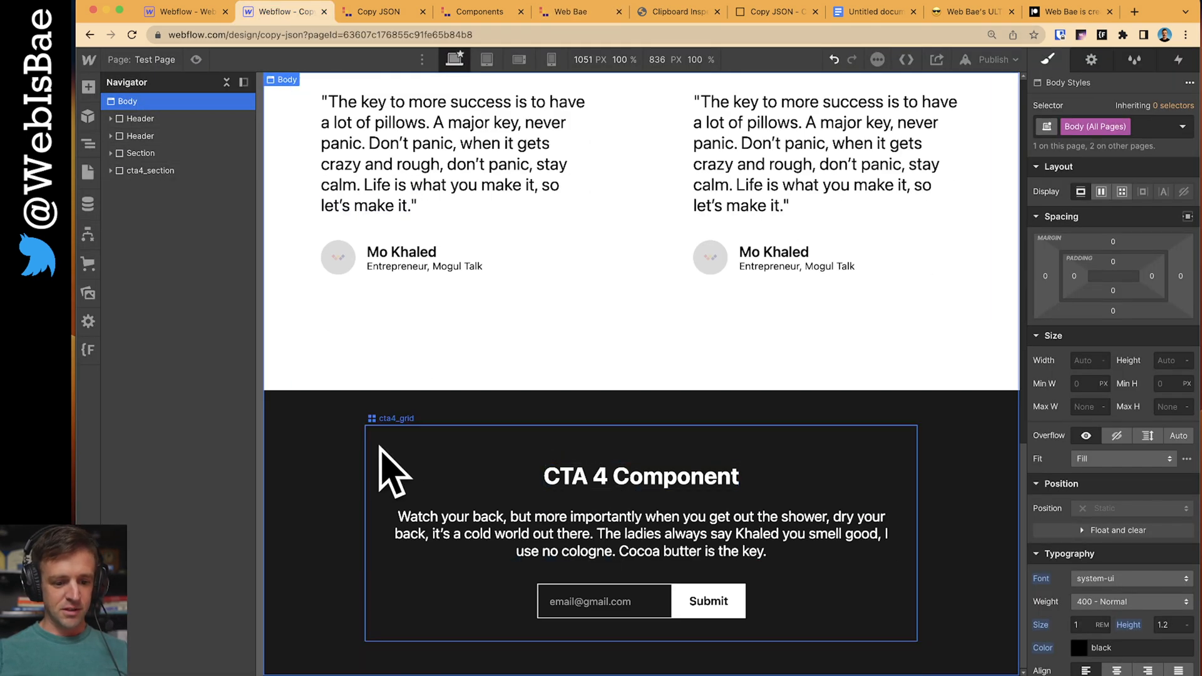
left_click(479, 11)
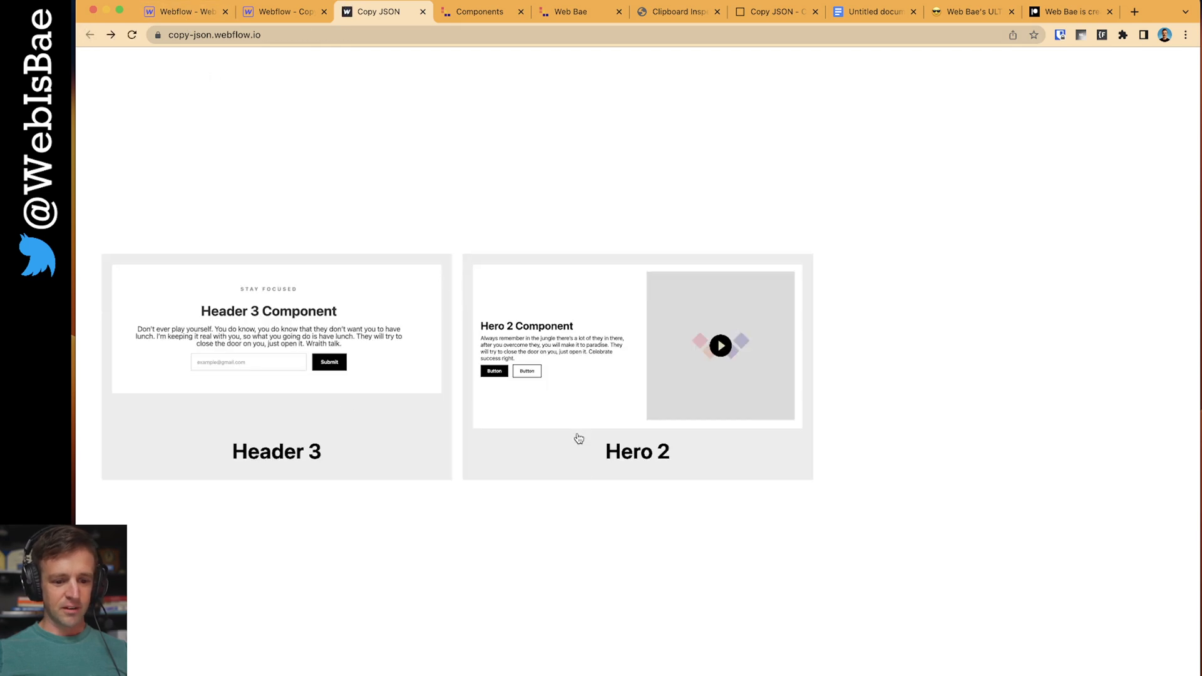
- Copy the Hero 2 component for Webflow from the Copy JSON site and return to the Designer
left_click(636, 452)
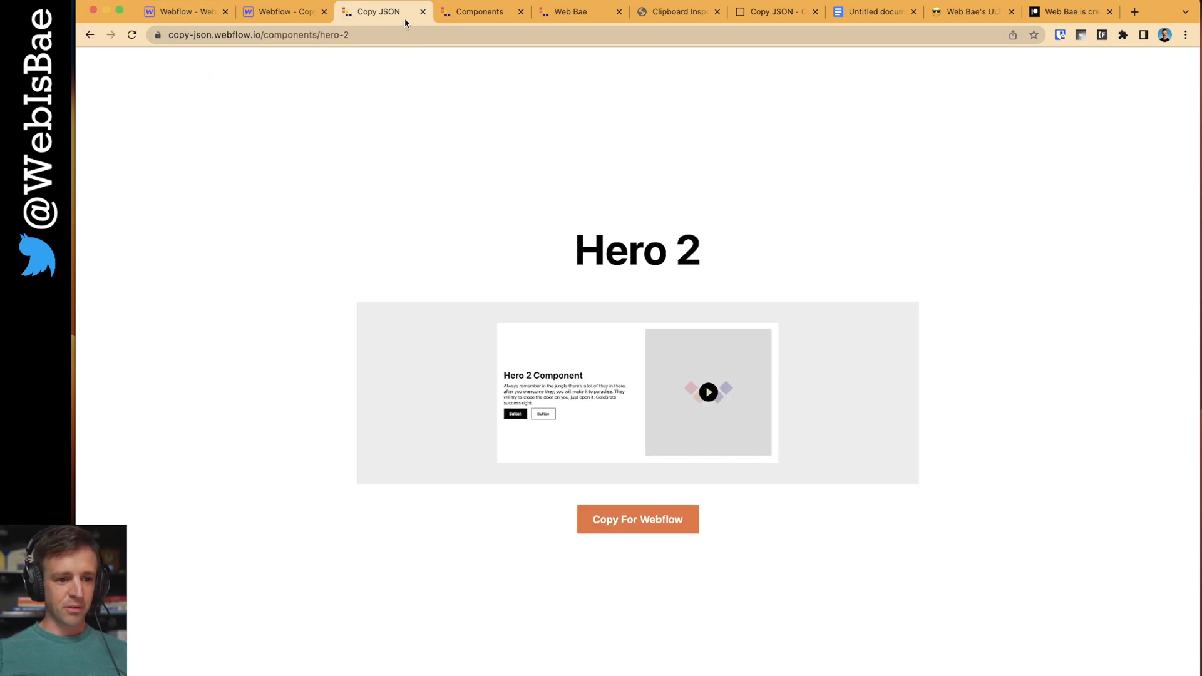
left_click(637, 519)
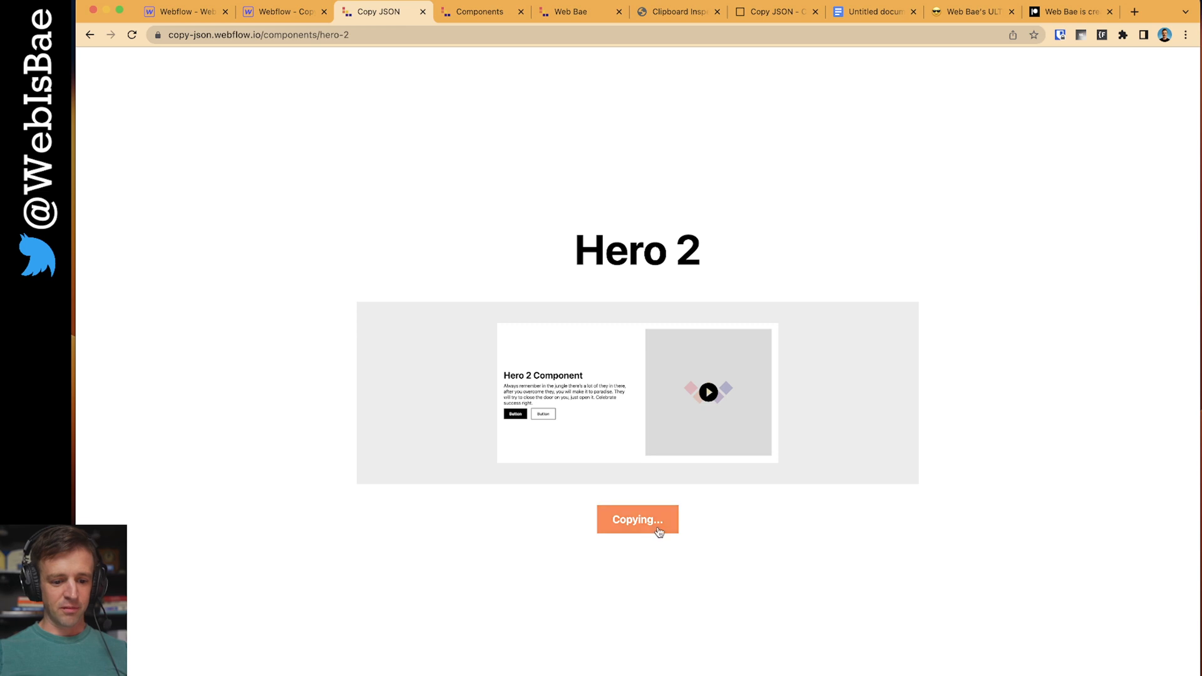
left_click(283, 11)
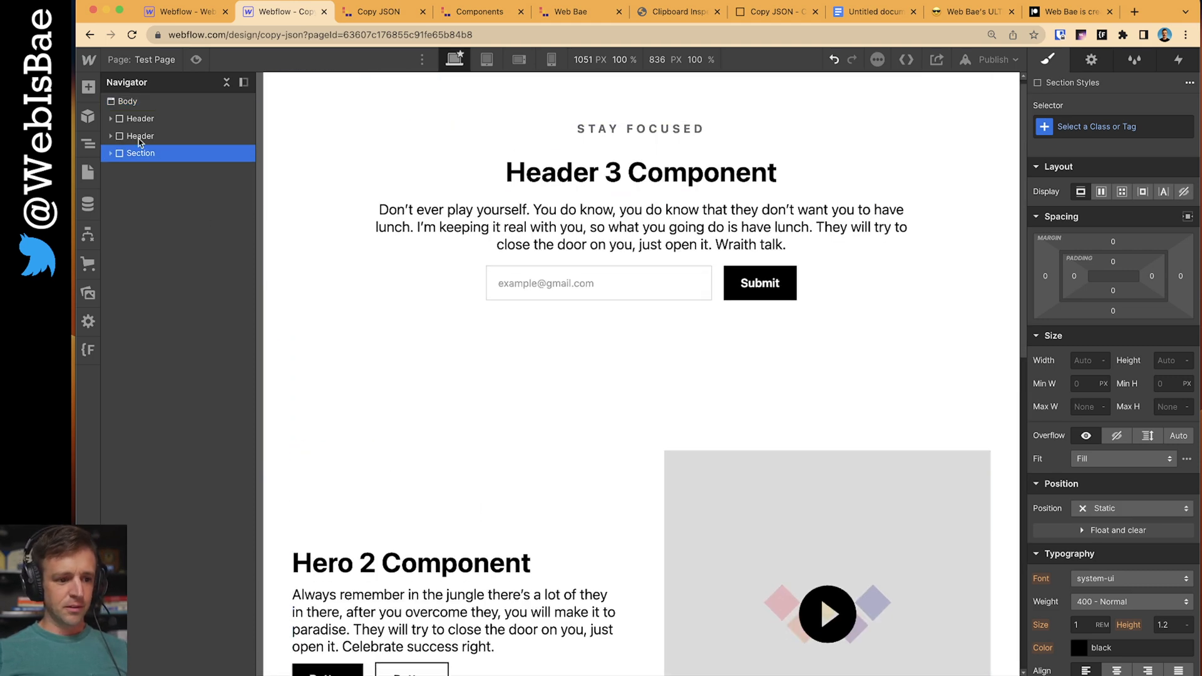
- Select the Testimonial 1 section on the test page and copy it with Cmd+C
scroll("down", 3)
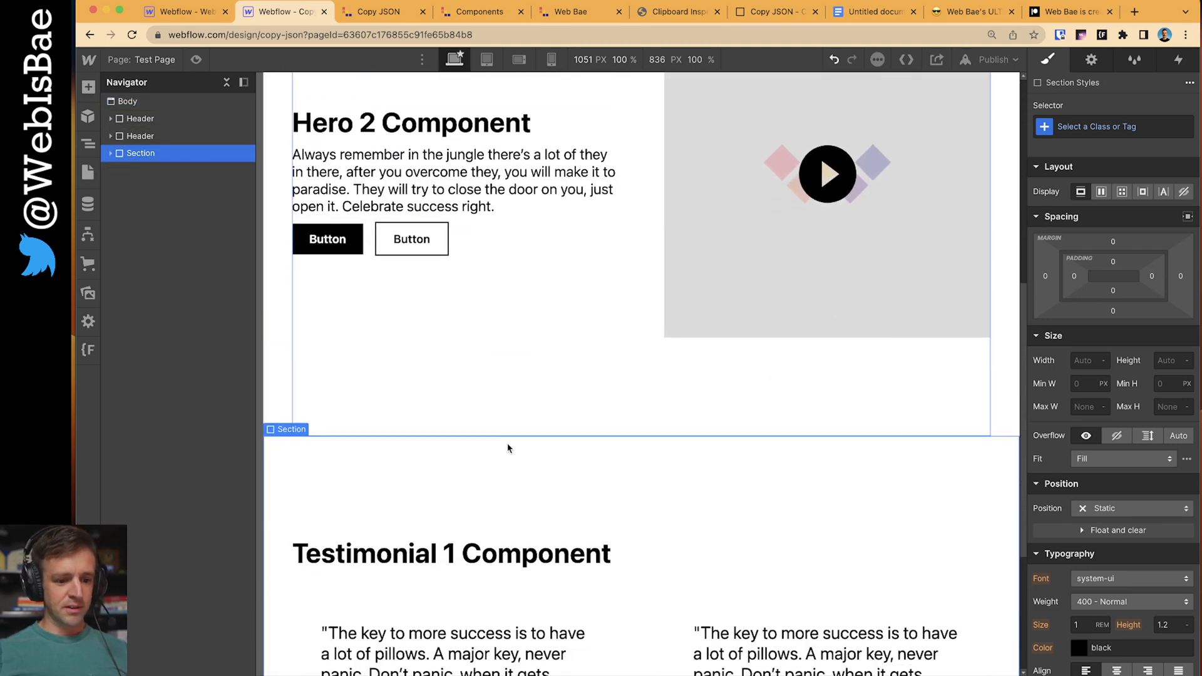
scroll("down", 3)
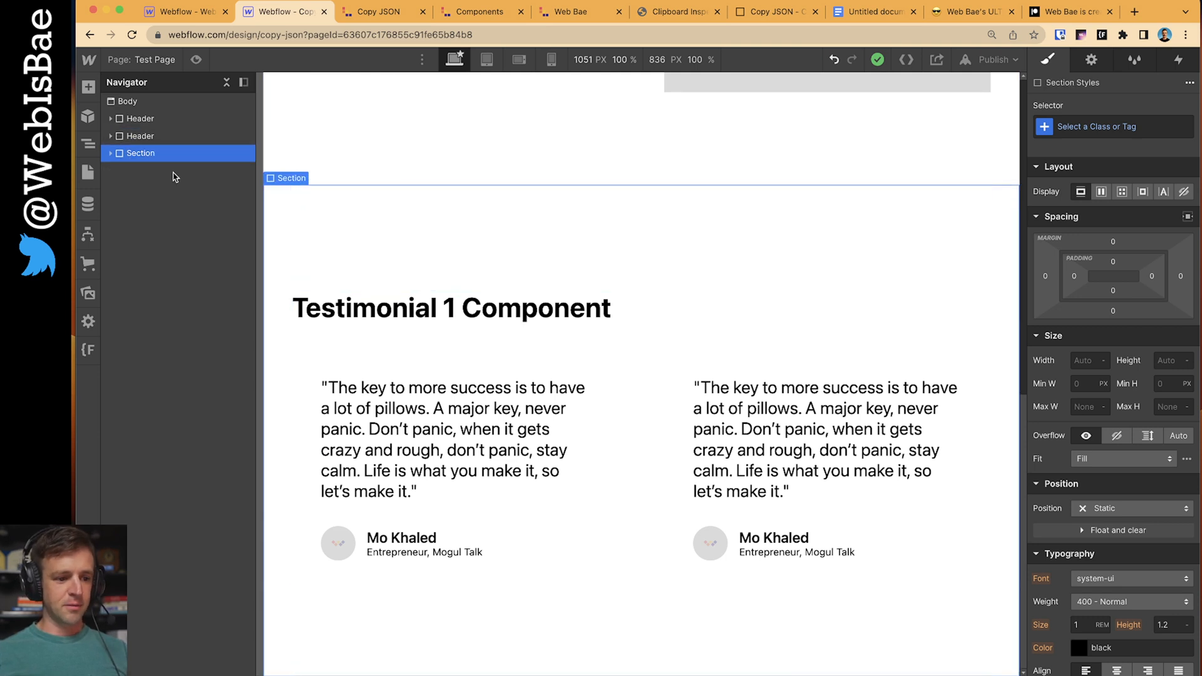
key("cmd+c")
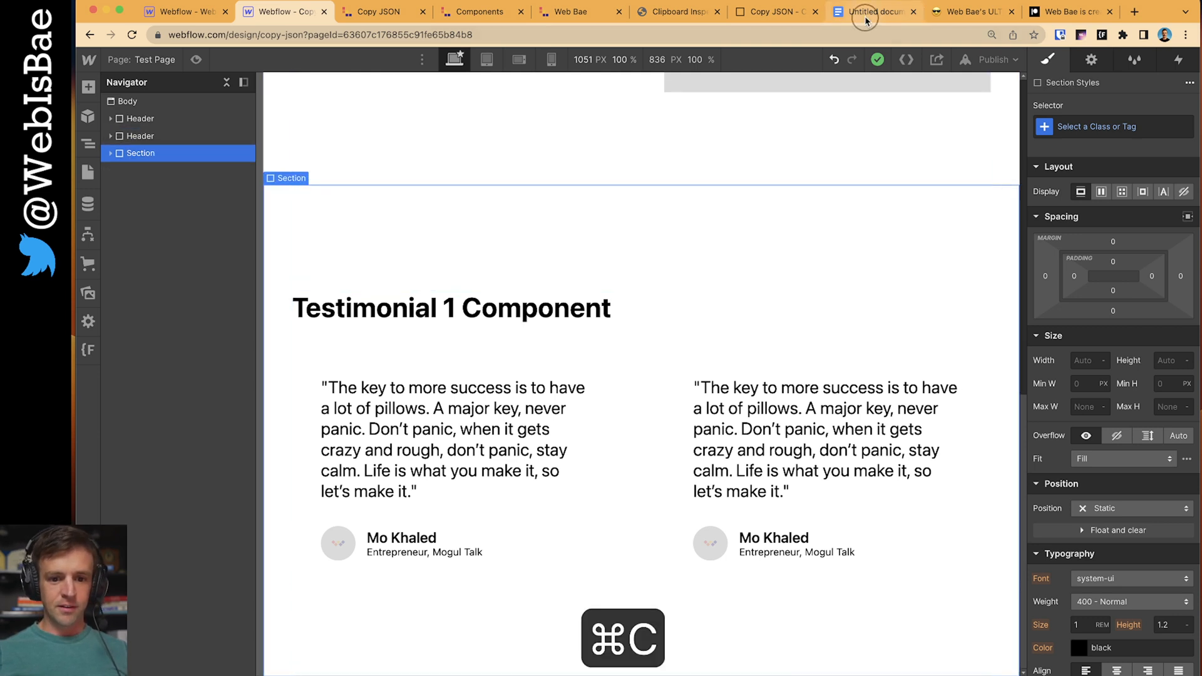
- Reveal the copied section in Clipboard Inspector as the Webflow XscpData application/json payload and select it
left_click(865, 11)
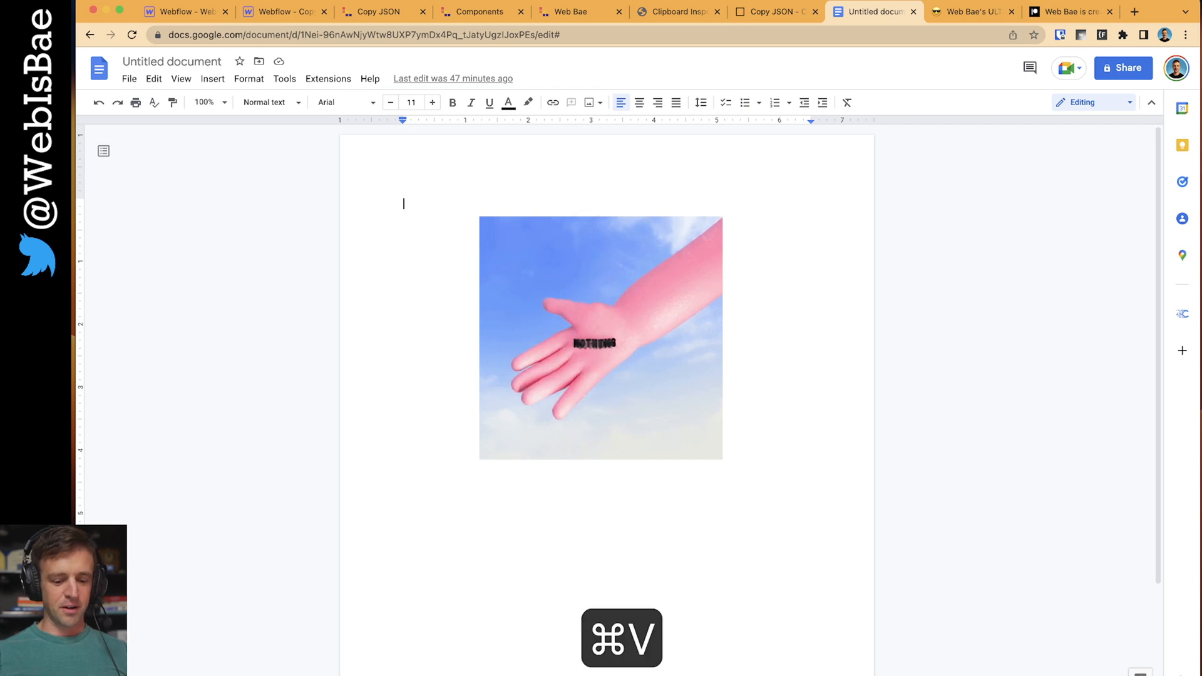
left_click(672, 12)
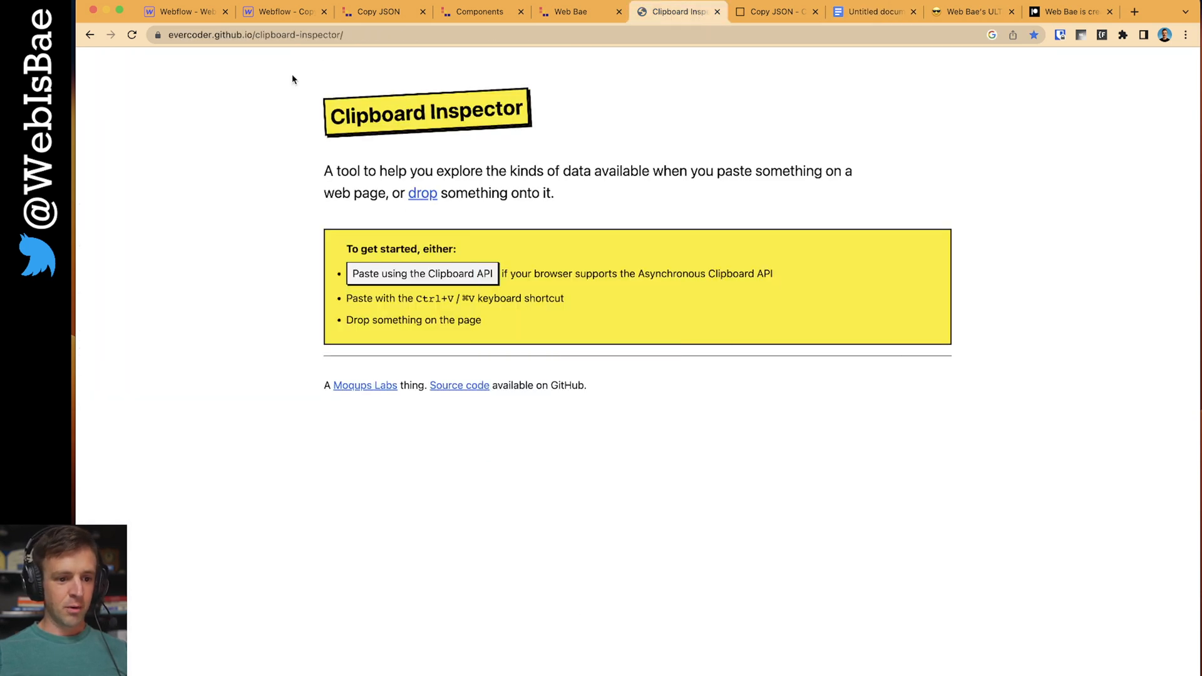
mouse_move(283, 205)
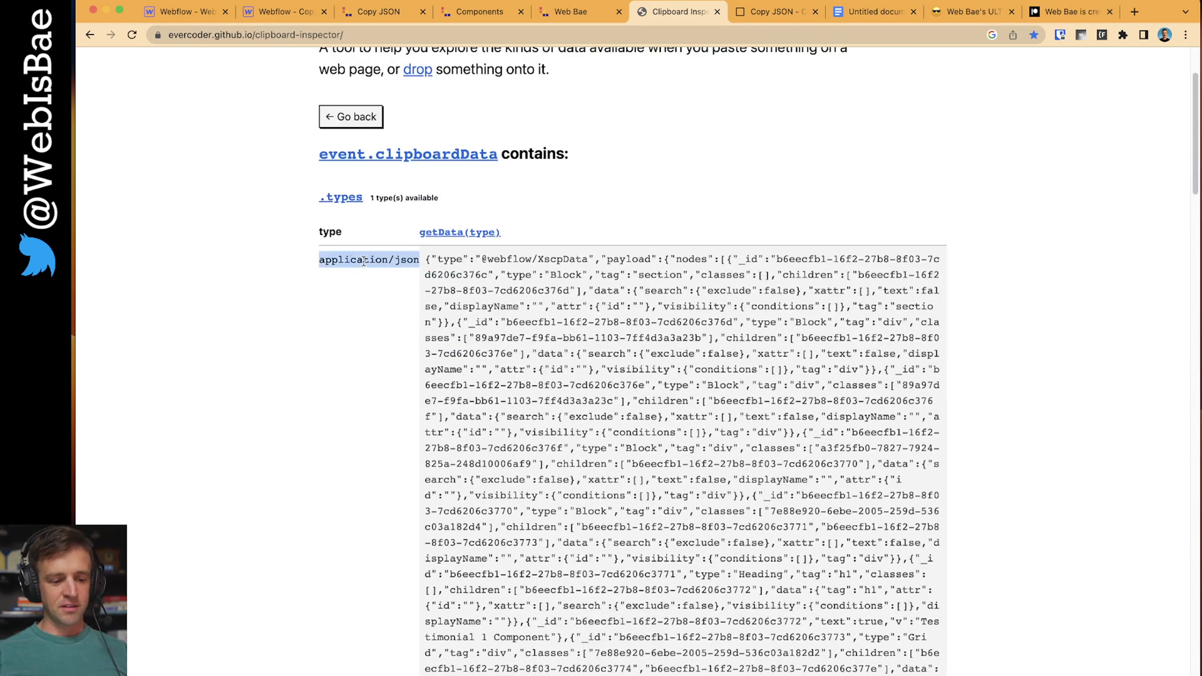
scroll("down", 3)
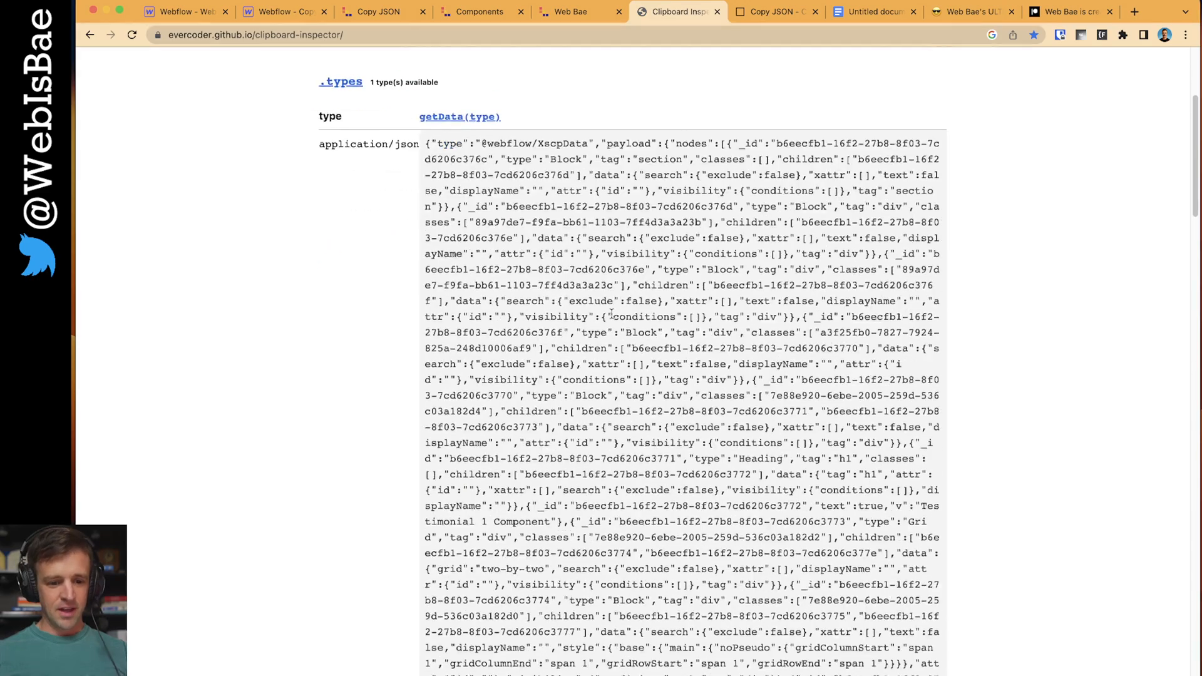
scroll("down", 3)
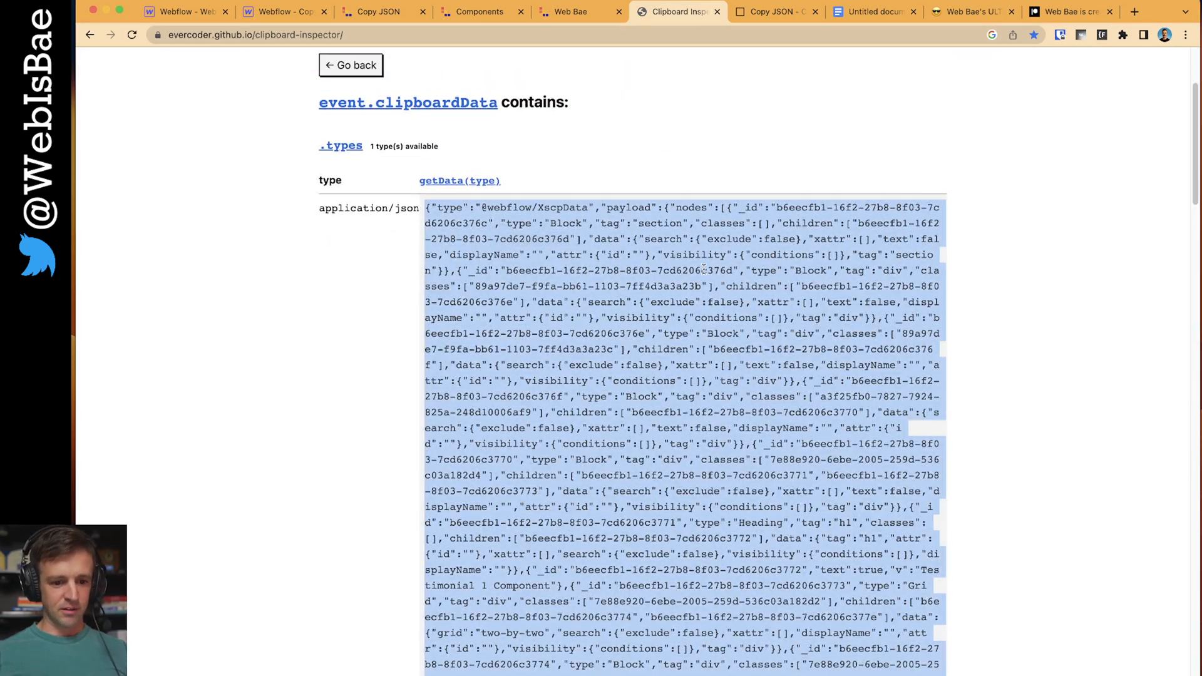
- Replace test.json in CodeSandbox with the copied Webflow JSON, formatted
left_click(771, 11)
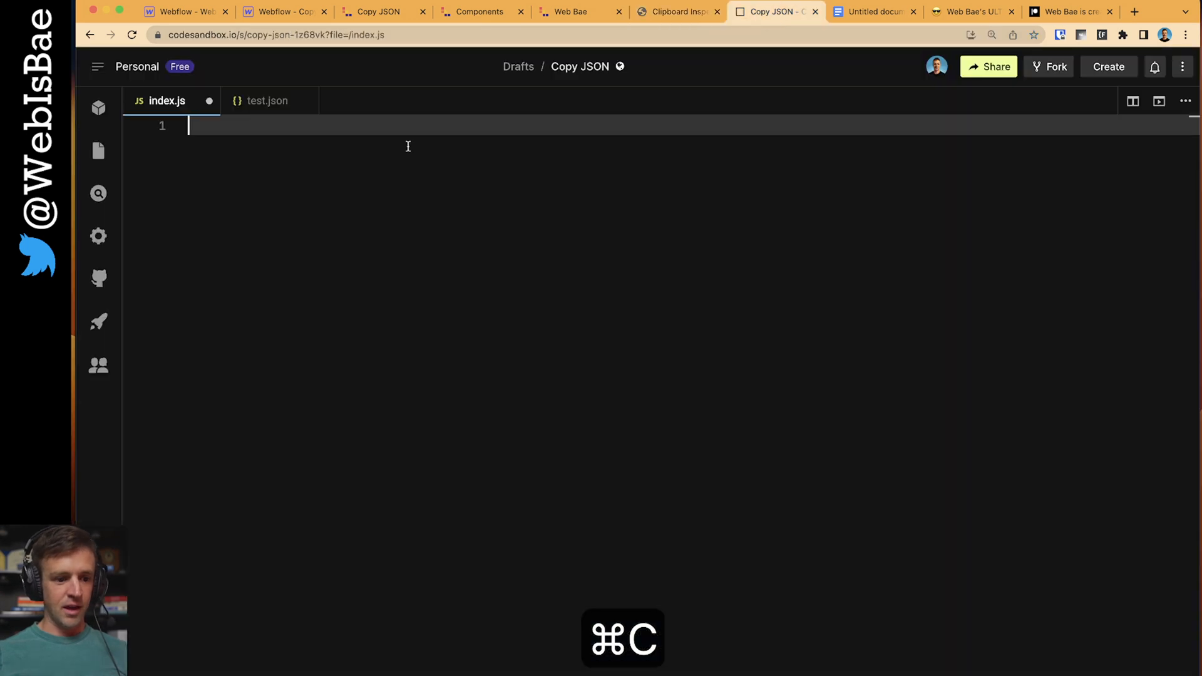
left_click(268, 100)
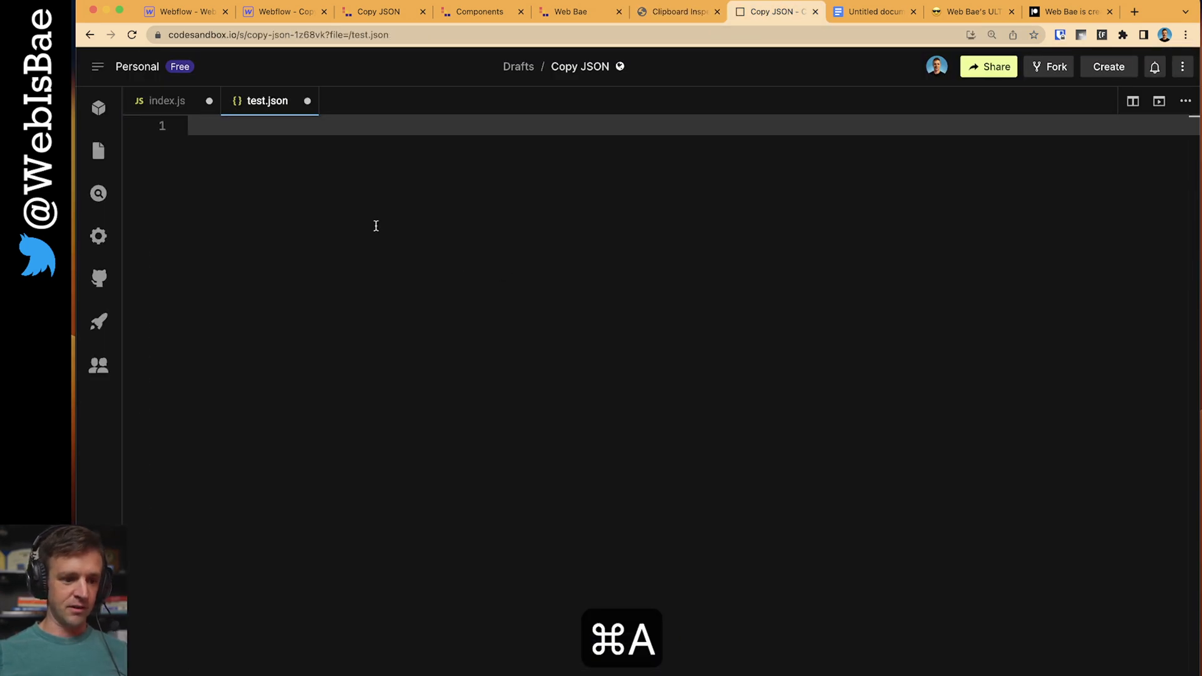
key("cmd+v")
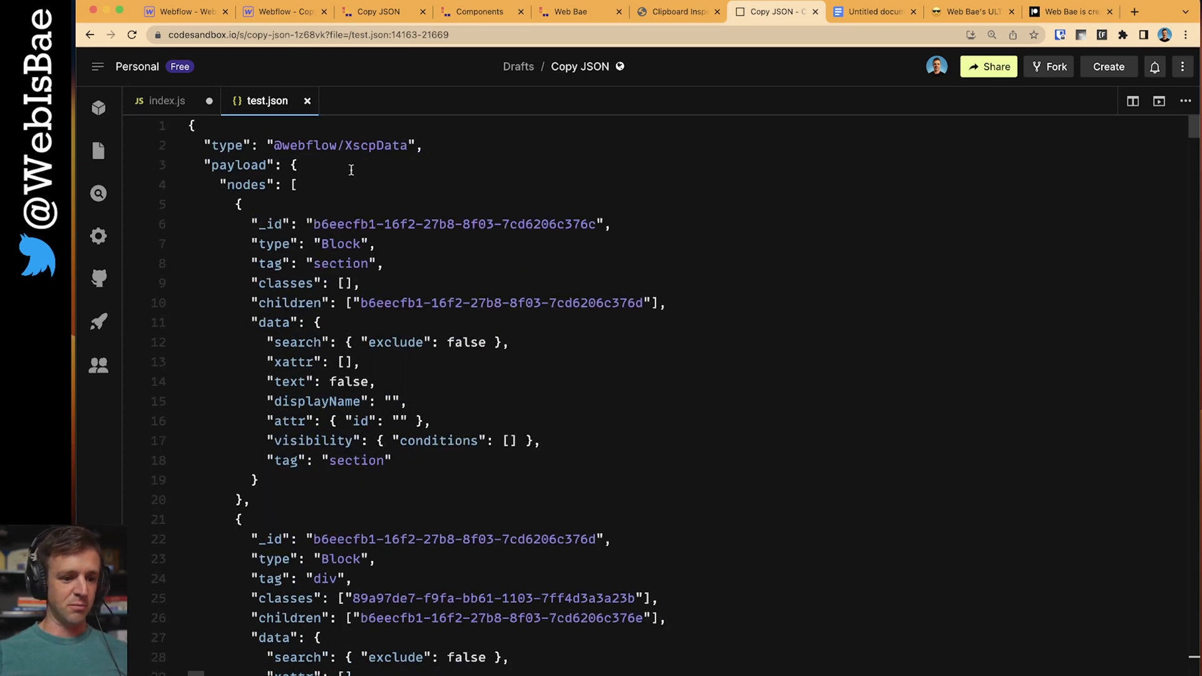
left_click(477, 11)
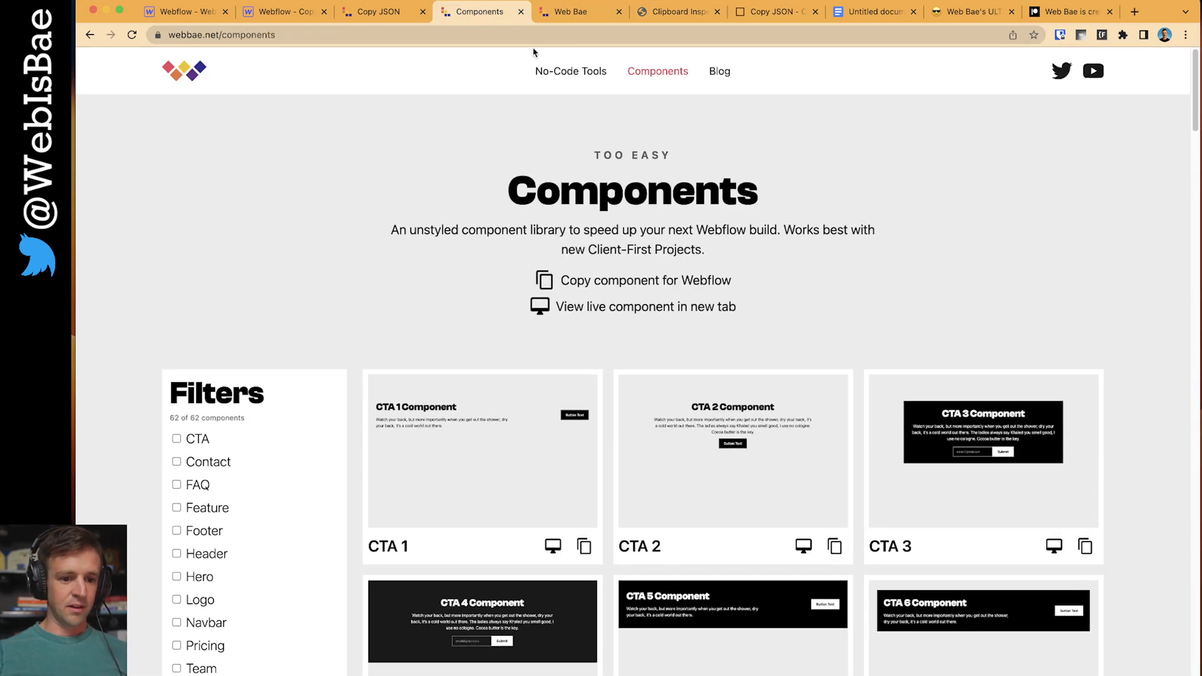
- Switch to the copy-json project and list its CMS Components collection with Header 3 and Hero 2
left_click(377, 11)
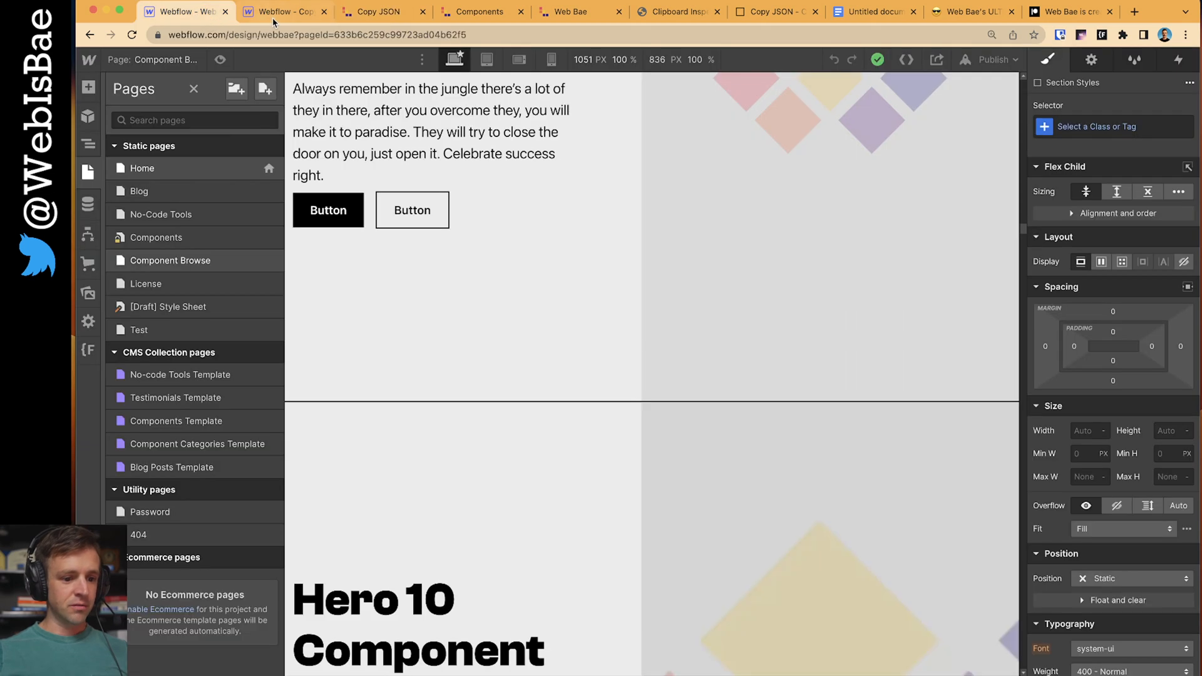
left_click(281, 12)
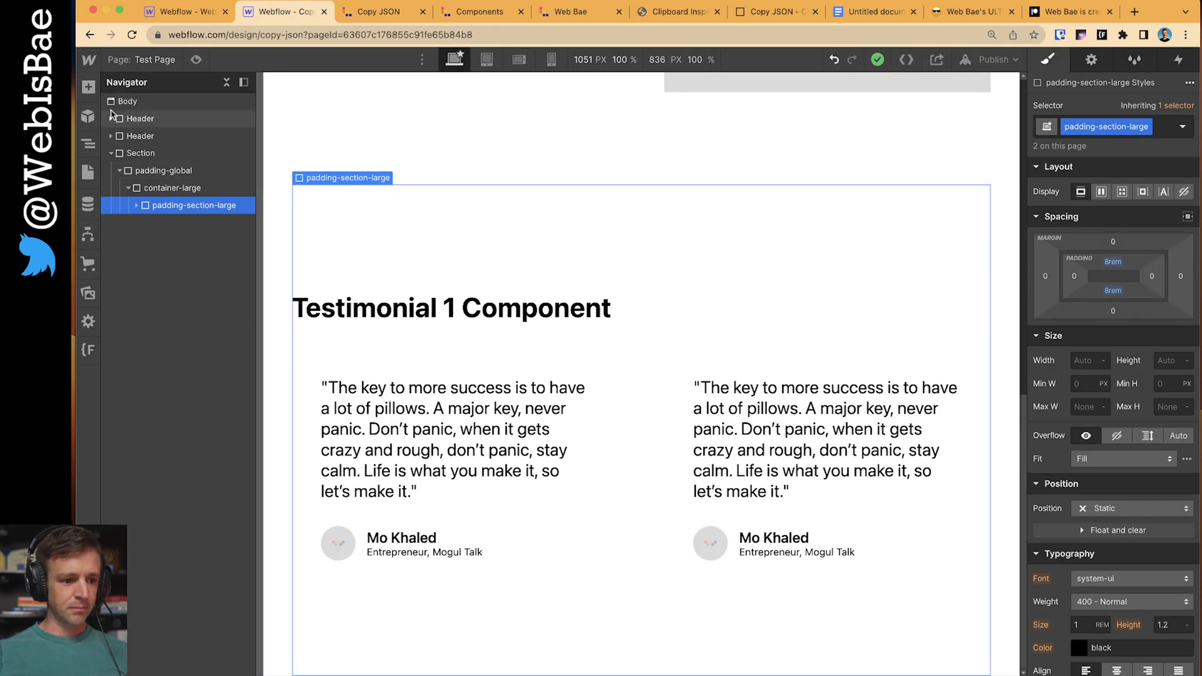
left_click(88, 172)
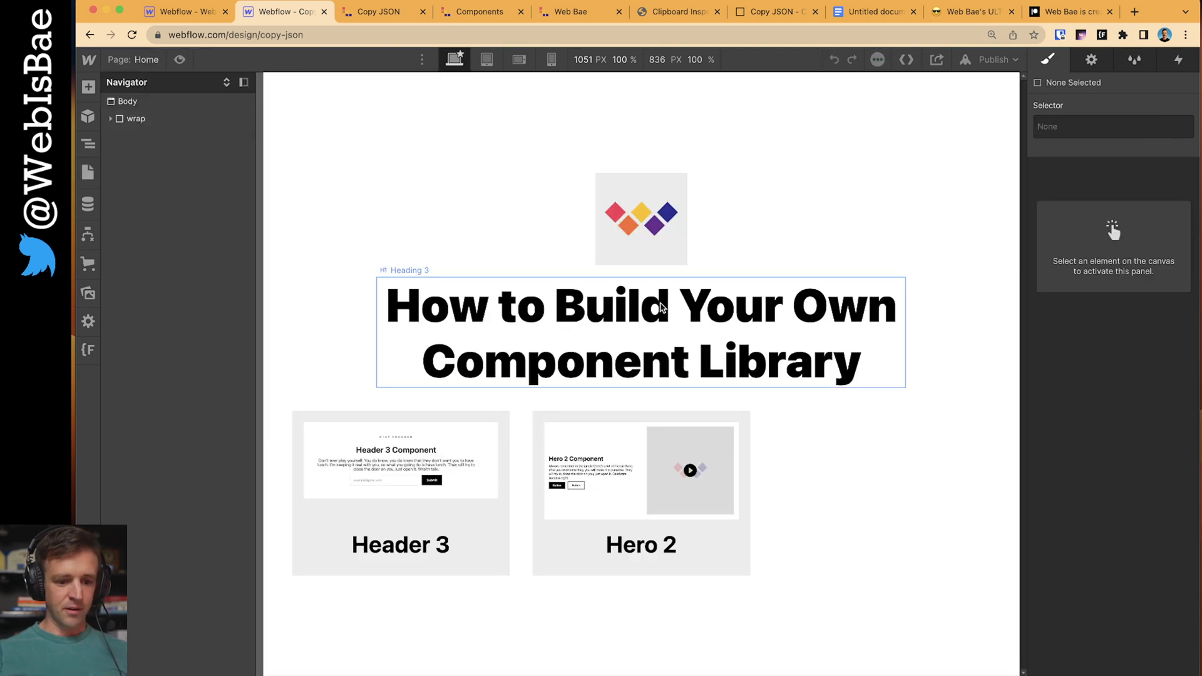
left_click(659, 303)
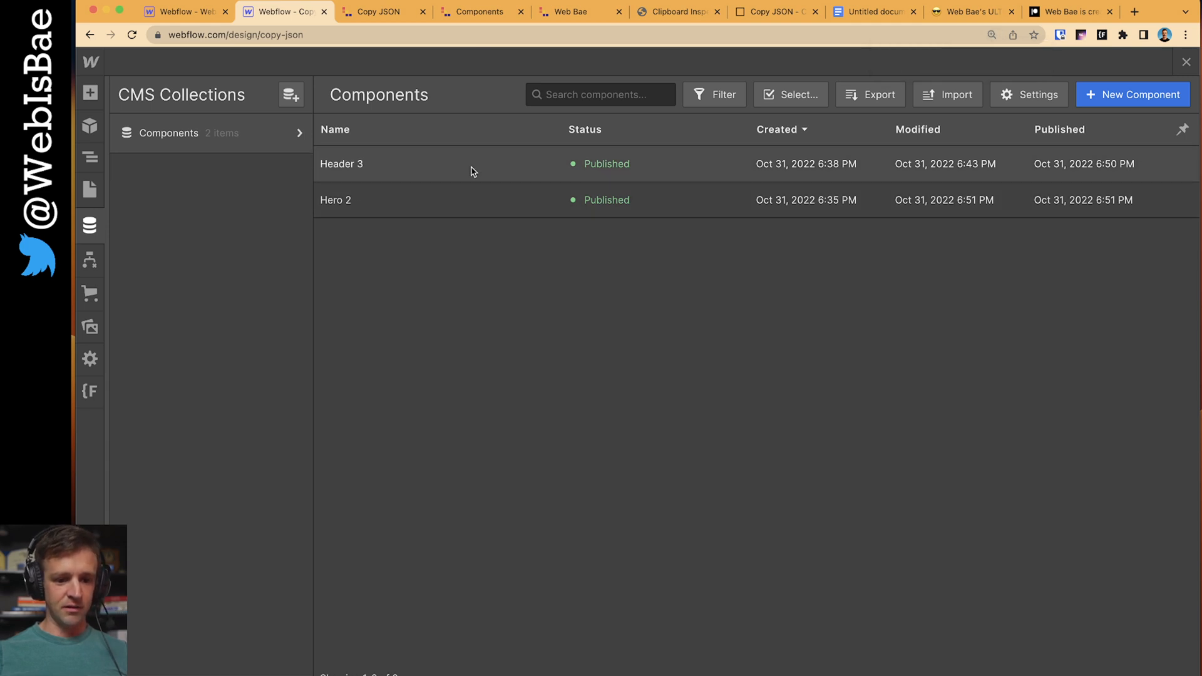
- Inspect the Header 3 CMS item's JSON and screenshot fields, then its Components template page
left_click(342, 164)
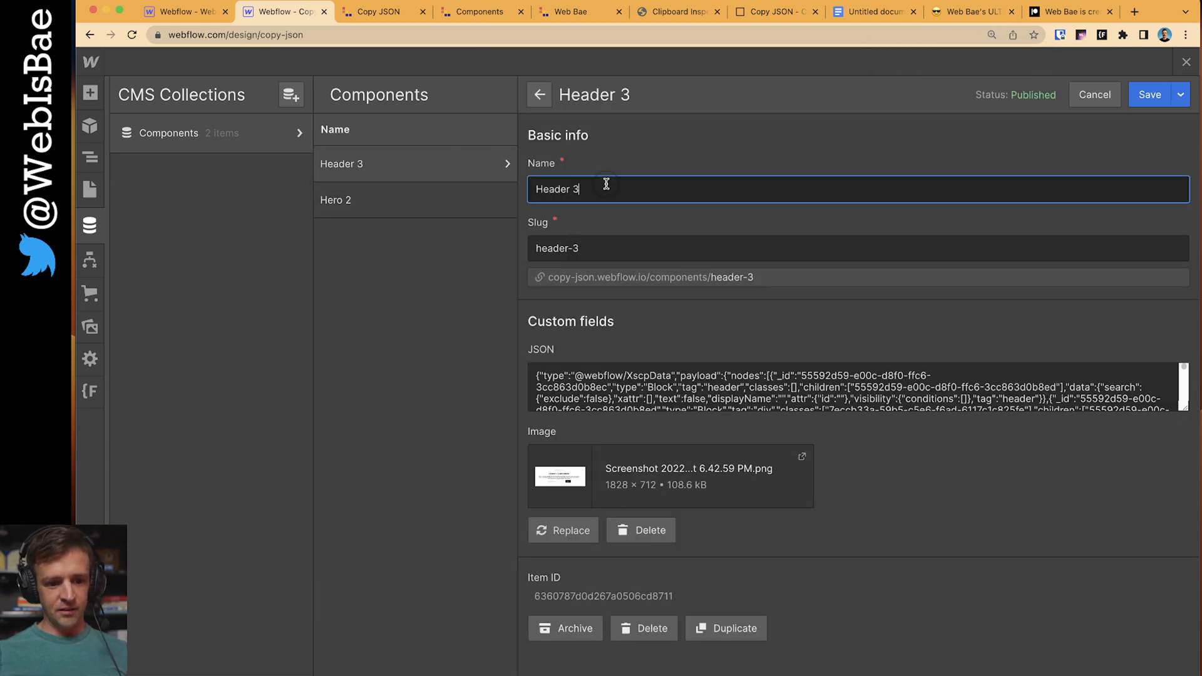
left_click(843, 397)
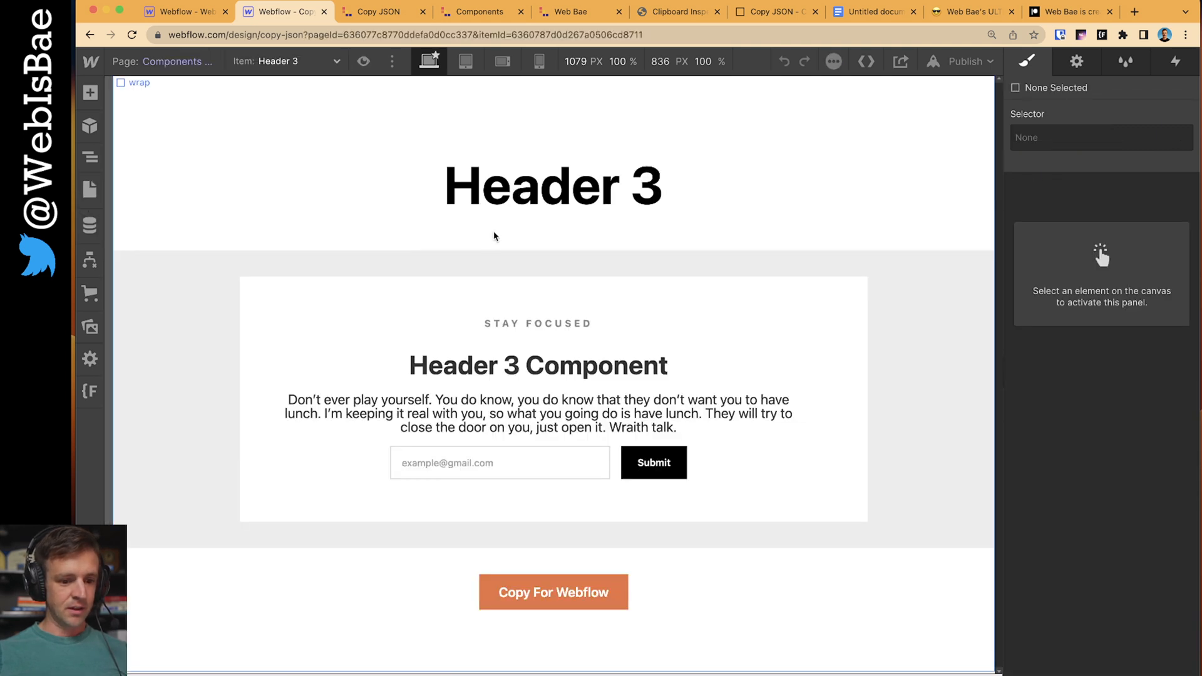
left_click(554, 183)
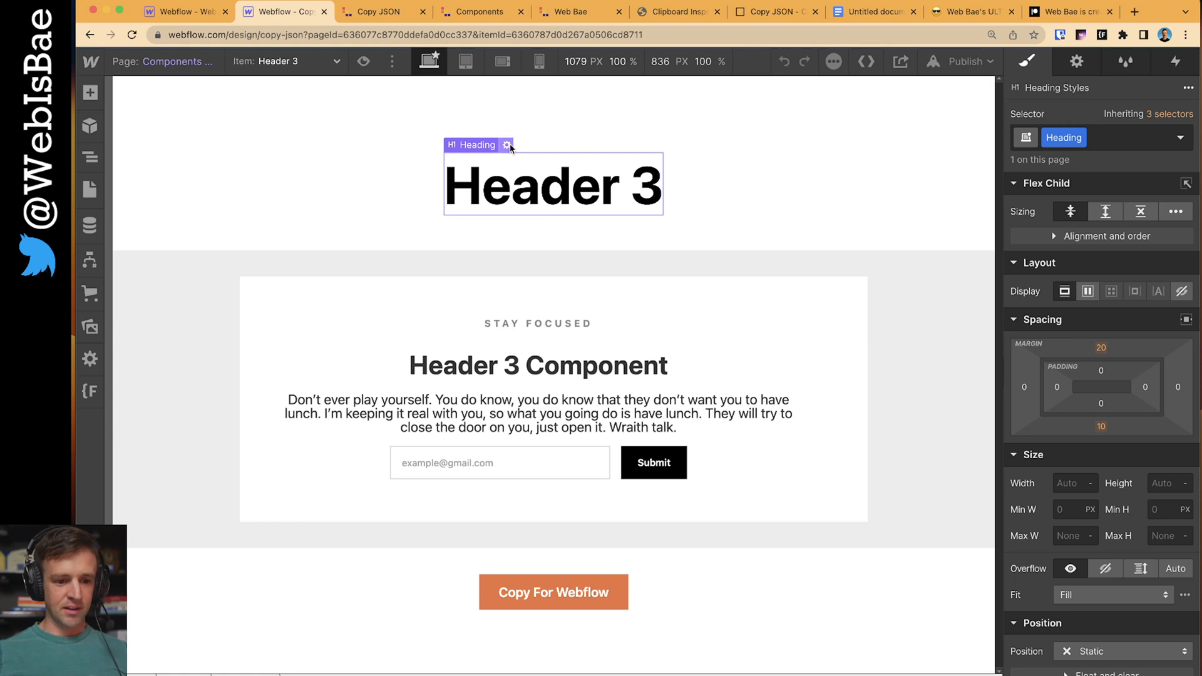
left_click(506, 145)
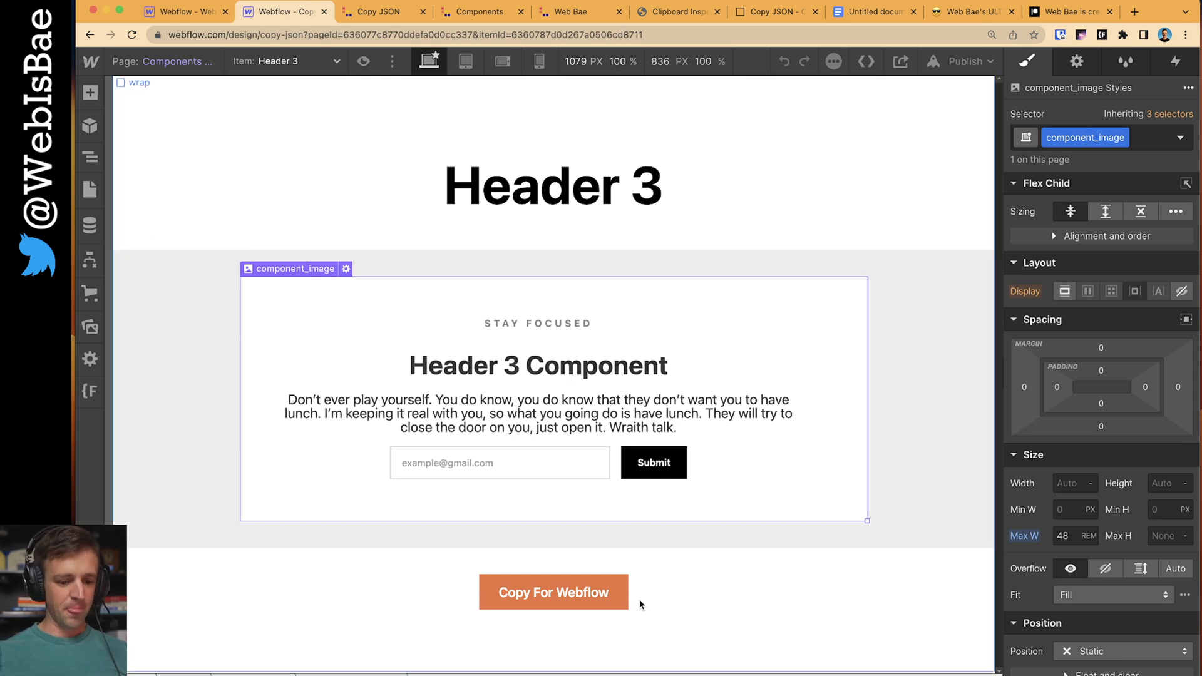
left_click(554, 591)
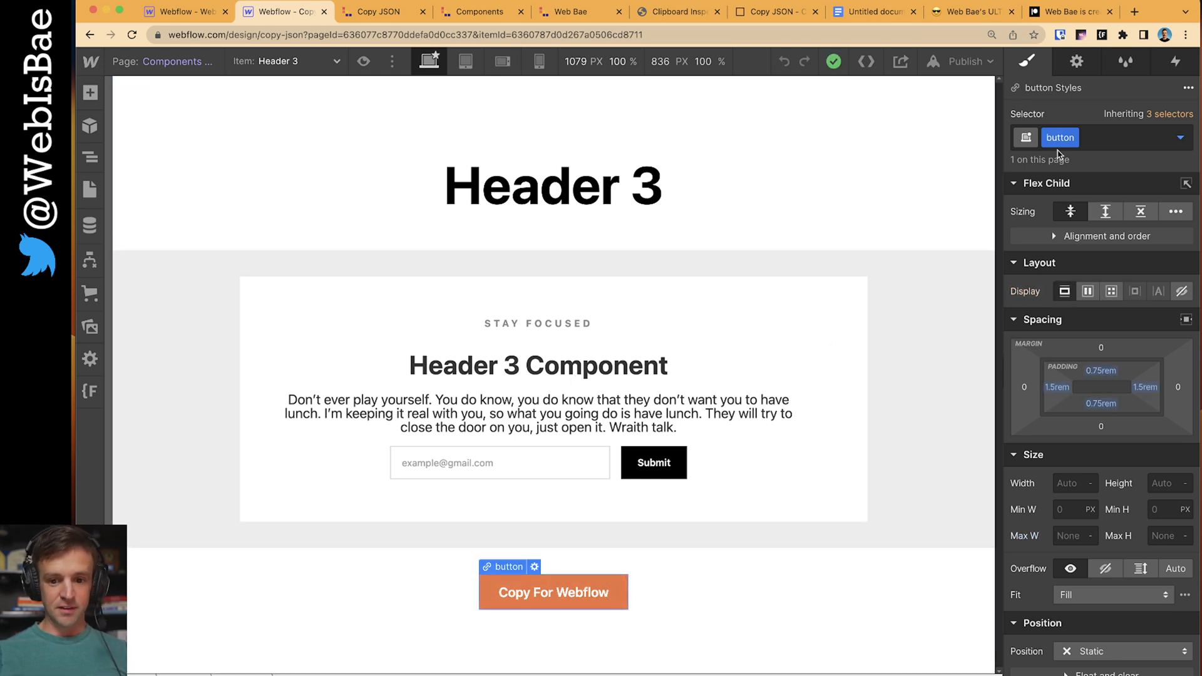
mouse_move(1031, 69)
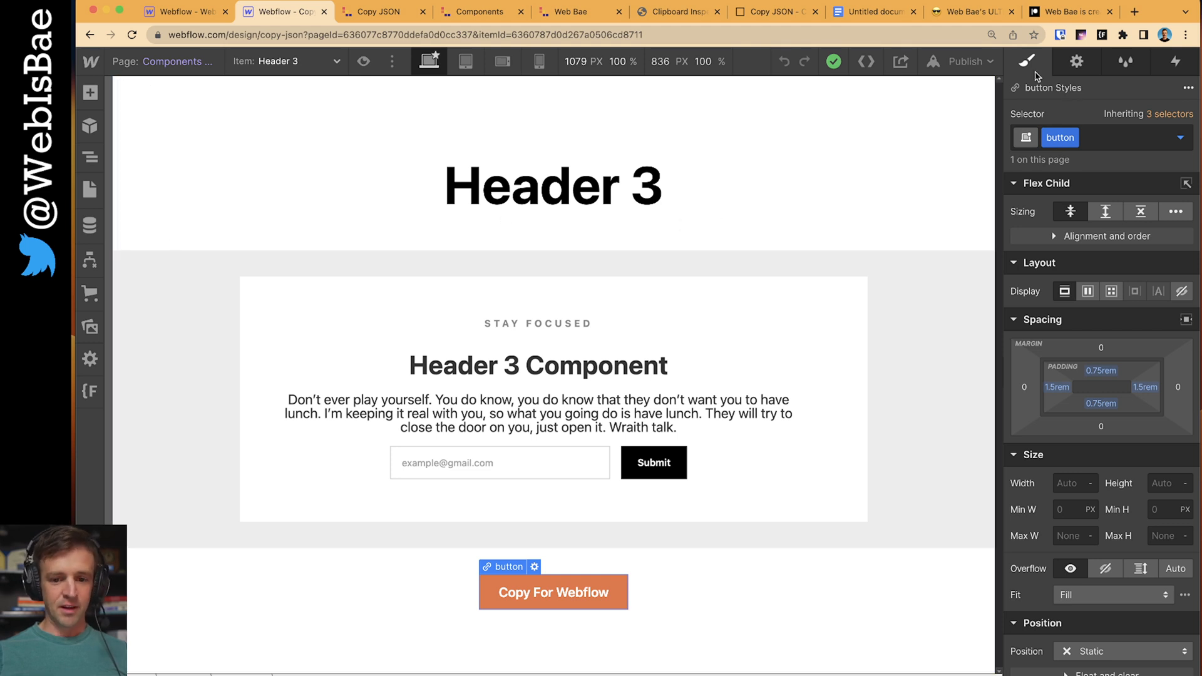
left_click(90, 155)
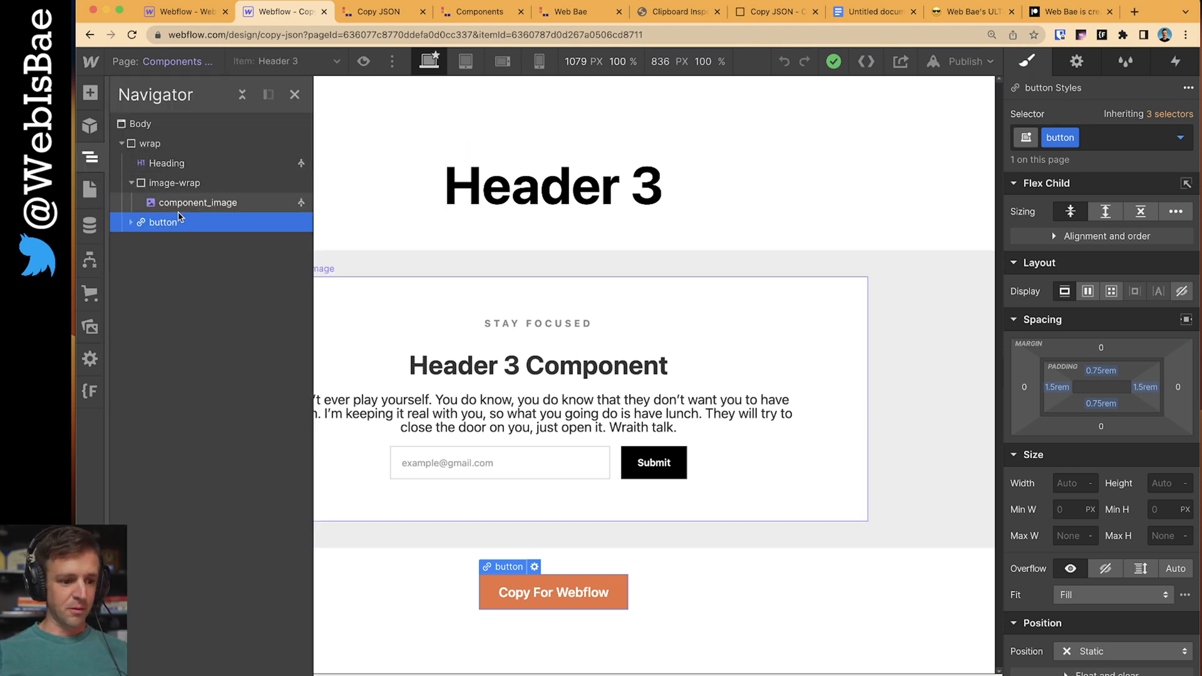
- Expand the copy button in the Navigator to show button_text and the hidden Text Block holding the raw JSON
left_click(130, 223)
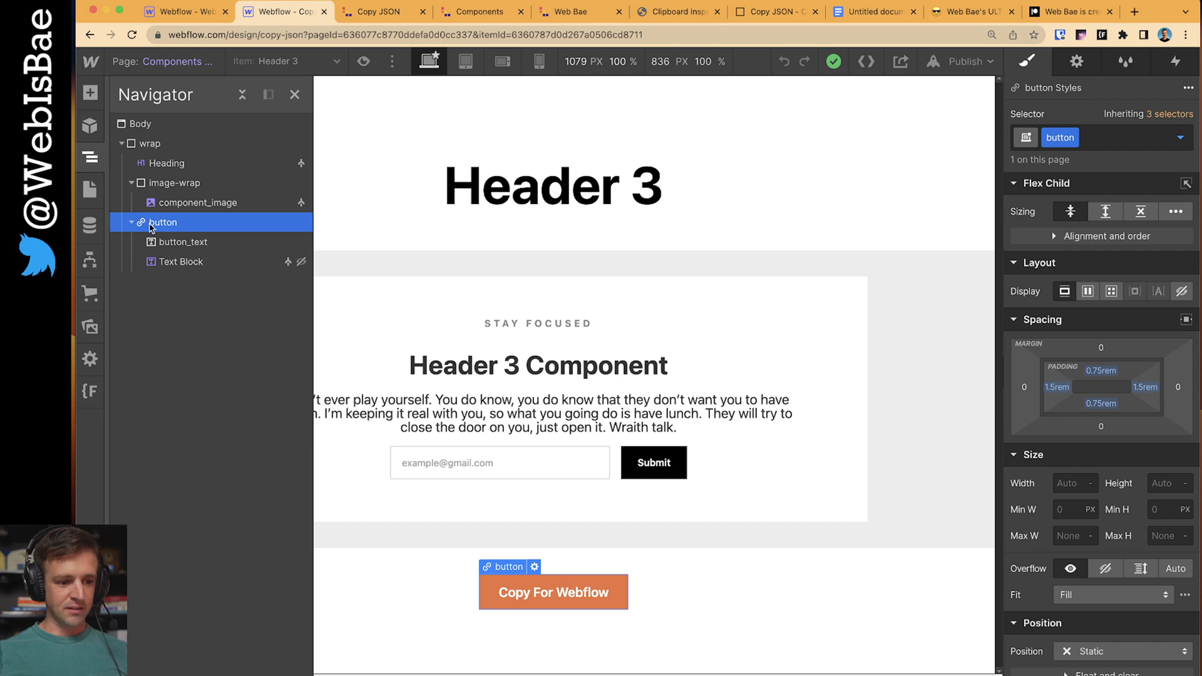
left_click(183, 241)
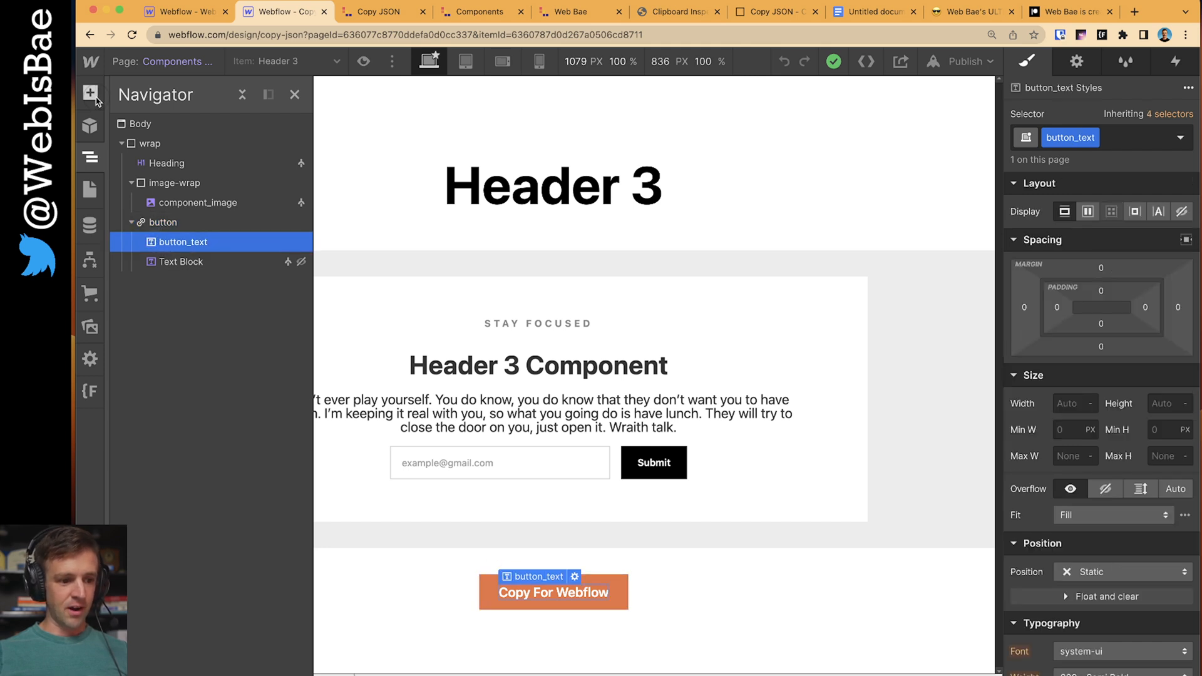
left_click(90, 93)
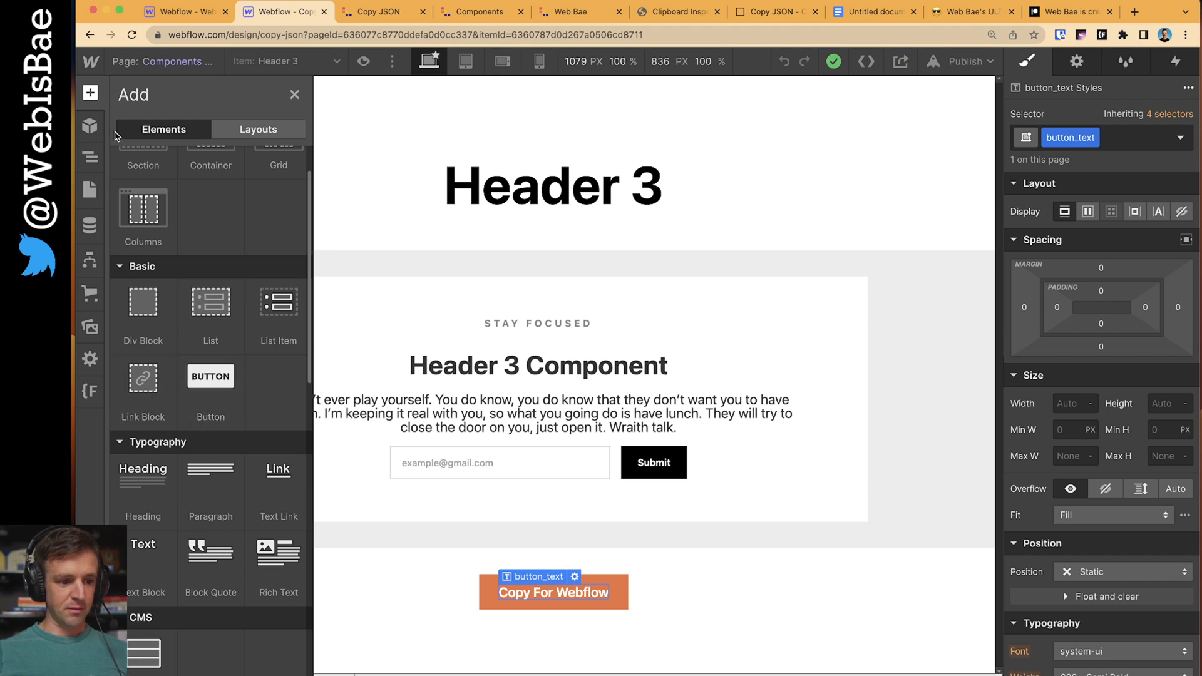
left_click(90, 156)
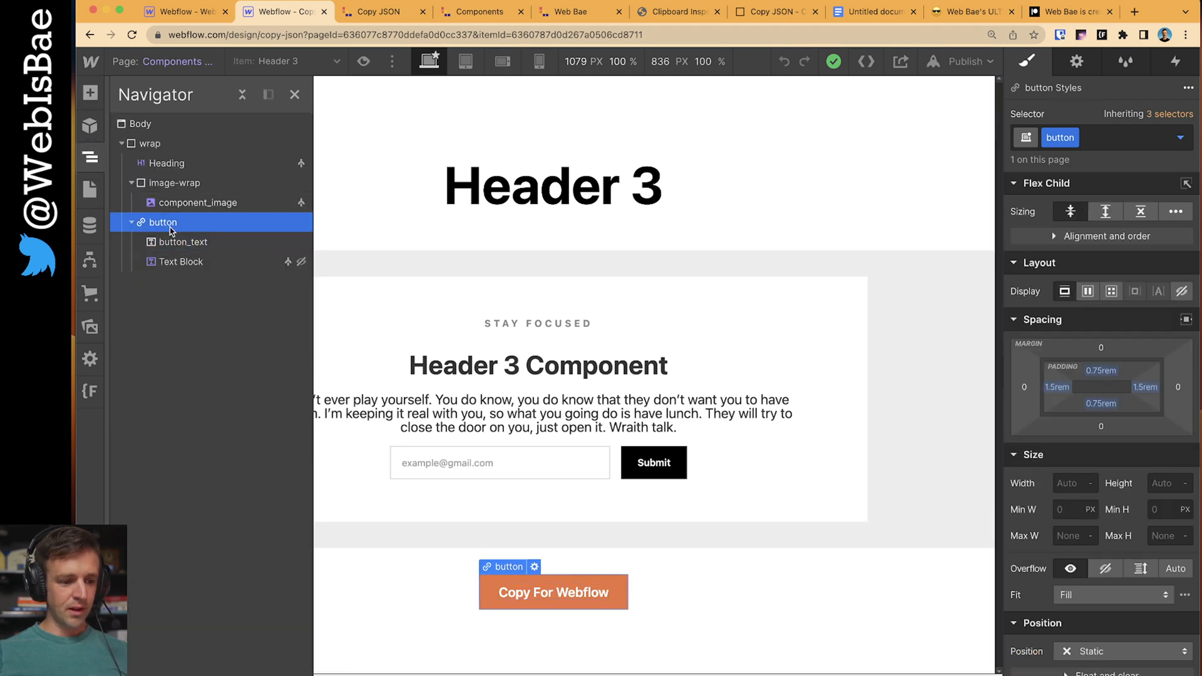
left_click(180, 262)
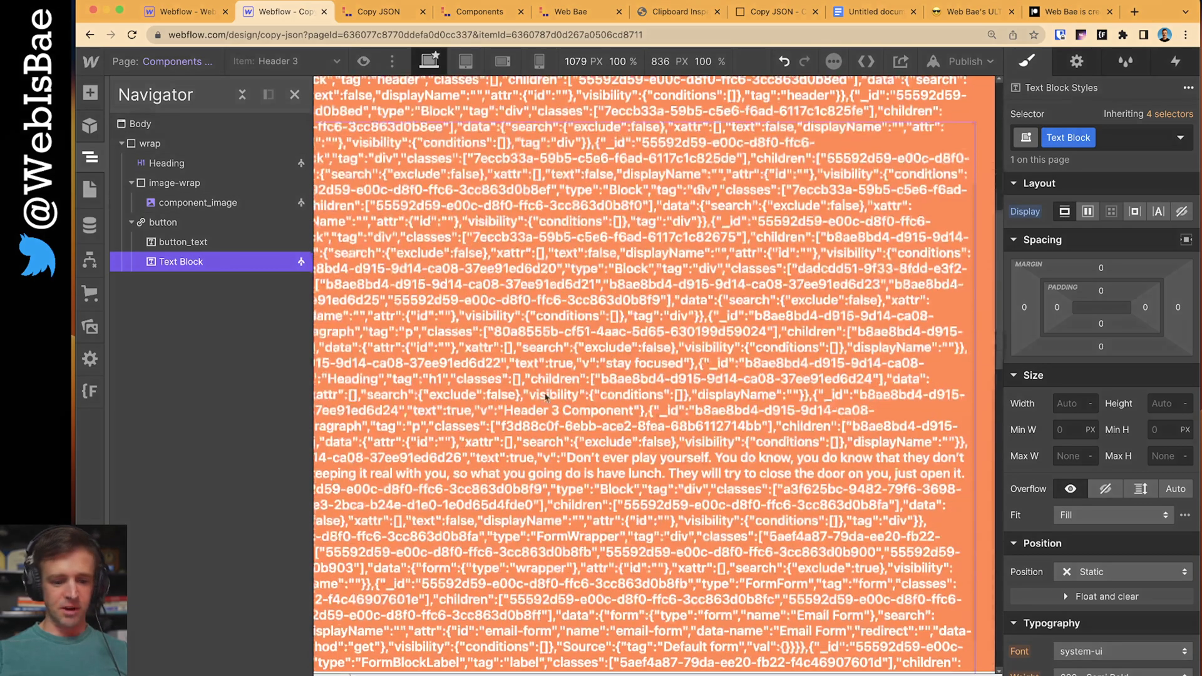
scroll("down", 3)
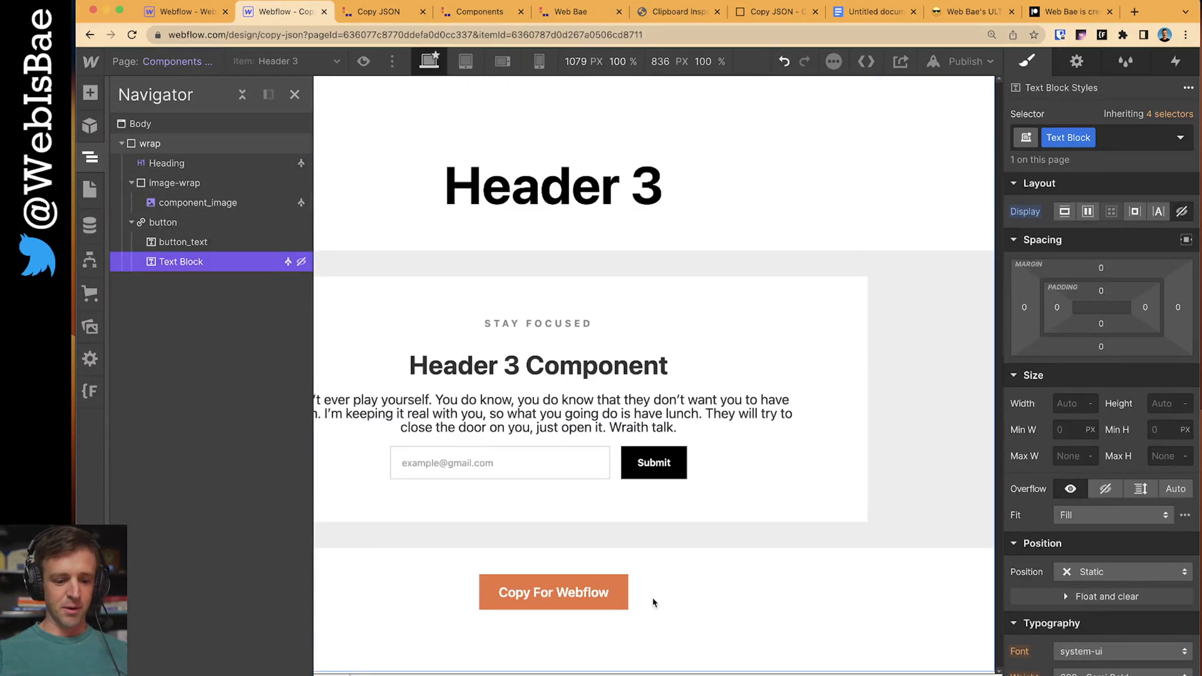
mouse_move(614, 581)
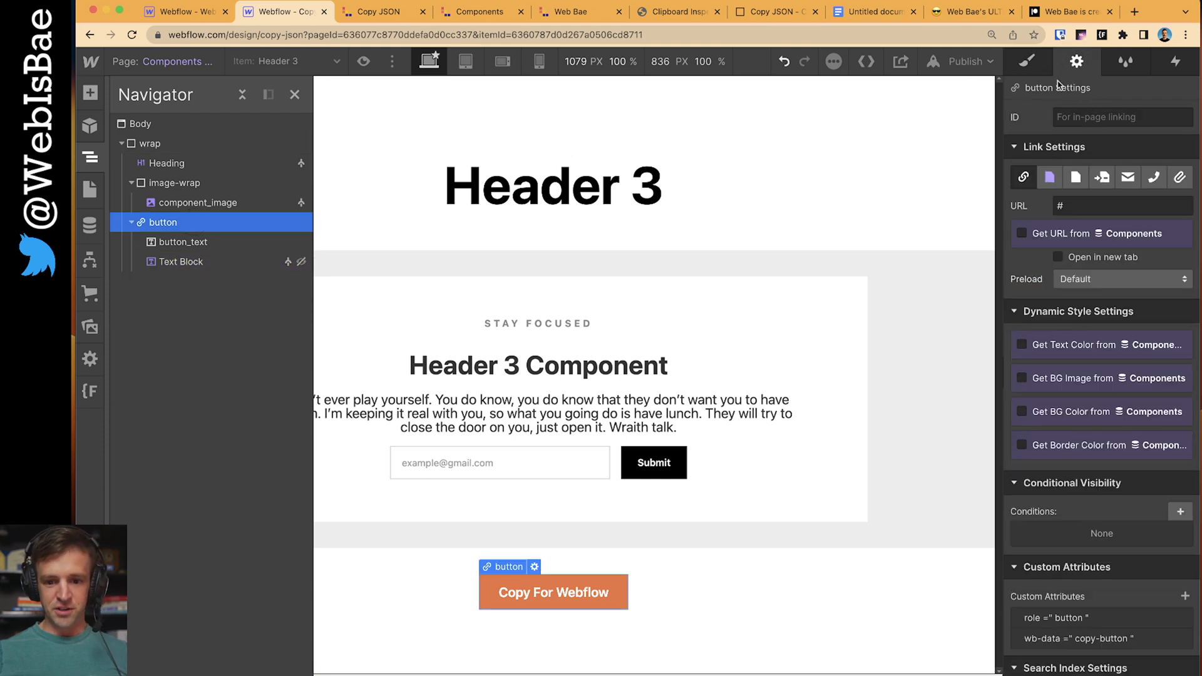
- Show the wb-data attributes: copy-button on the button, text on button_text, json on the Text Block
scroll("down", 3)
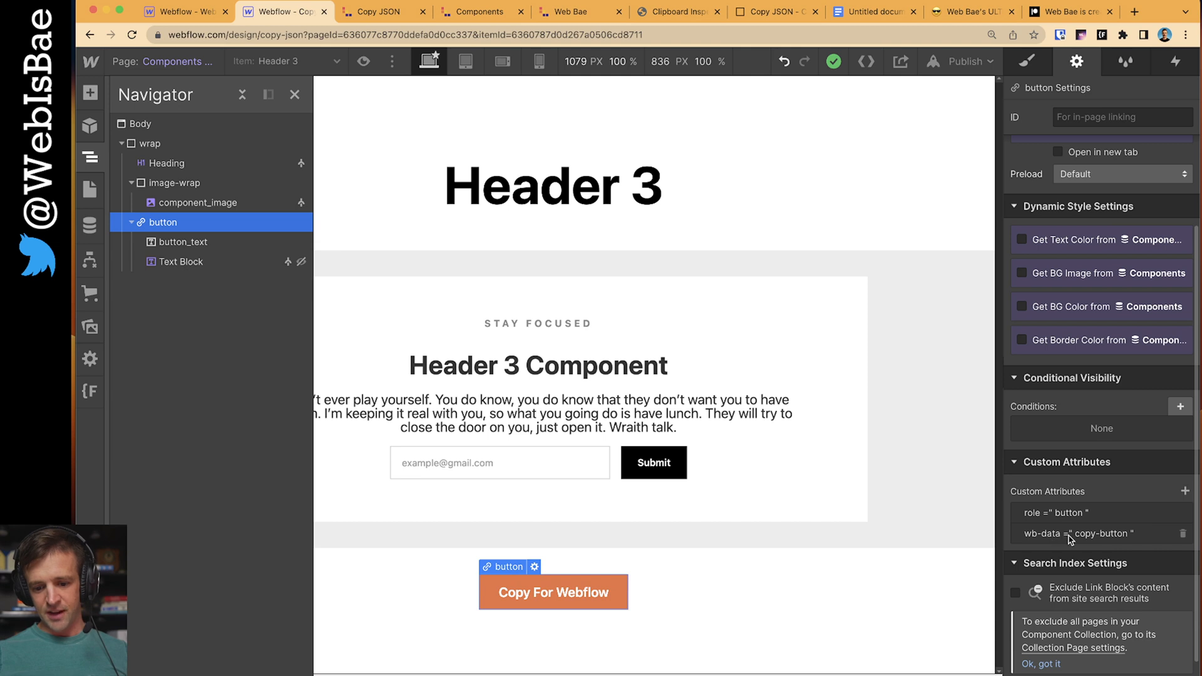
left_click(182, 241)
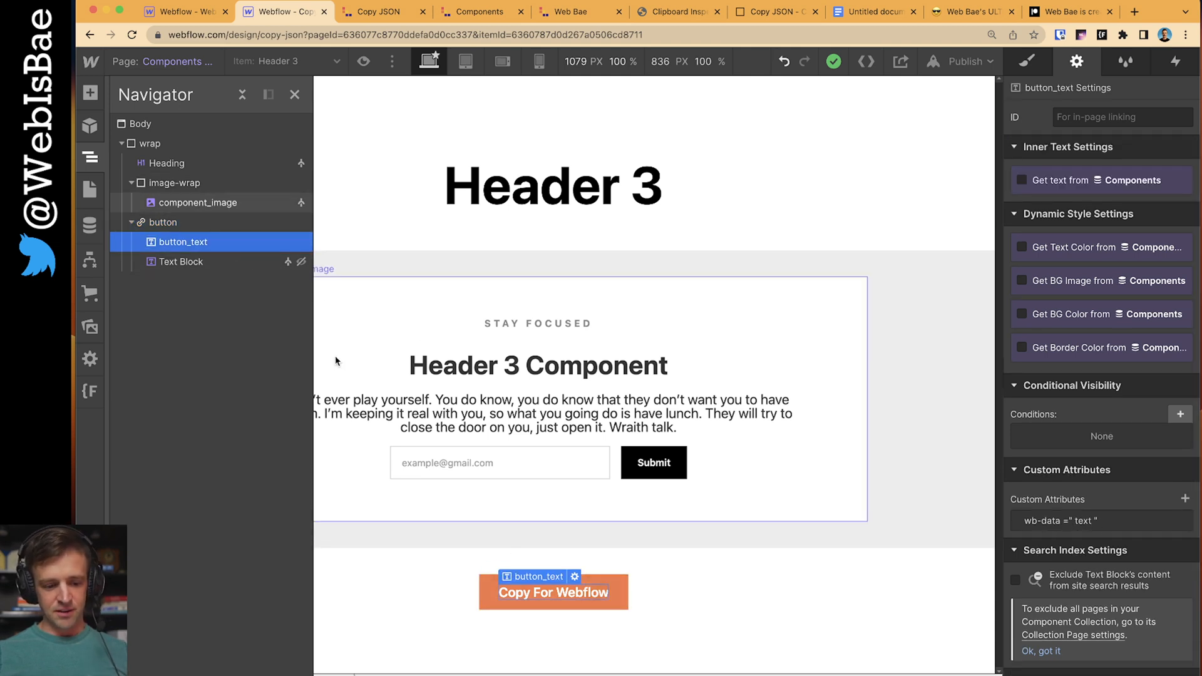
left_click(180, 261)
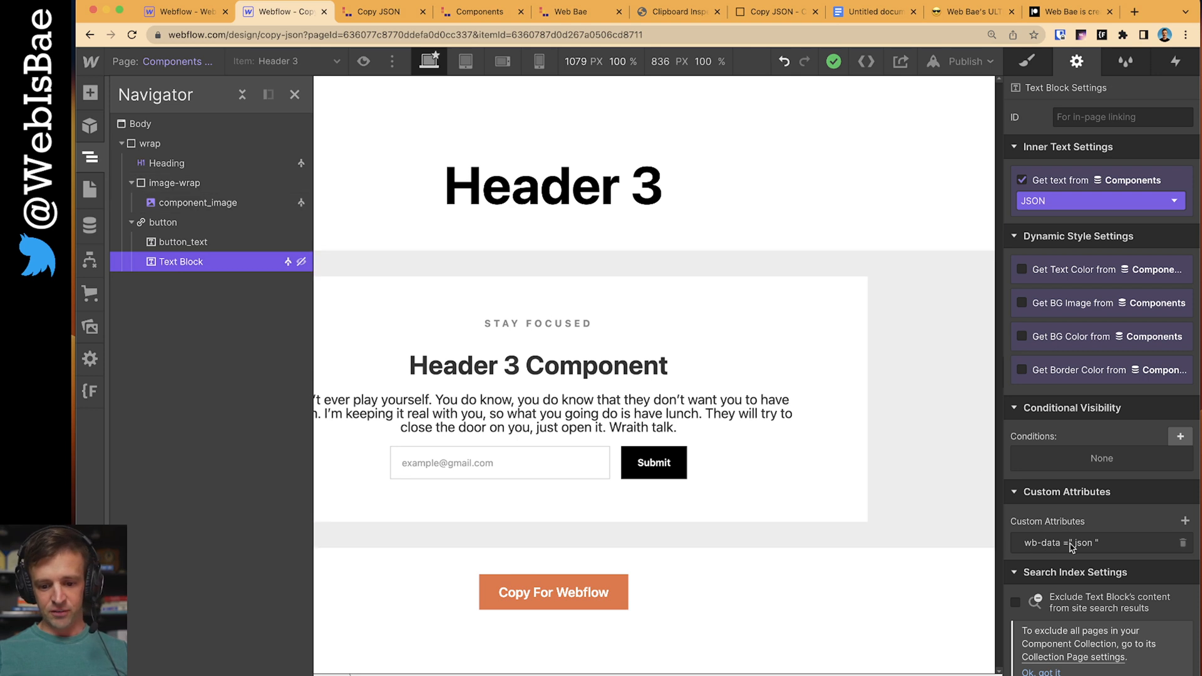
mouse_move(1066, 584)
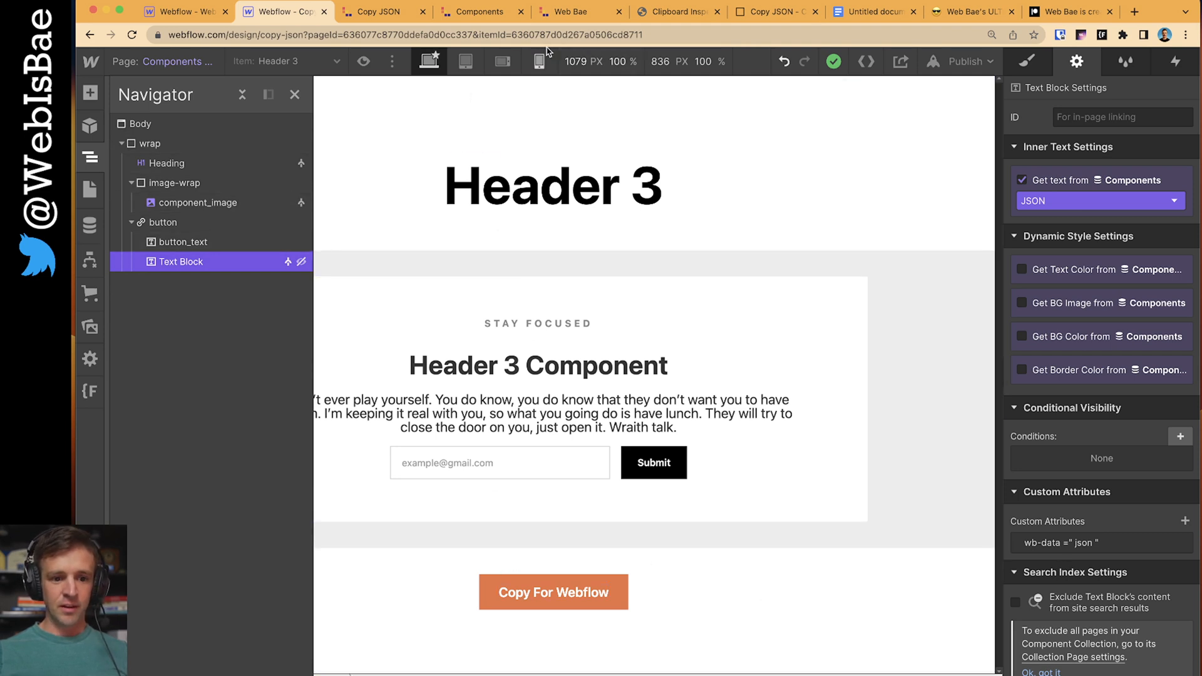
- Review the Components Template's Before </body> custom code loading the external index.js script, then close its settings
left_click(90, 190)
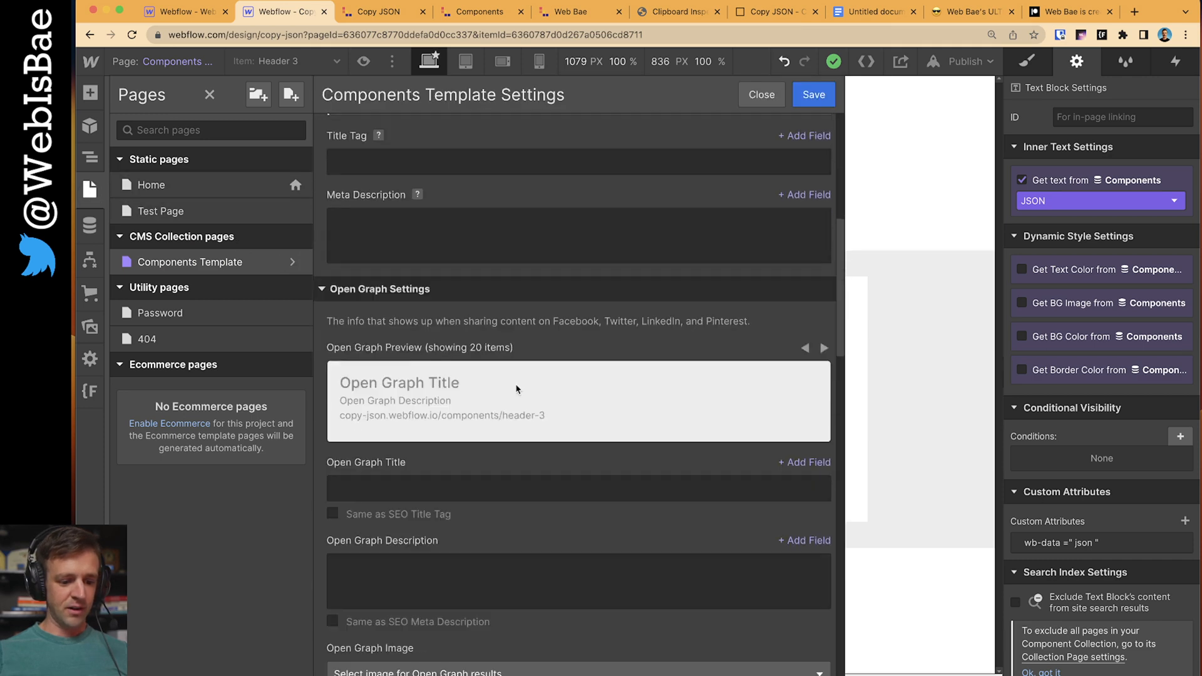
scroll("down", 3)
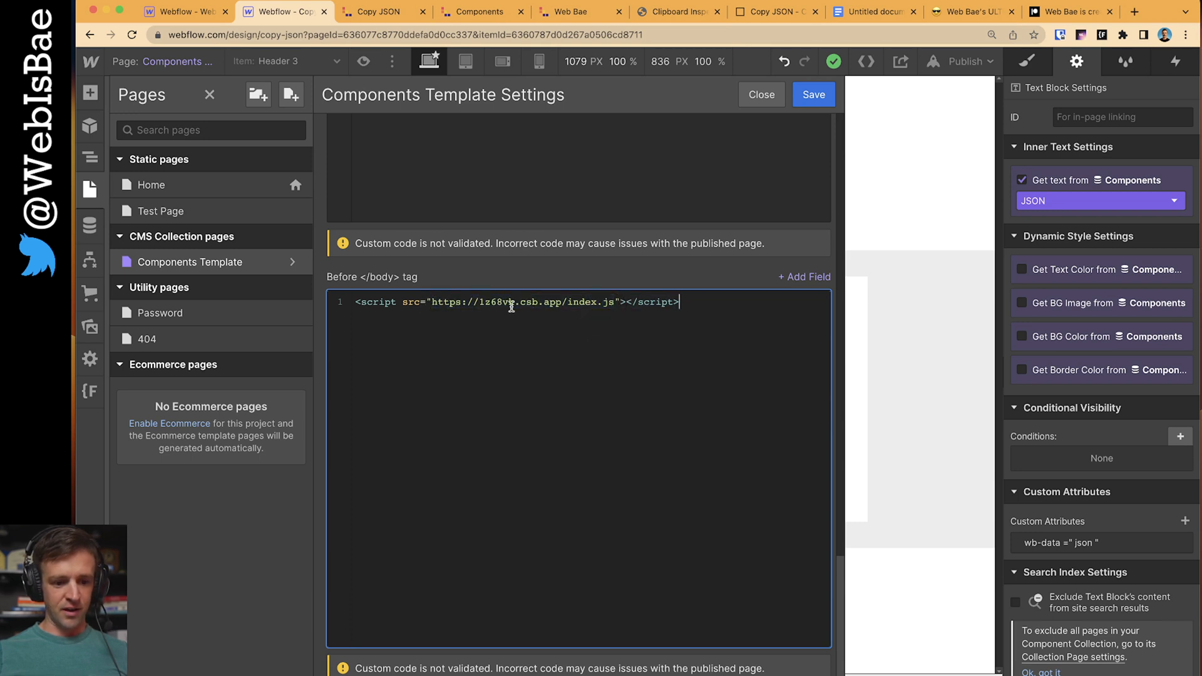
left_click(762, 95)
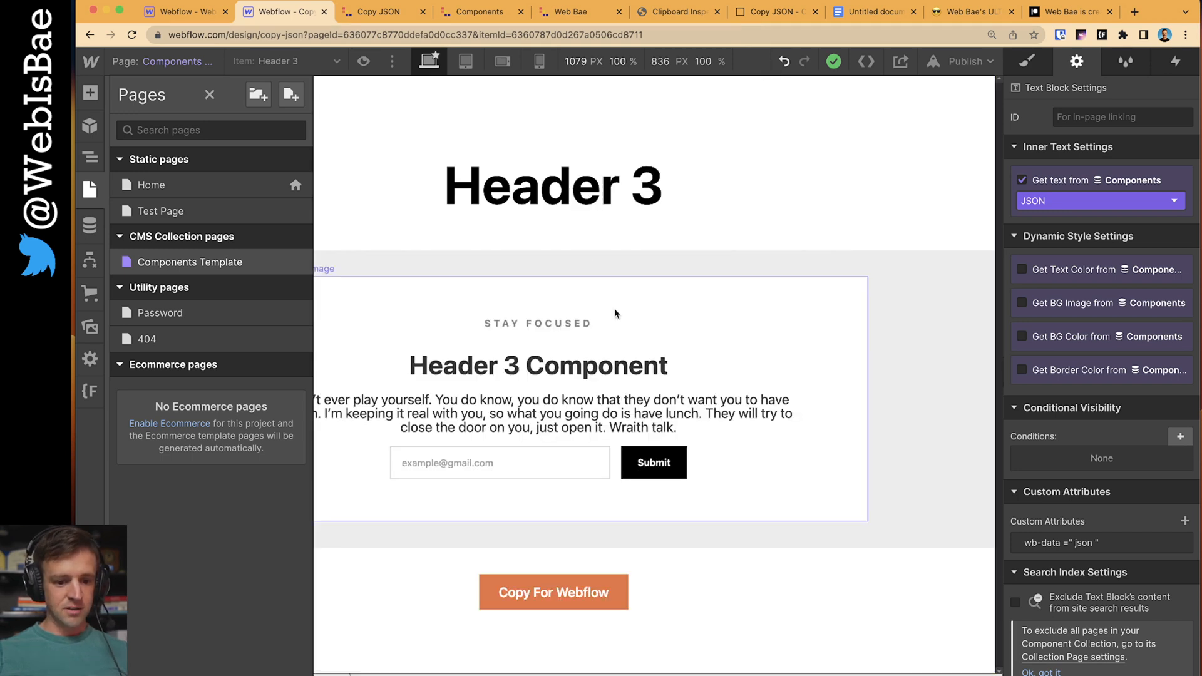
- In index.js, add the copy button's click listener and define buttonText via copyButton.querySelector('[wb-data="text"]')
left_click(773, 12)
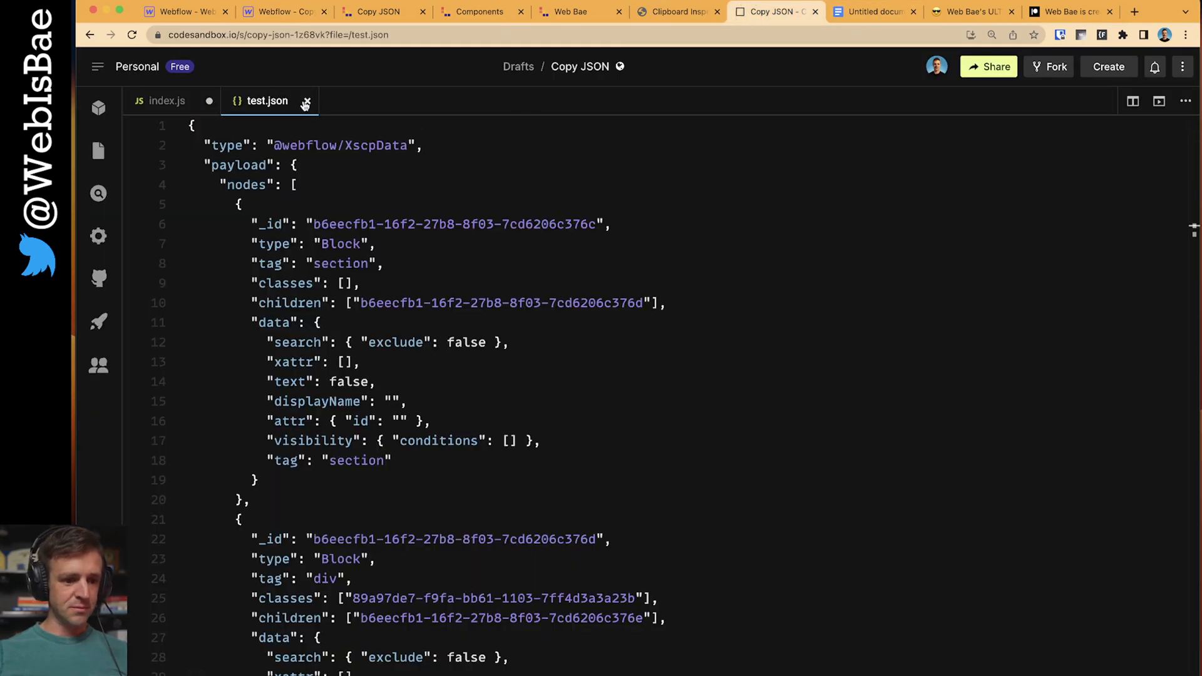
left_click(168, 101)
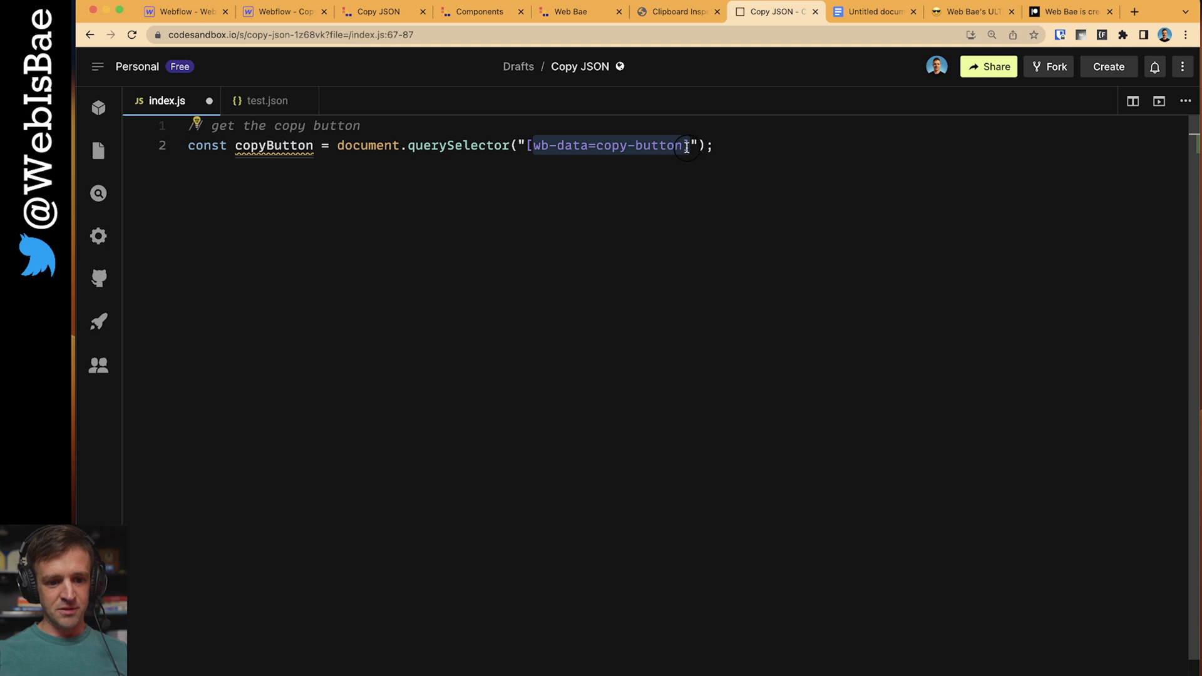
key("cmd+z")
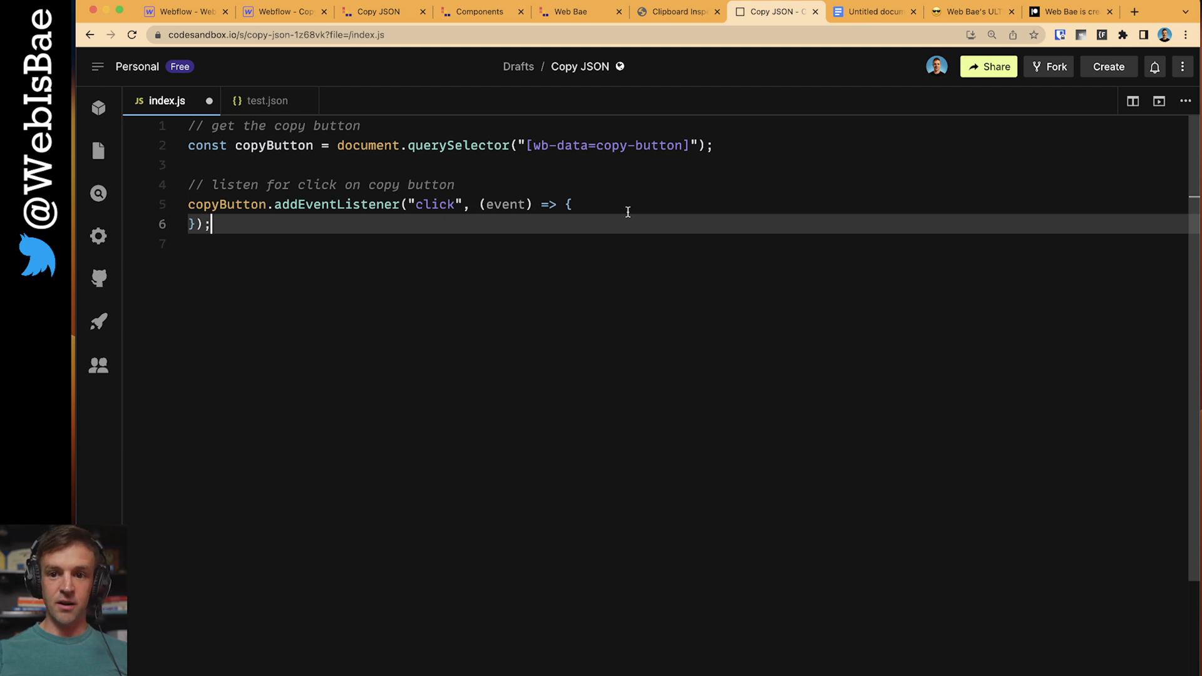
type("const buttonText = copyButton.querySelector('[wb-data=\"text\"]');")
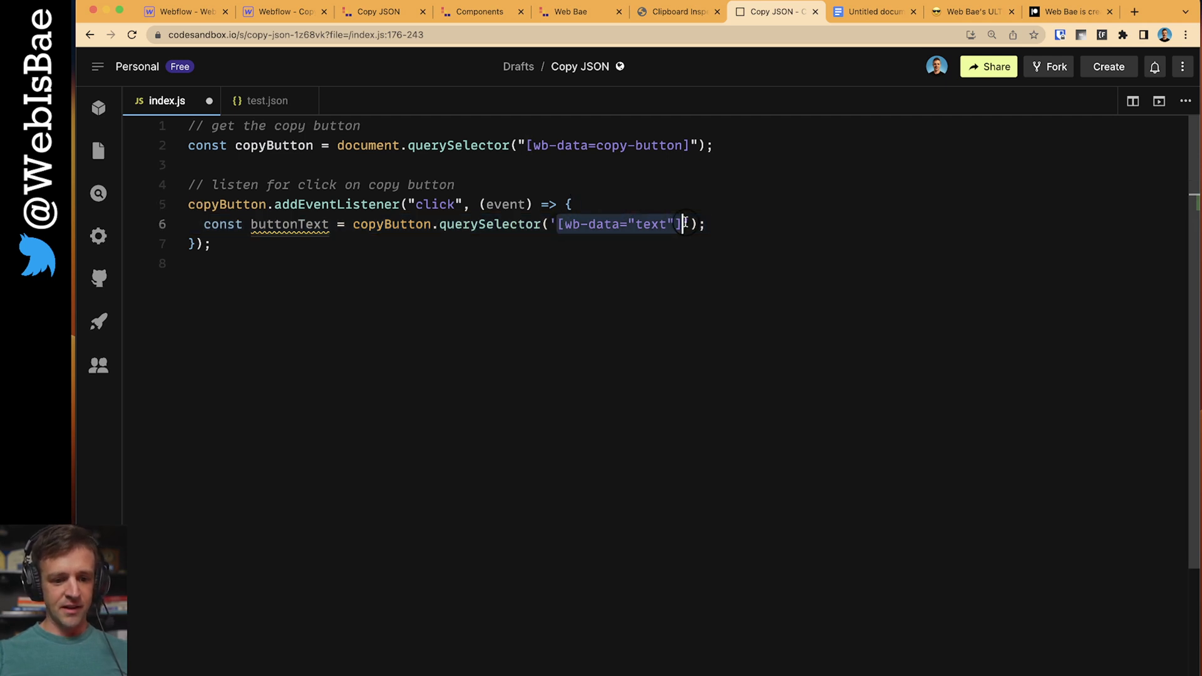
left_click(271, 12)
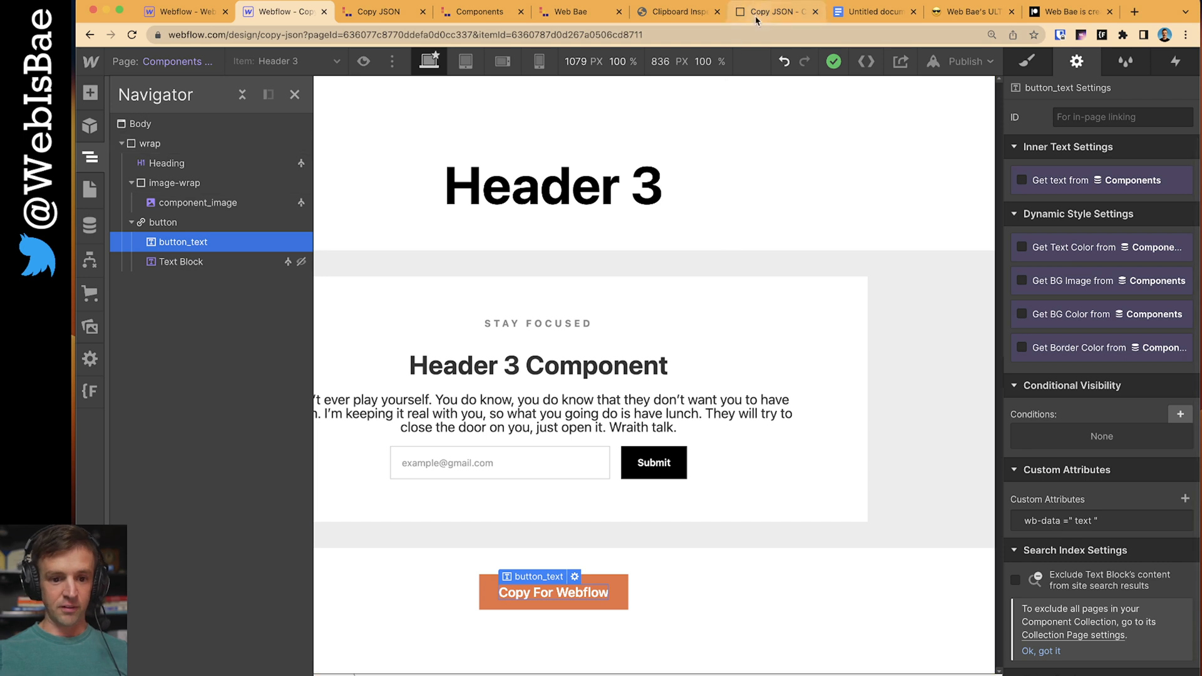
- Have the click handler set buttonText to "Copying..." and attach a temporary "copy" listener calling copyJson
left_click(774, 11)
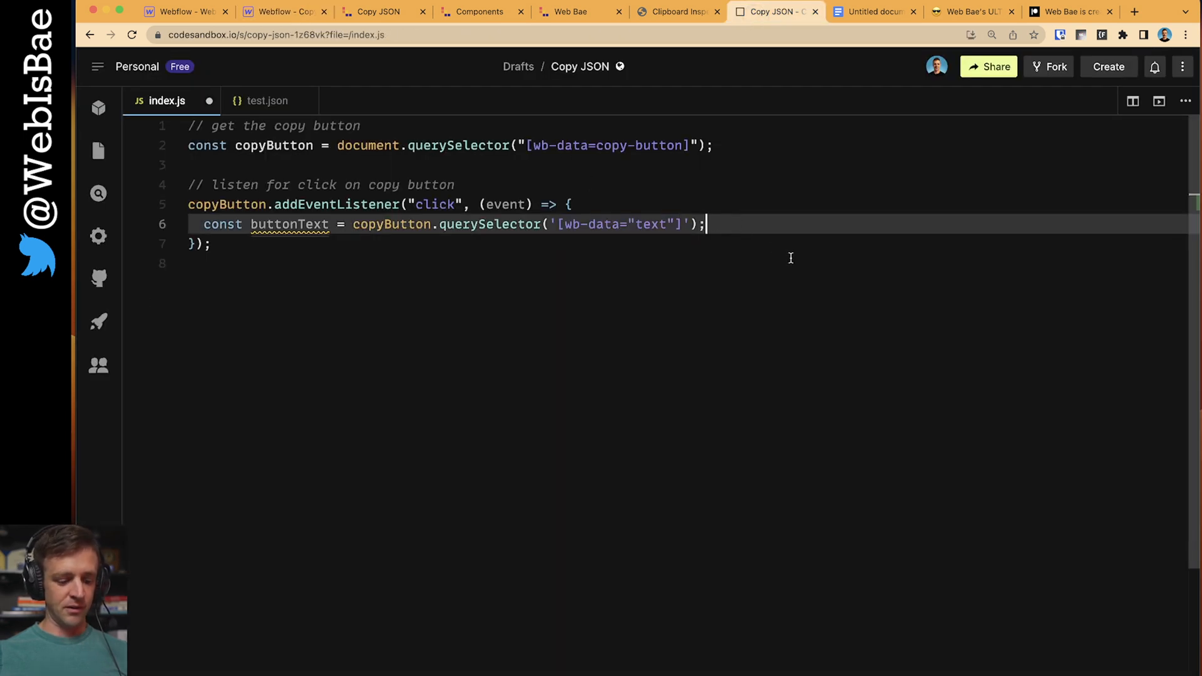
type("// change button text to inform user operation in progress")
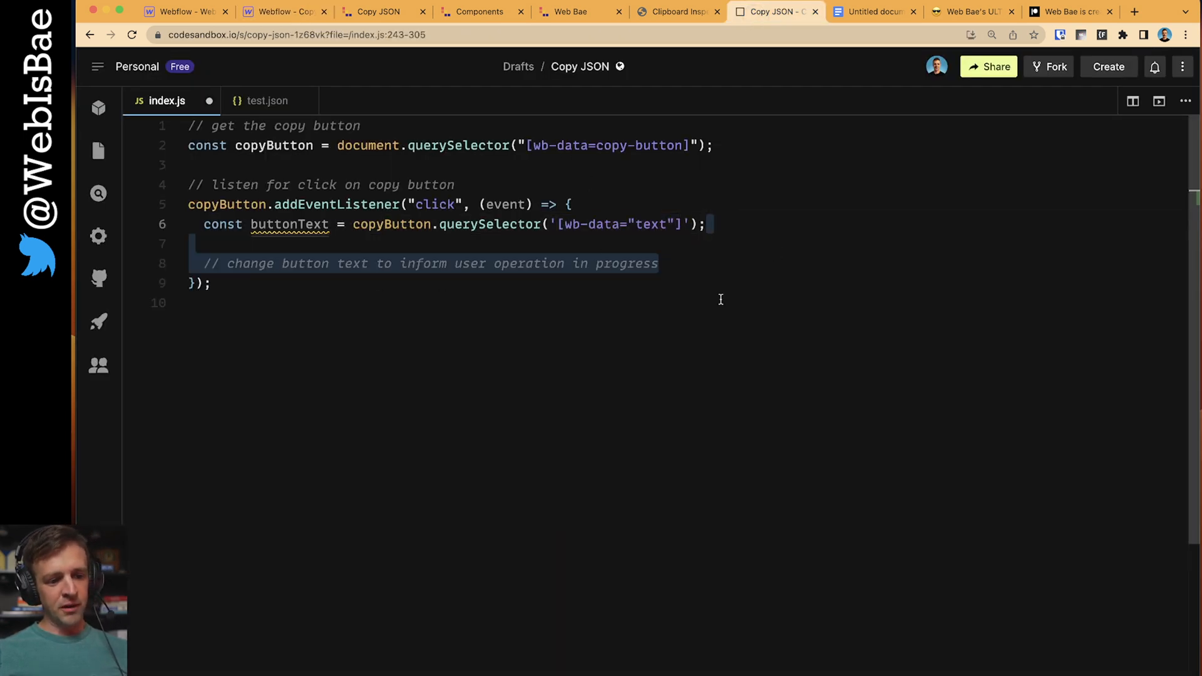
mouse_move(643, 273)
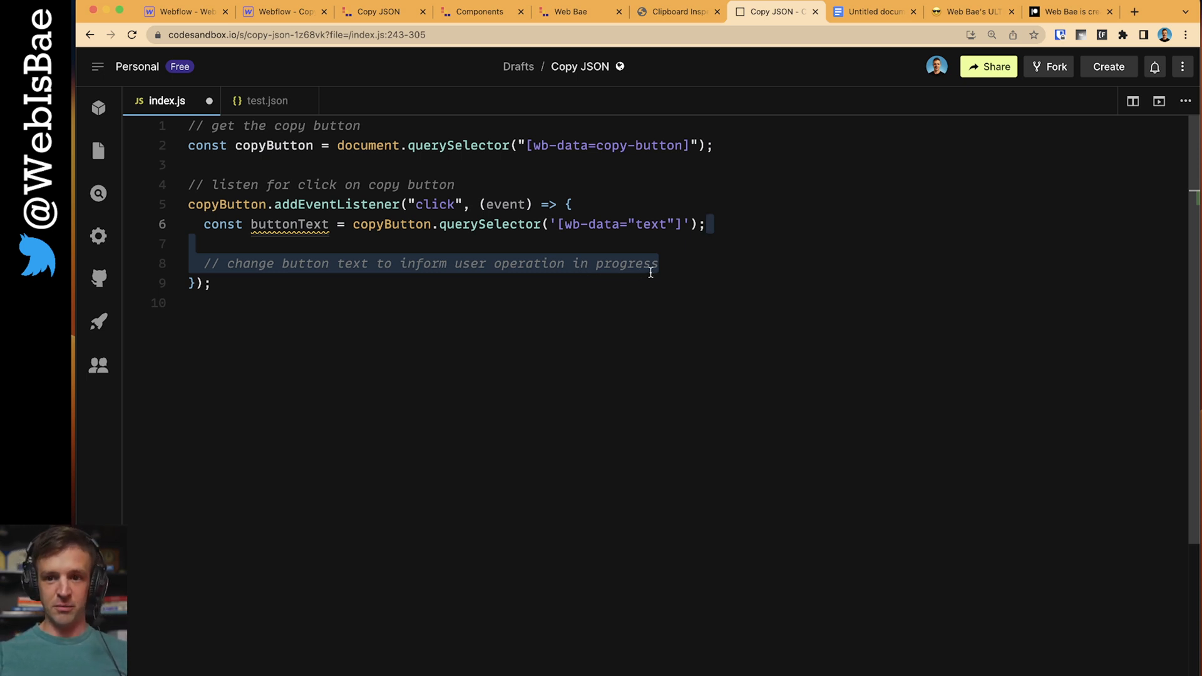
type("buttonText.textContent = \"Copying...\";")
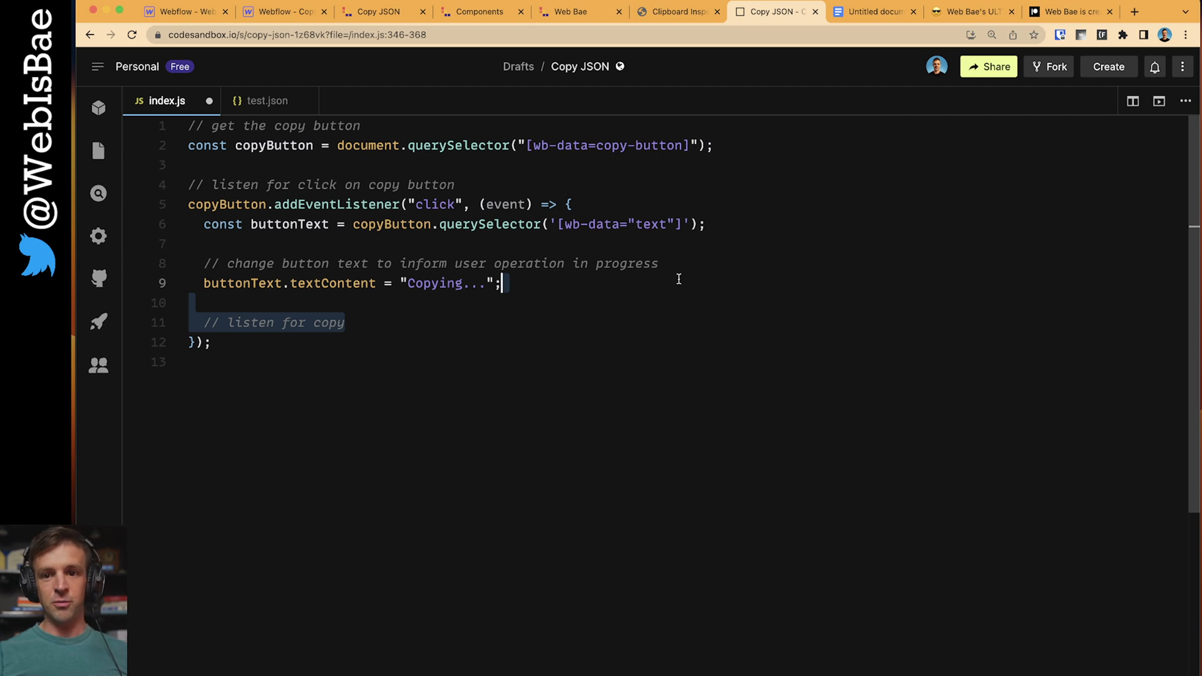
type("document.addEventListener(\"copy\", copyJson);")
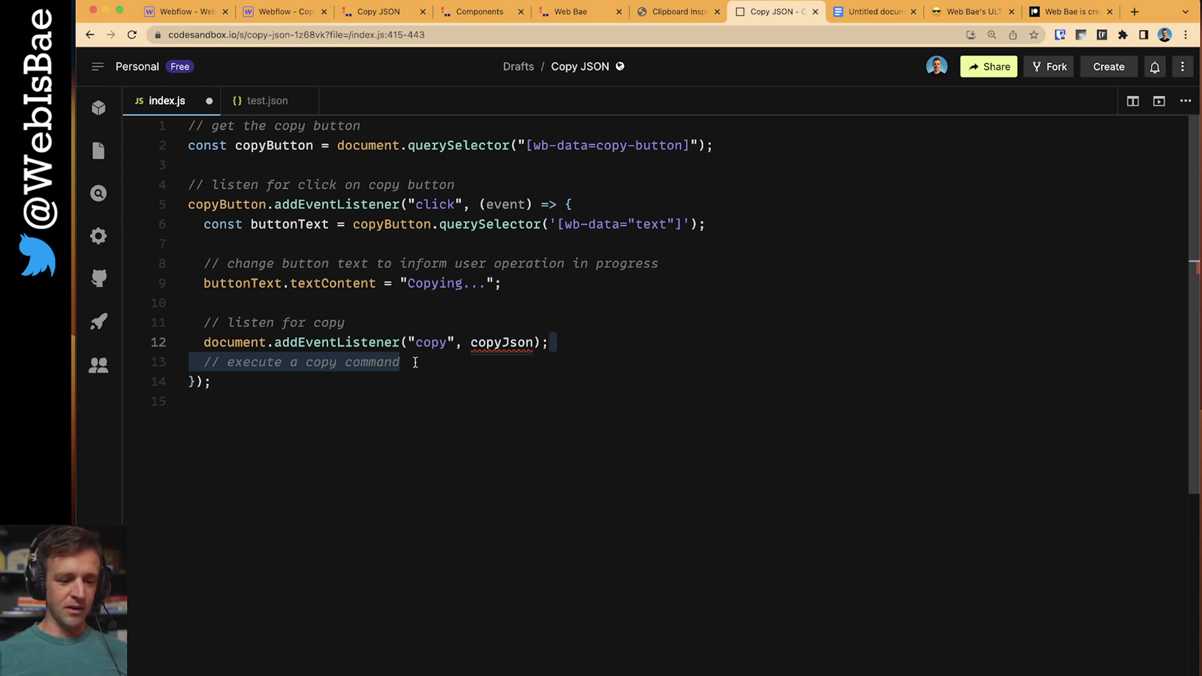
- Run document.execCommand("copy"), remove the copy listener, and start copyJson with event.preventDefault()
type("document.execCommand(\"copy\");")
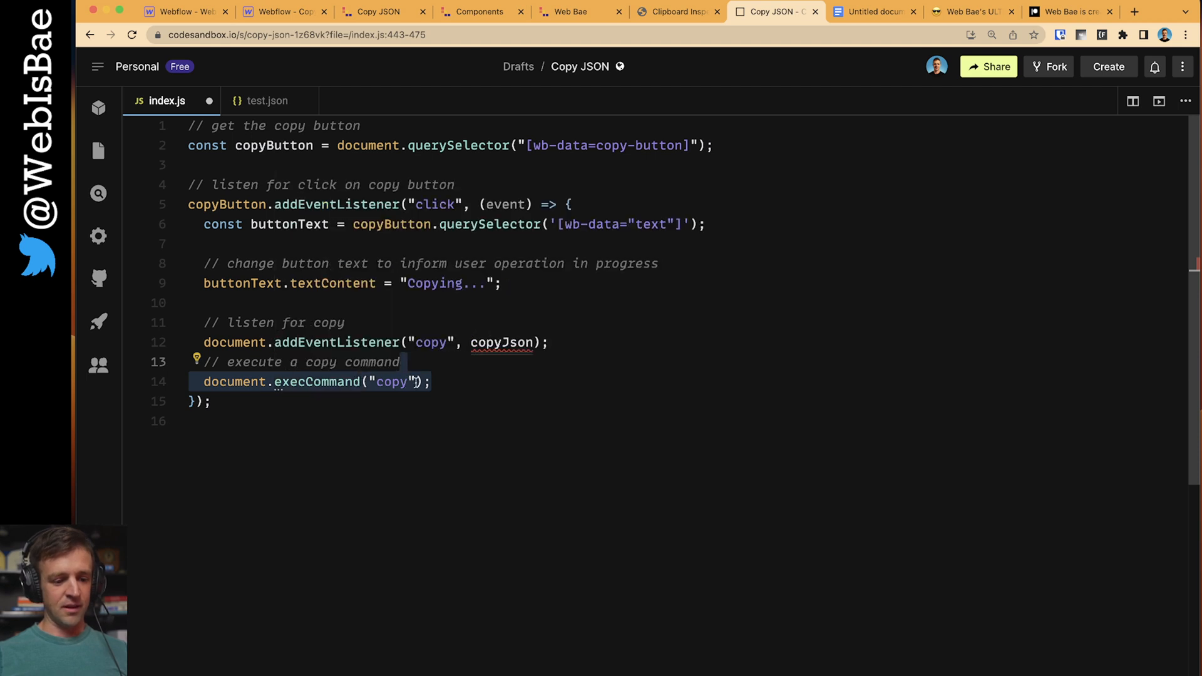
type("// remove copy listener (to allow normal copy/paste again)")
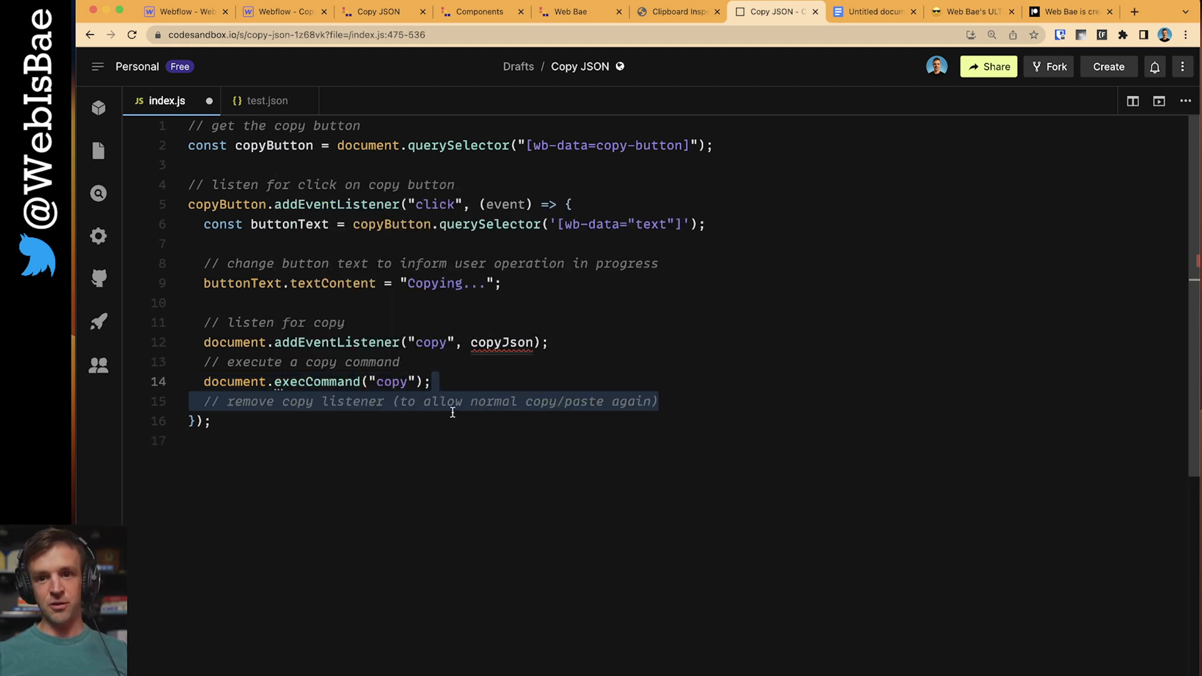
type("document.removeEventListener(\"copy\", copyJson);")
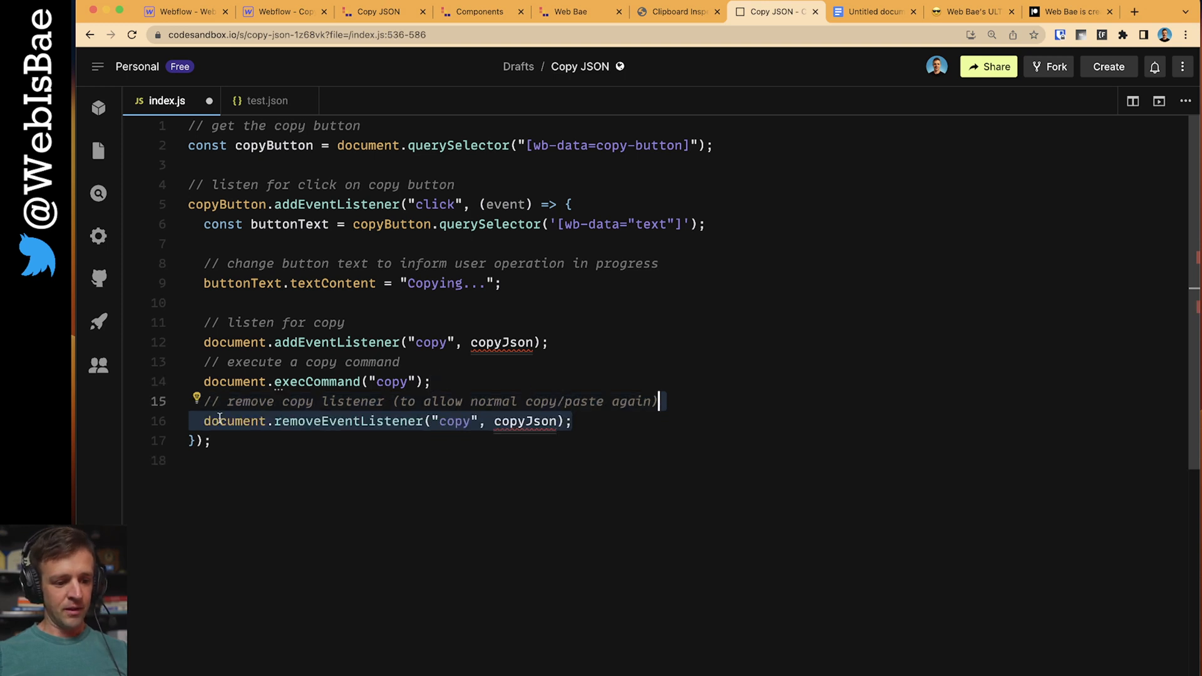
mouse_move(518, 421)
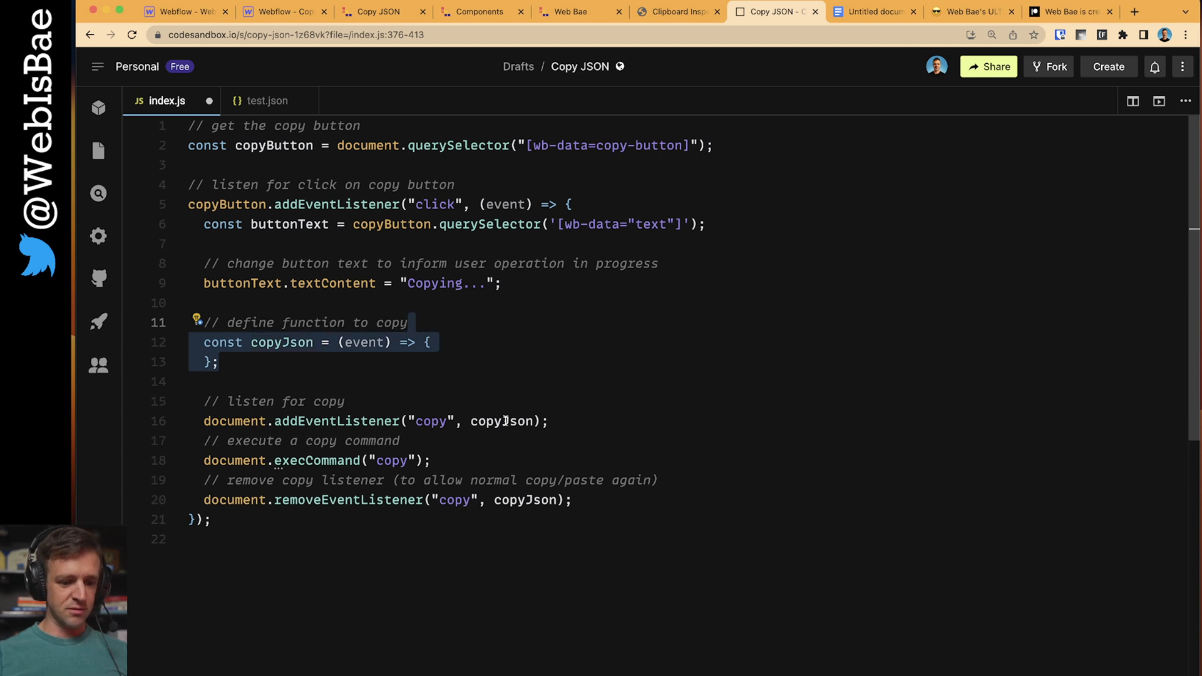
mouse_move(364, 342)
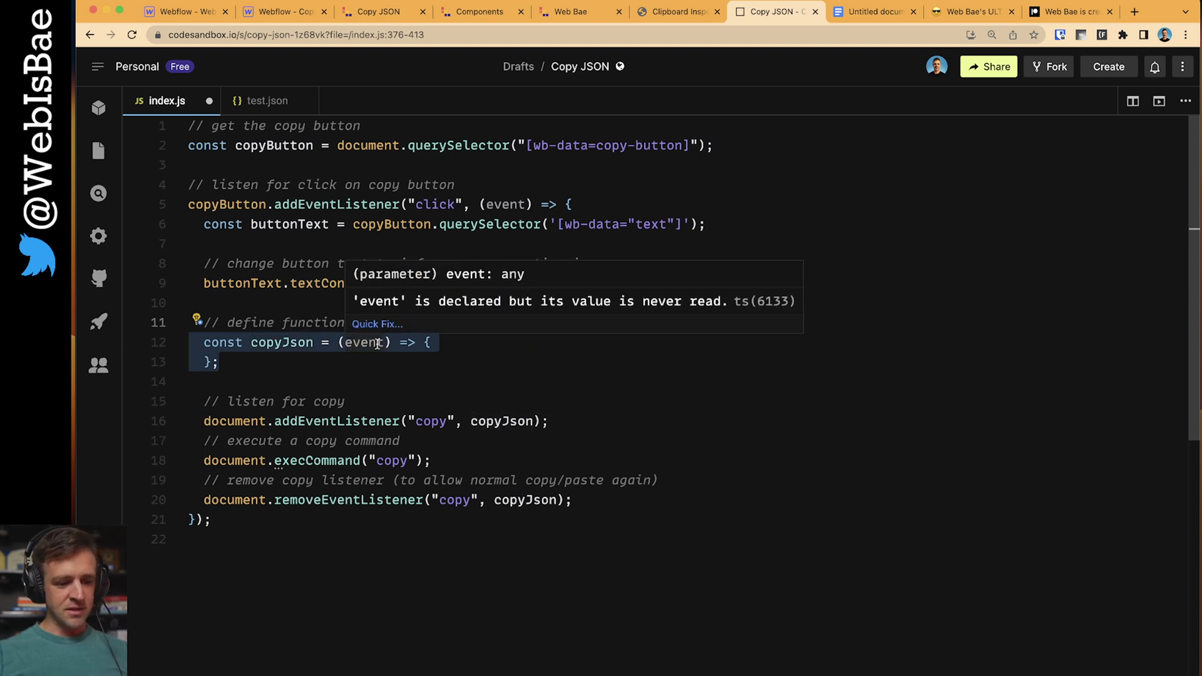
type("event.preventDefault();")
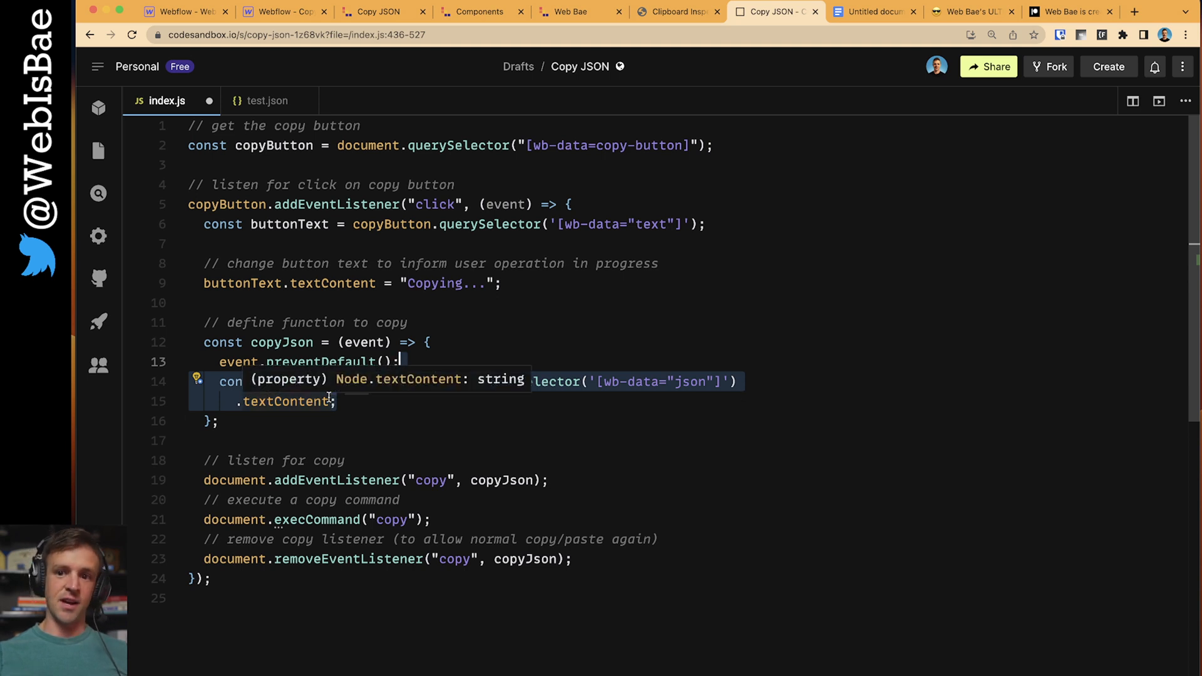
- Inspect the published Hero 2 page in DevTools and expand the hidden wb-data="json" block holding the XscpData string
left_click(385, 11)
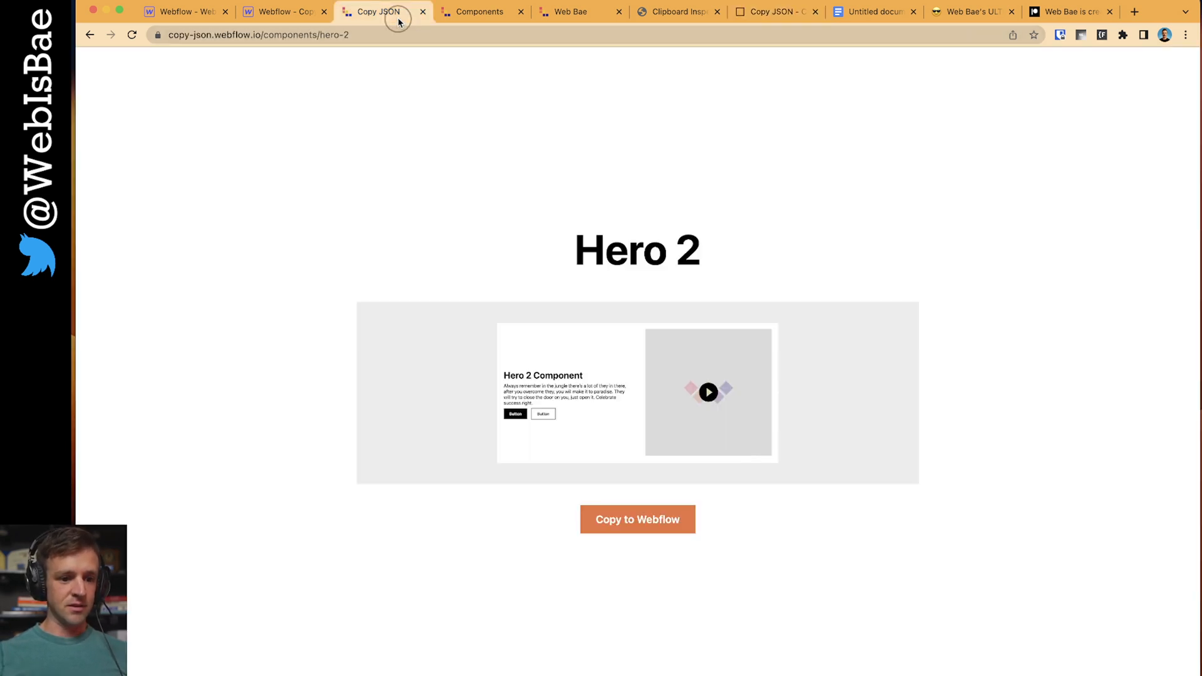
key("F12")
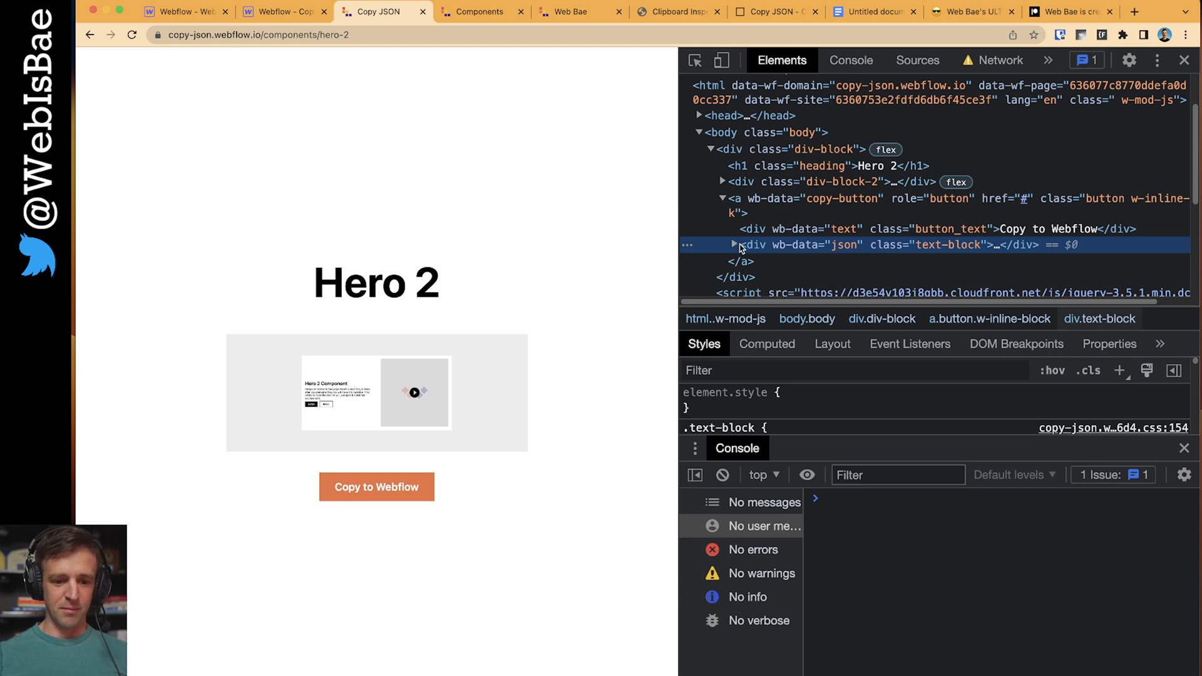
left_click(734, 246)
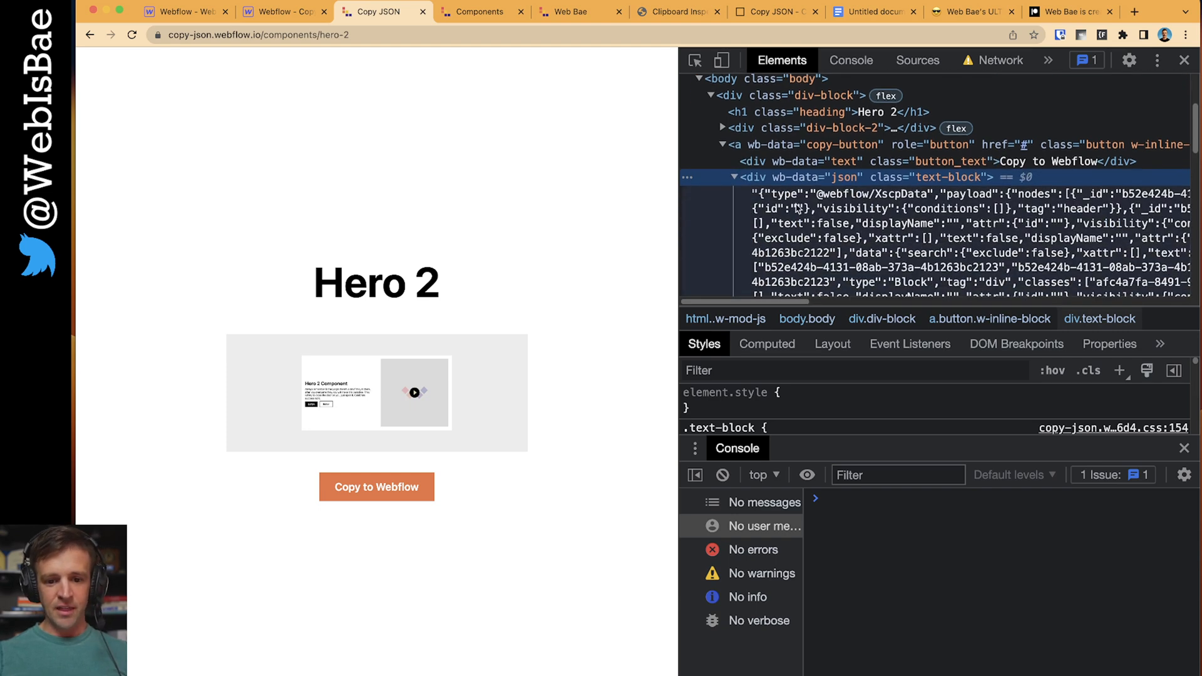
scroll("down", 3)
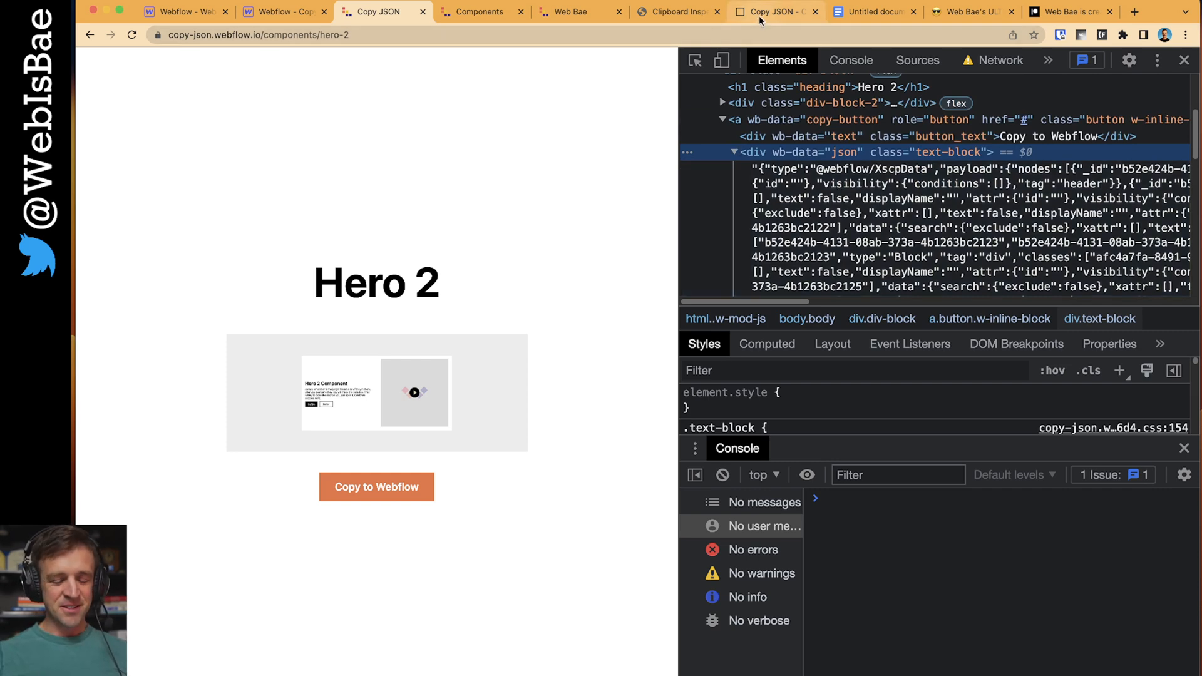
- In copyJson, write componentJson to the clipboard via event.clipboardData.setData("application/json", componentJson)
left_click(776, 12)
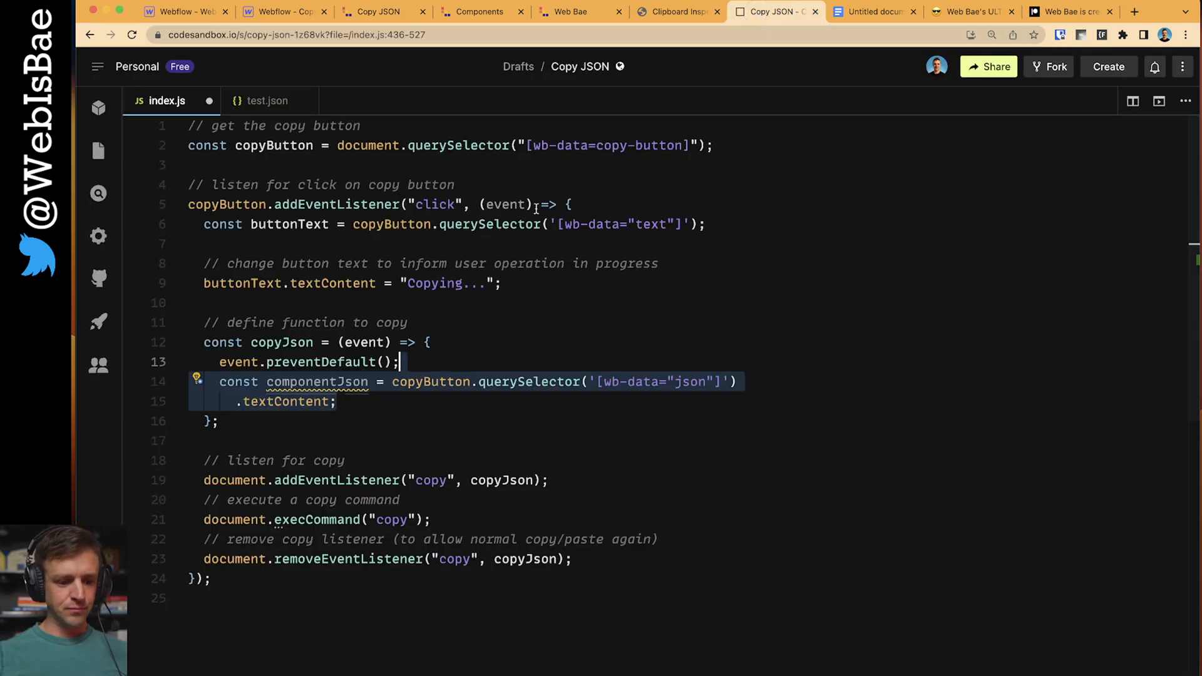
type("event.clipboardData.setData(\"application/json\", componentJson);")
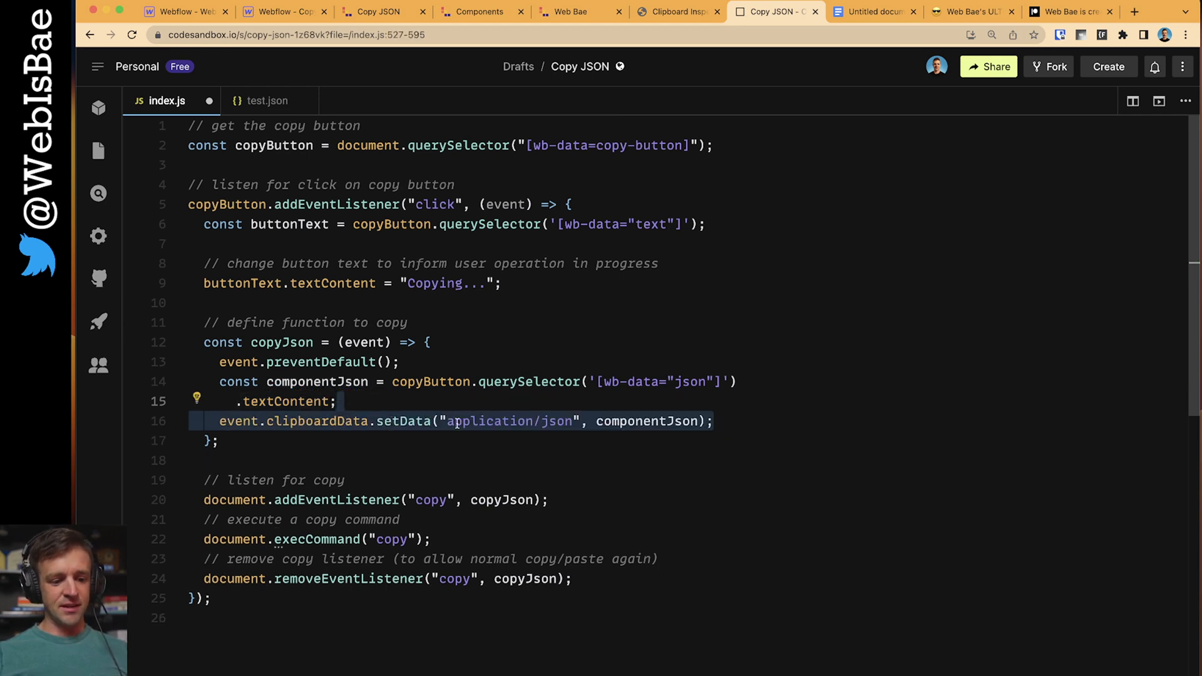
left_click(438, 421)
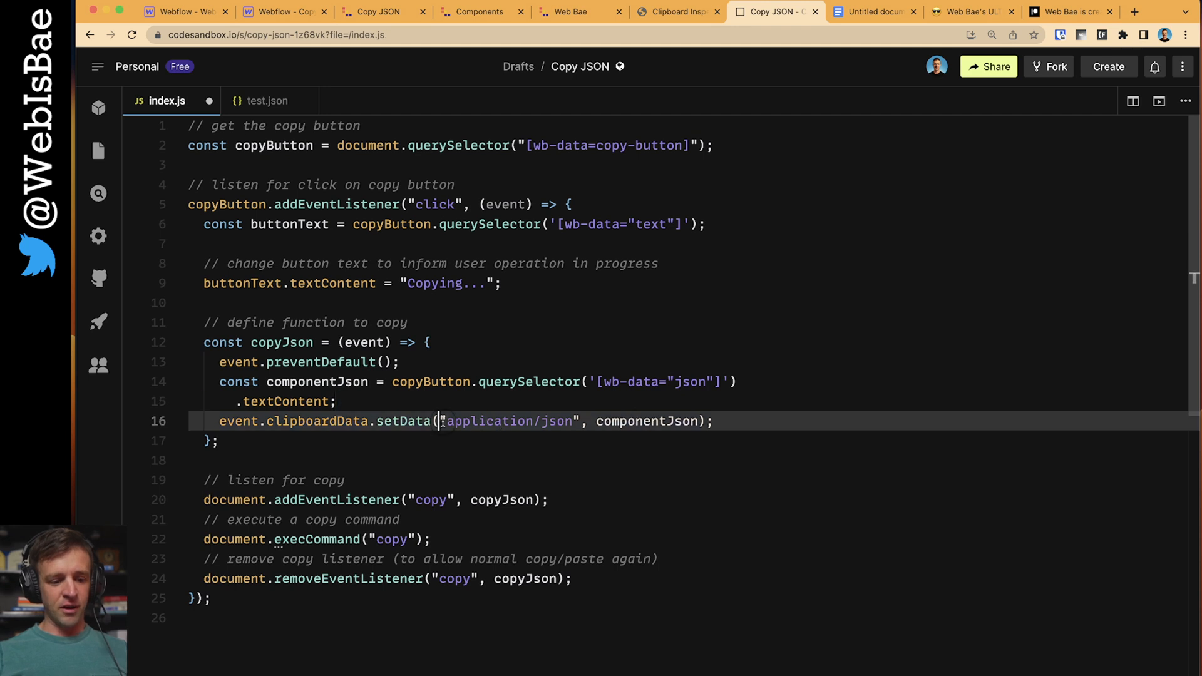
double_click(508, 421)
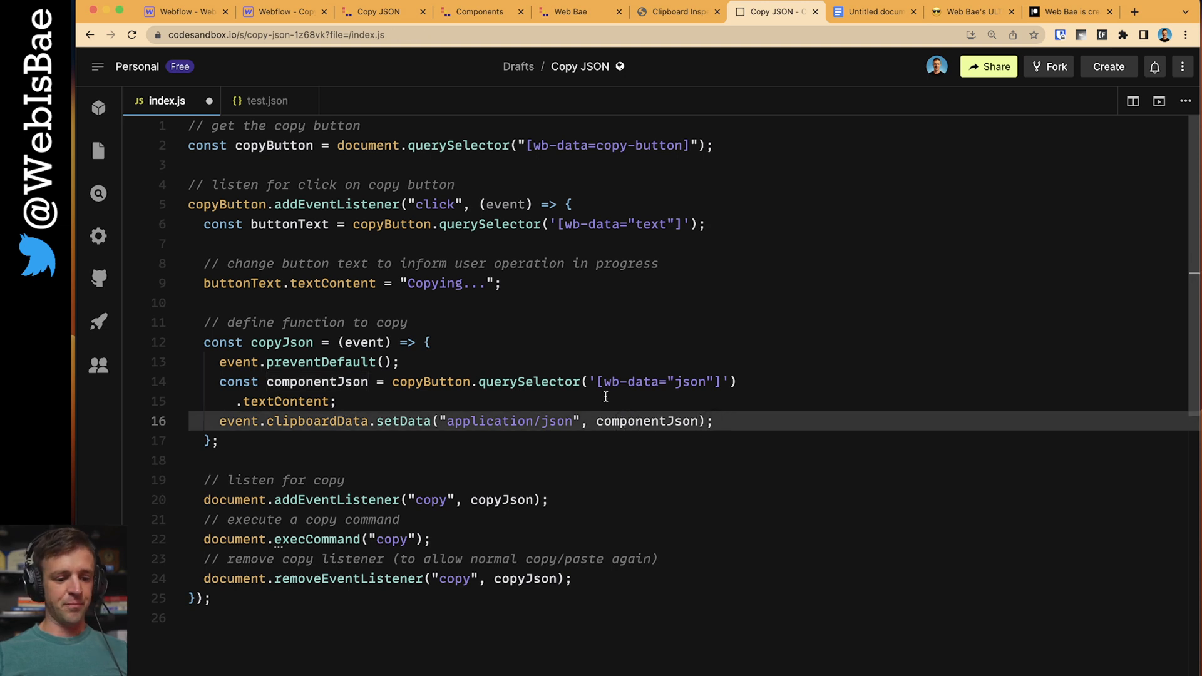
double_click(646, 420)
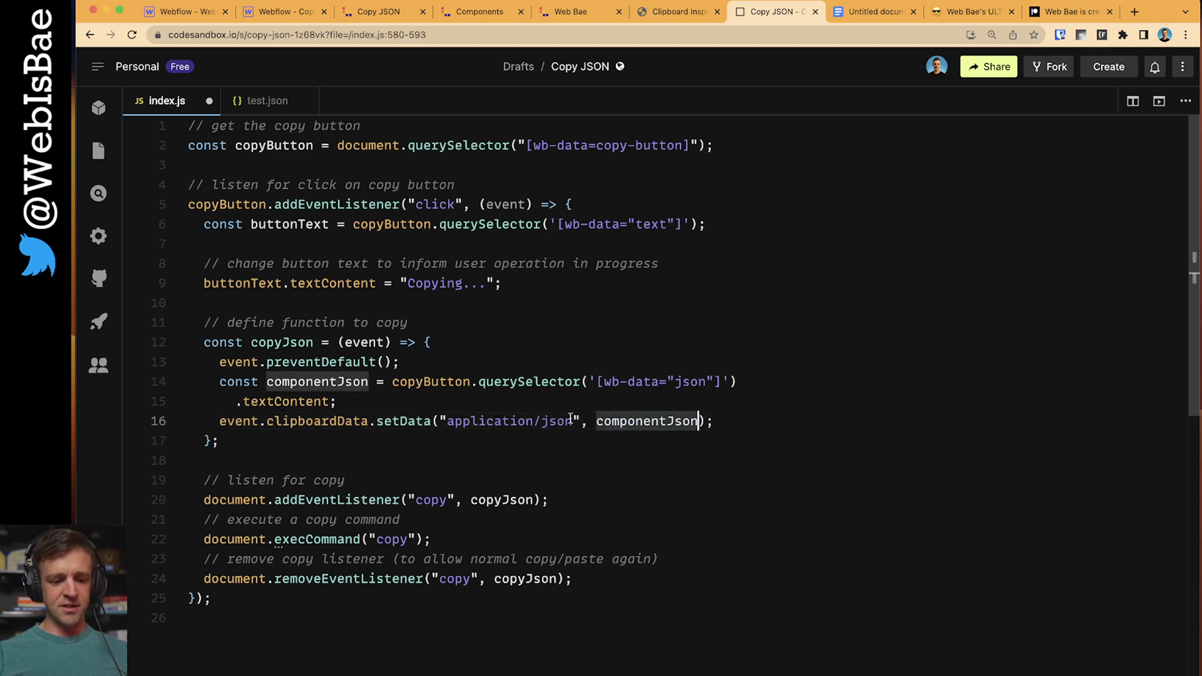
double_click(490, 420)
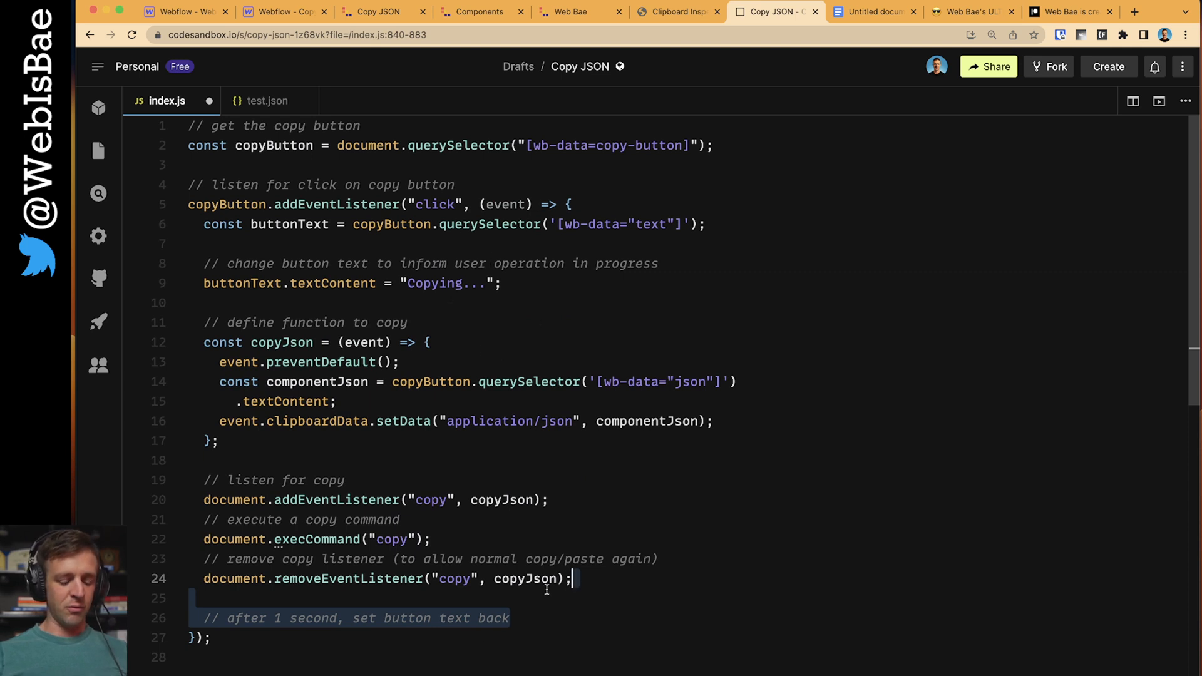
- Add a 1000 ms setTimeout restoring buttonText to "Copy to Webflow", then return to the Hero 2 page
type("setTimeout(() => {}, 1000);")
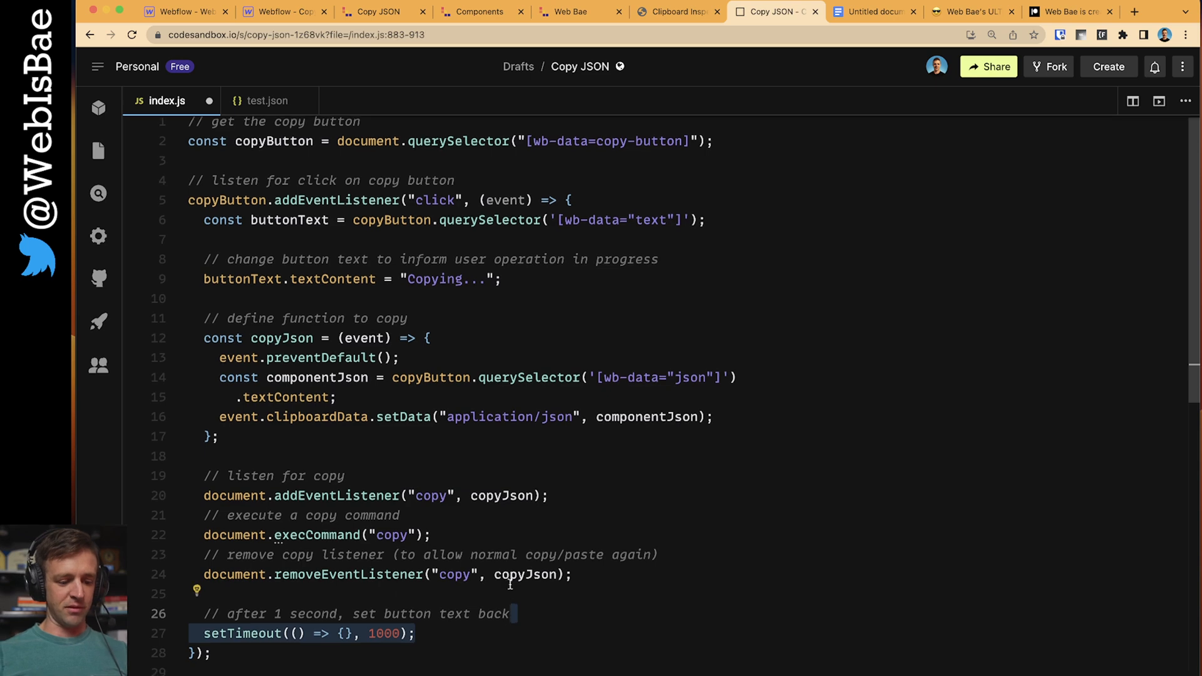
scroll("down", 3)
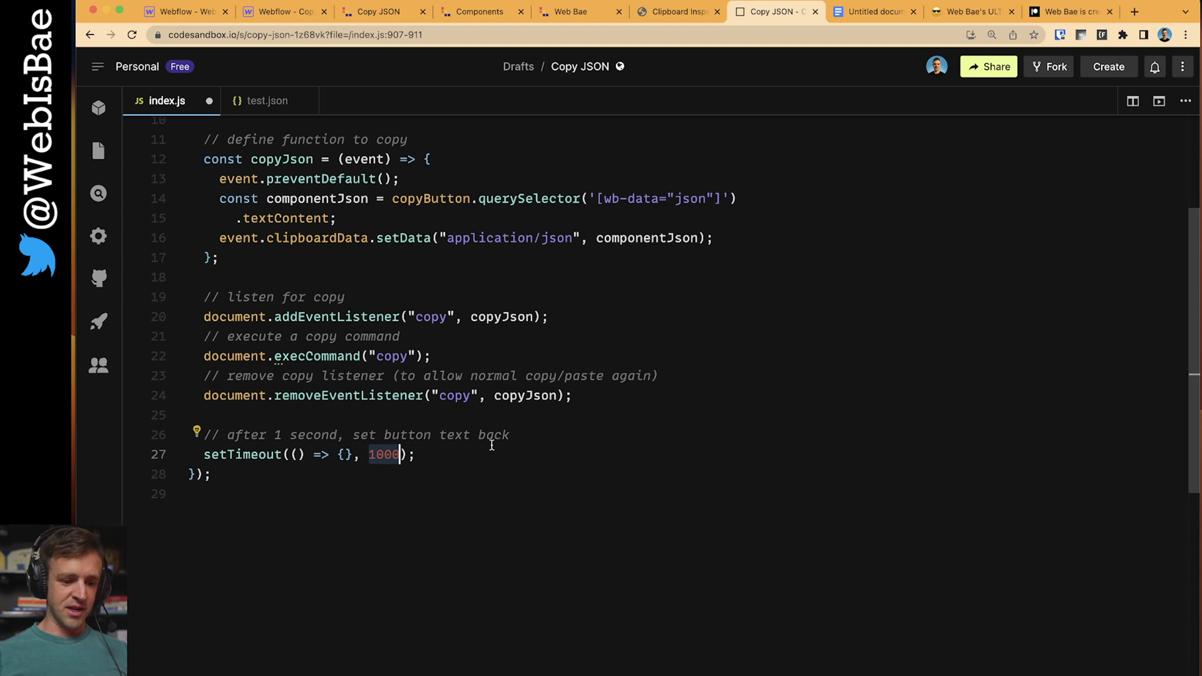
mouse_move(472, 455)
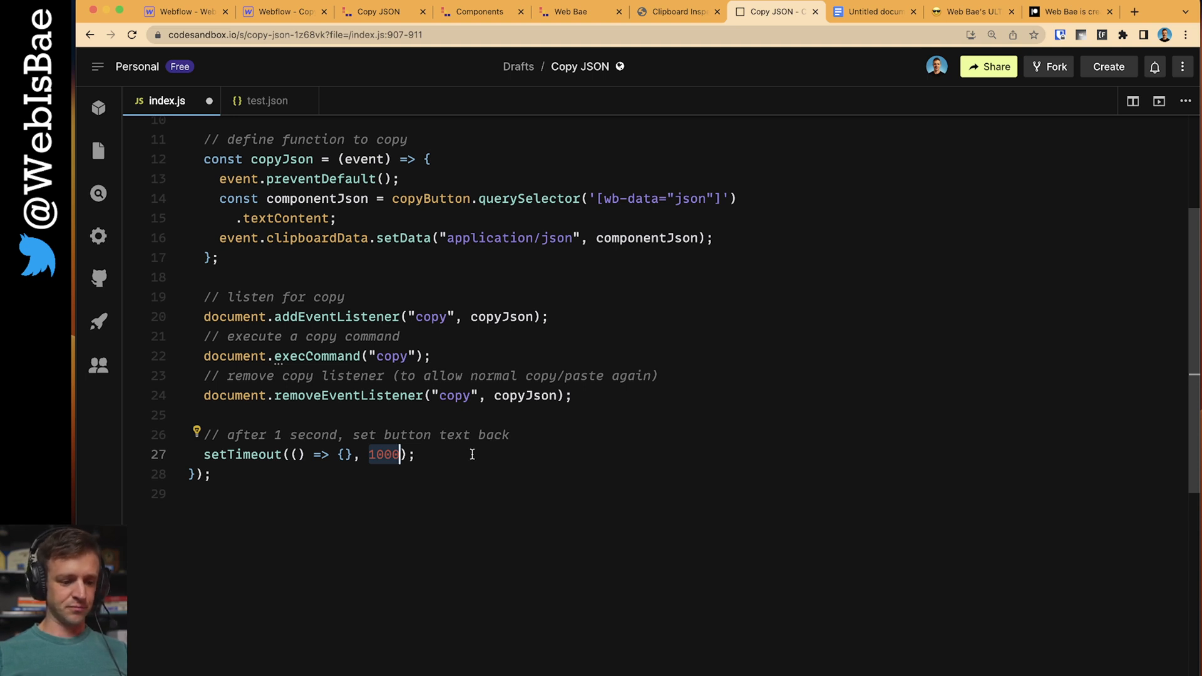
type("buttonText.textContent = \"Copy to Webflow\";")
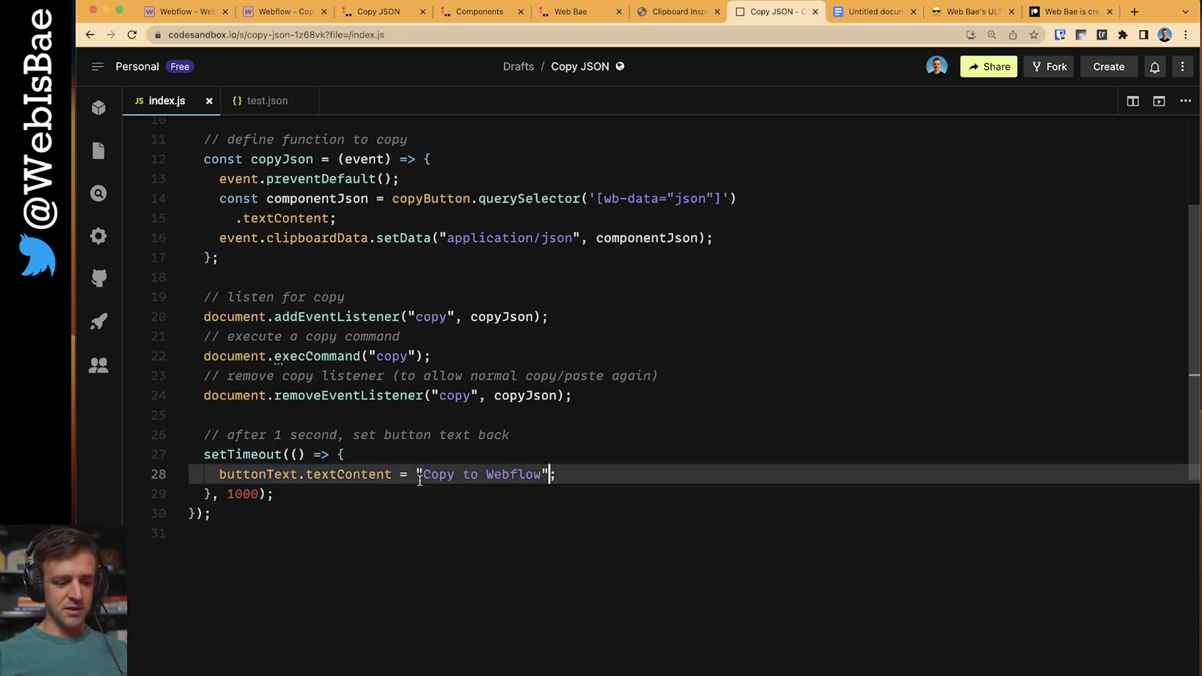
left_click(472, 11)
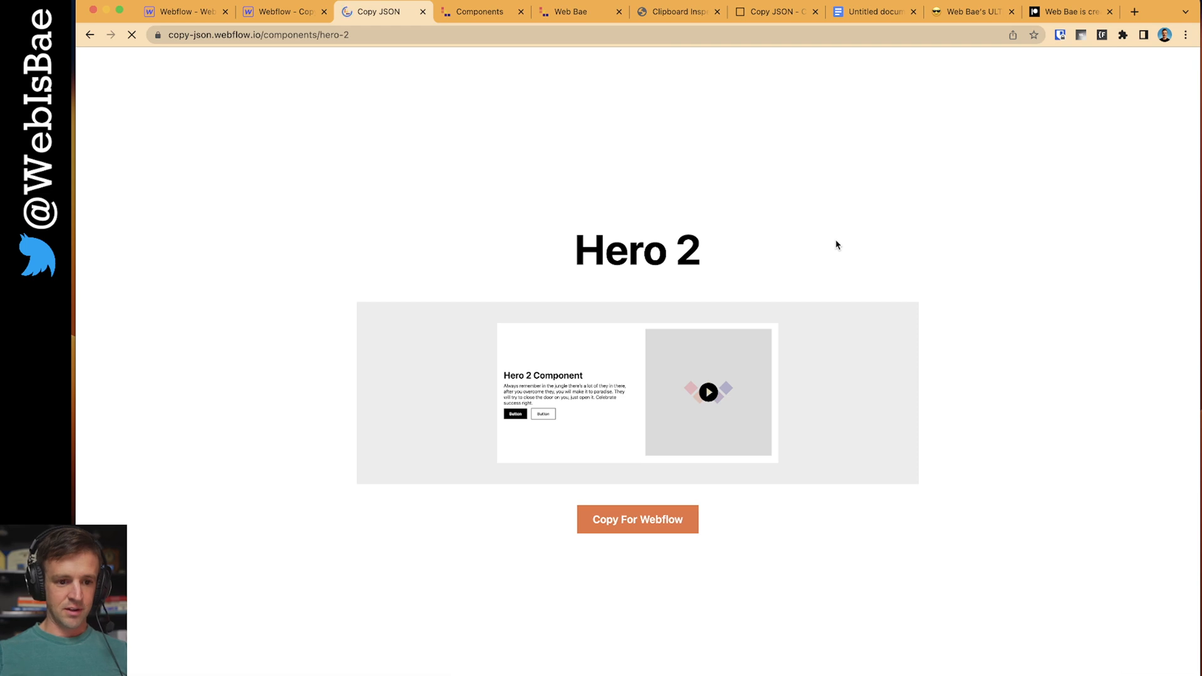
- Reload the published Hero 2 page so its button reads Copy to Webflow, then return to the Designer
left_click(667, 529)
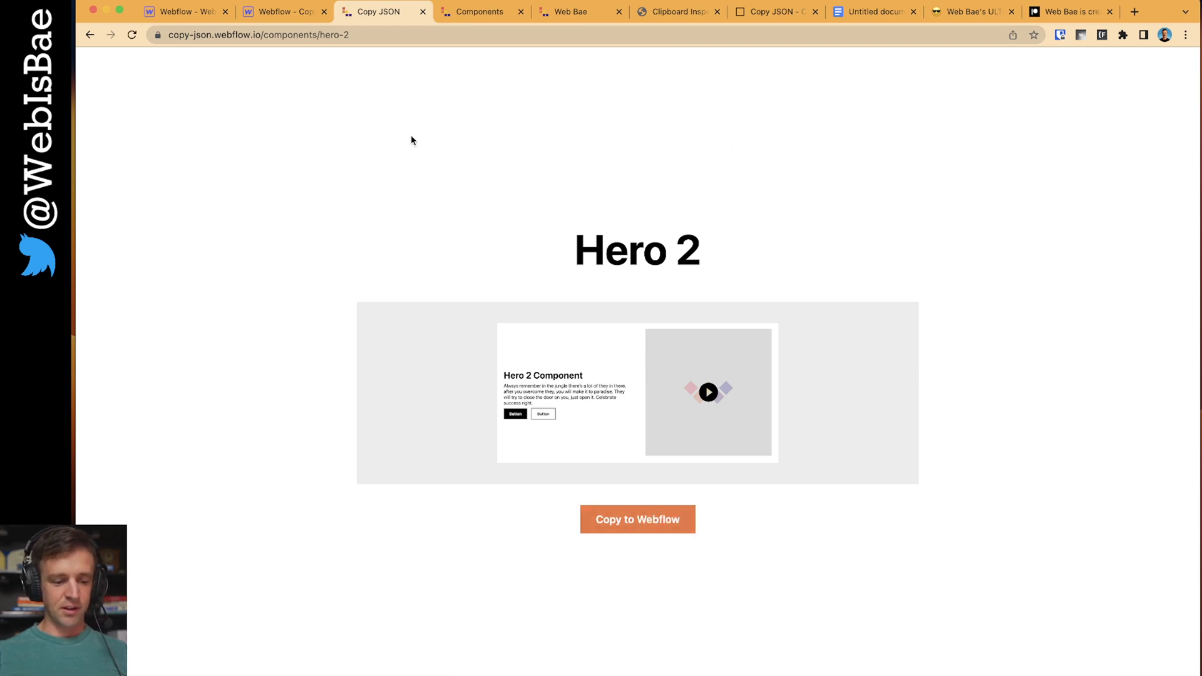
left_click(279, 11)
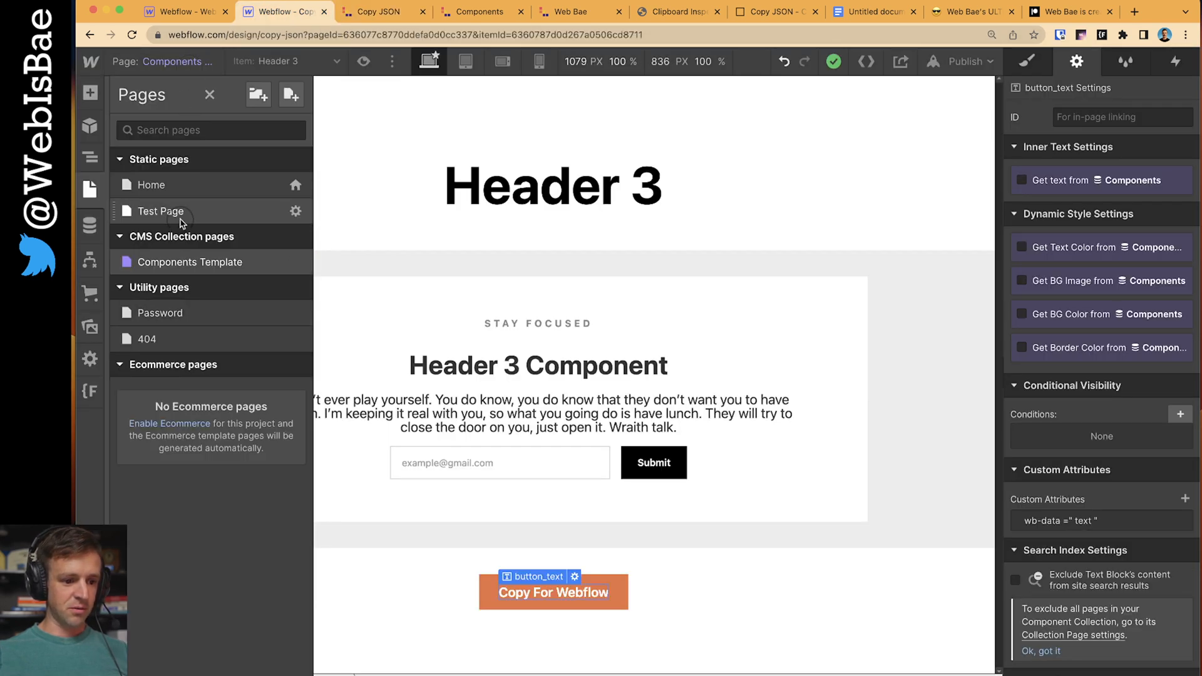
- Open the Test Page, select its Section holding Testimonial 1 in the Navigator, and show the CMS Collections list
left_click(160, 211)
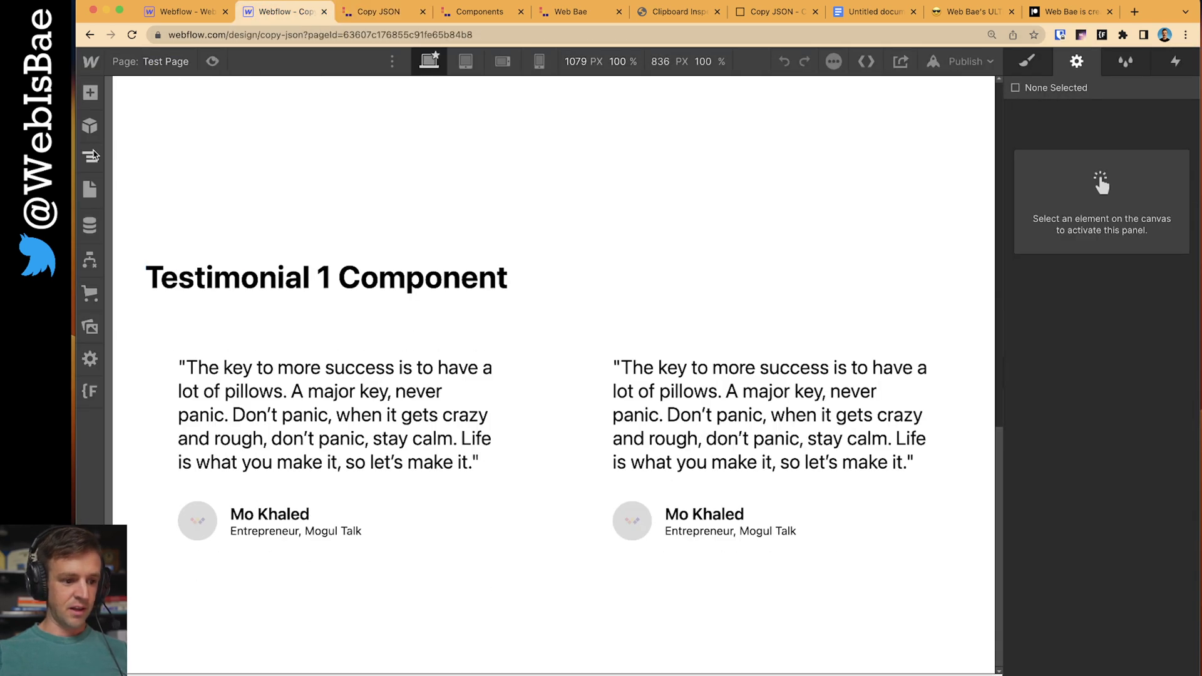
left_click(90, 157)
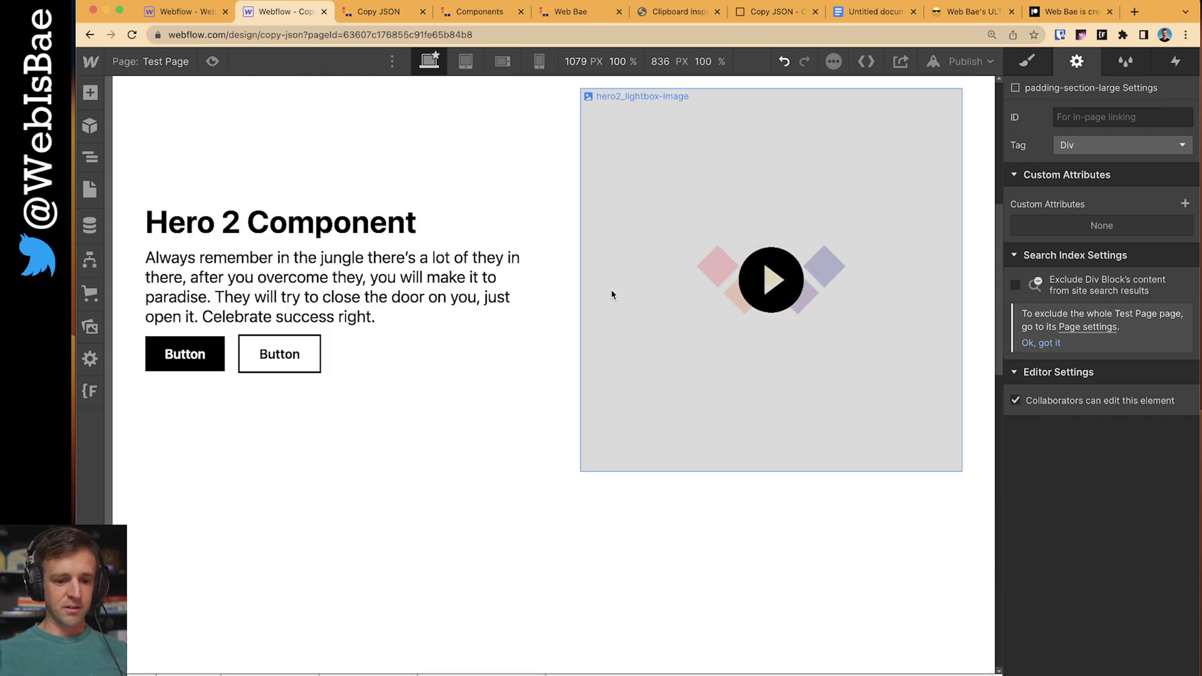
scroll("down", 3)
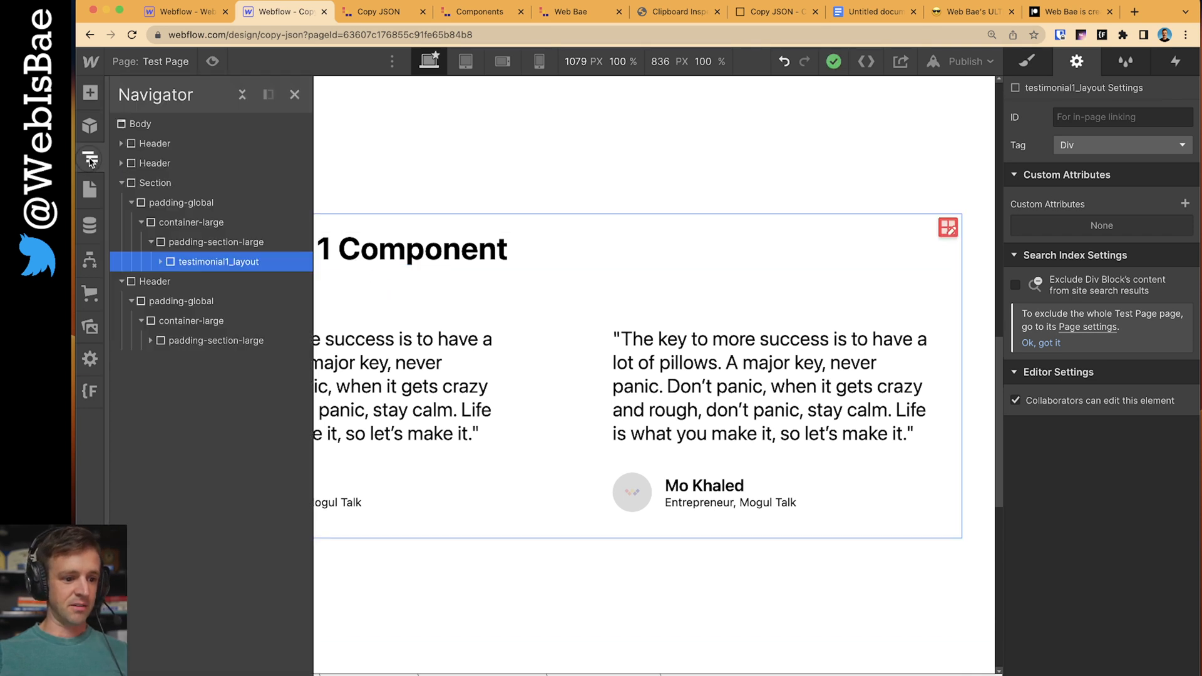
left_click(155, 183)
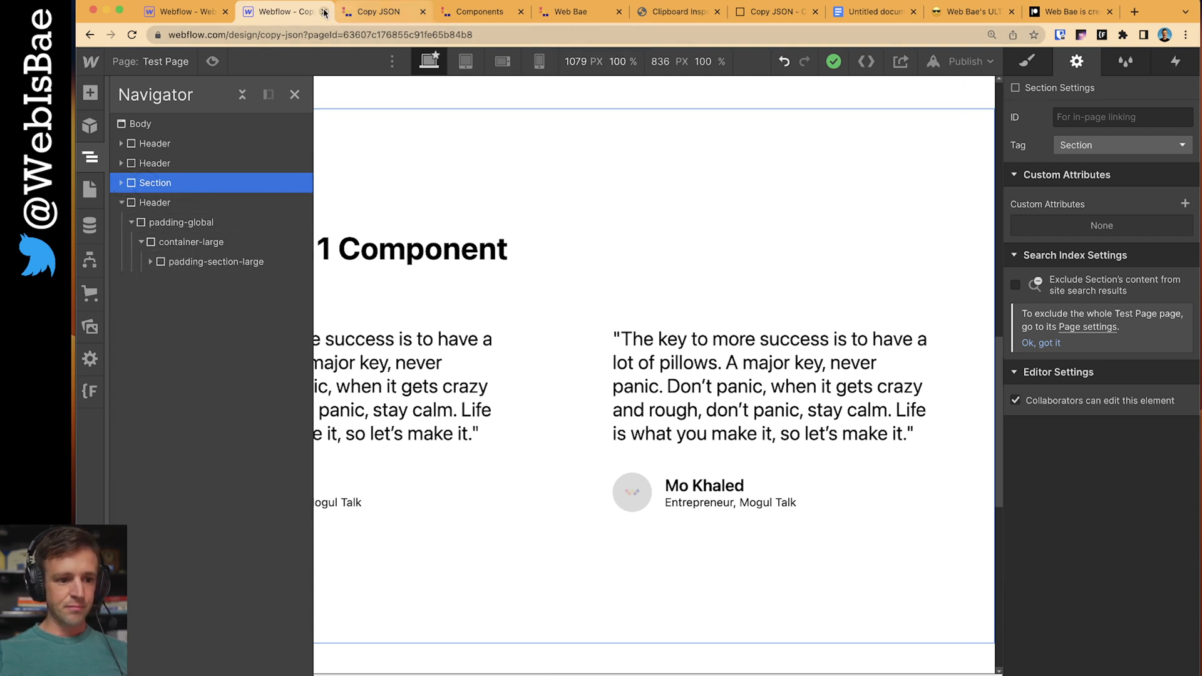
left_click(91, 224)
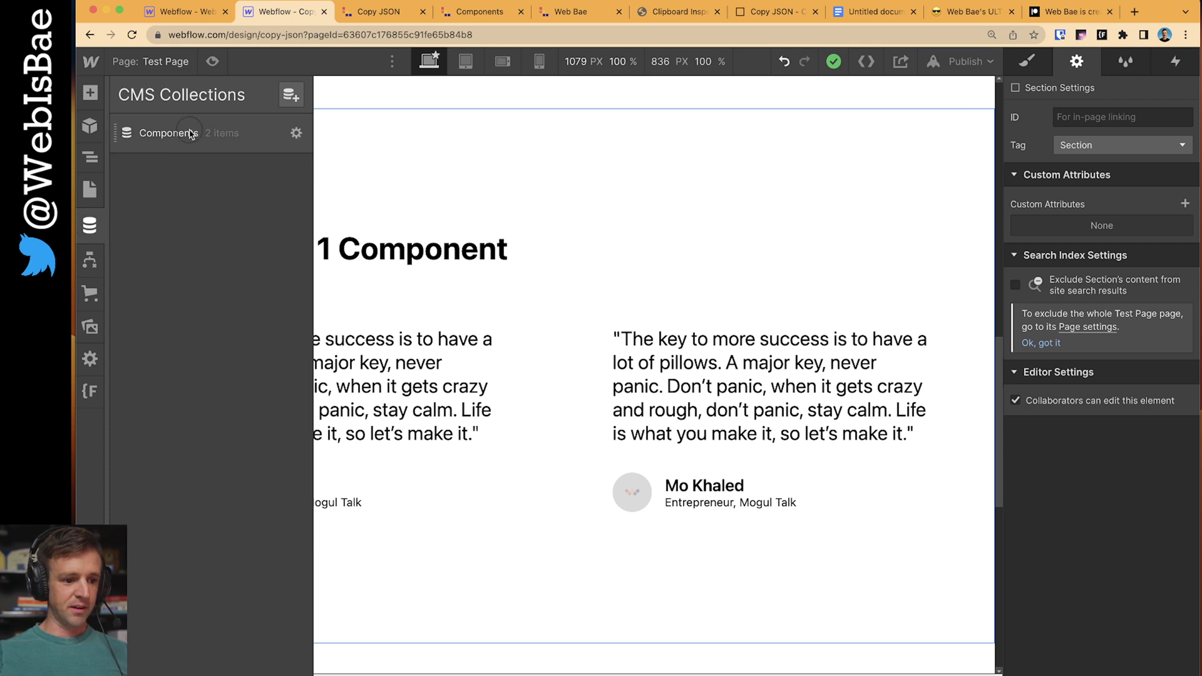
- Start a new Components item named Testimonial 1 (slug testimonial-1) and move into its empty JSON field
left_click(188, 133)
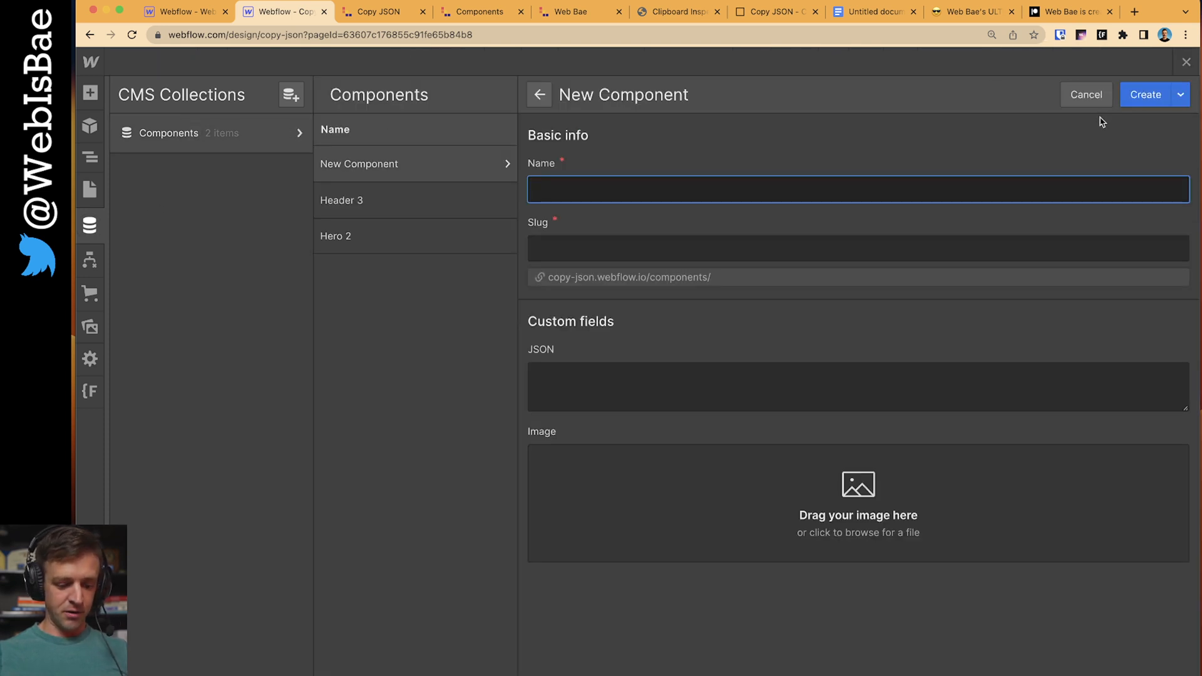
type("Testimonial 1")
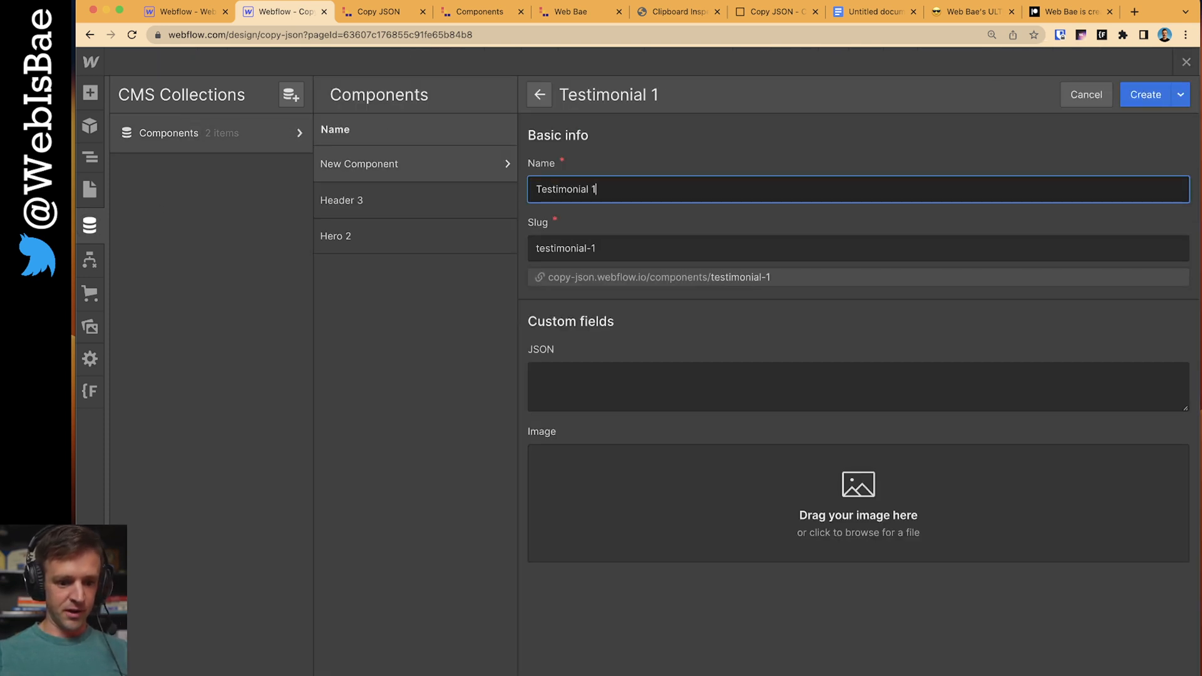
left_click(712, 390)
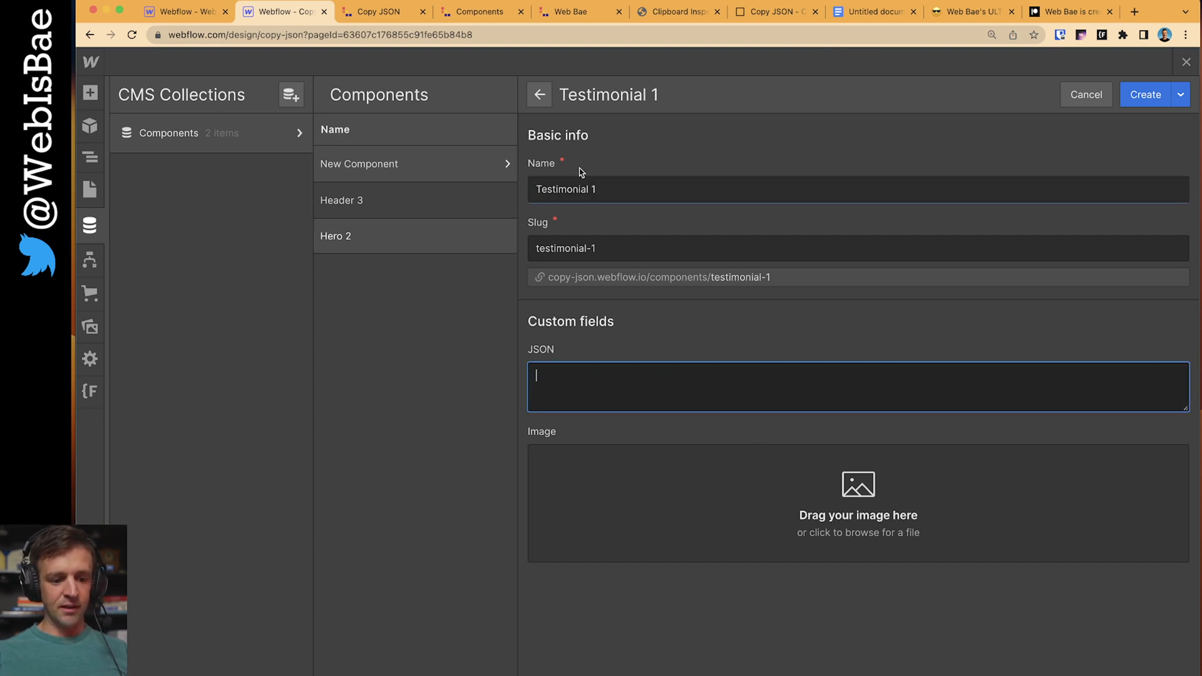
mouse_move(664, 14)
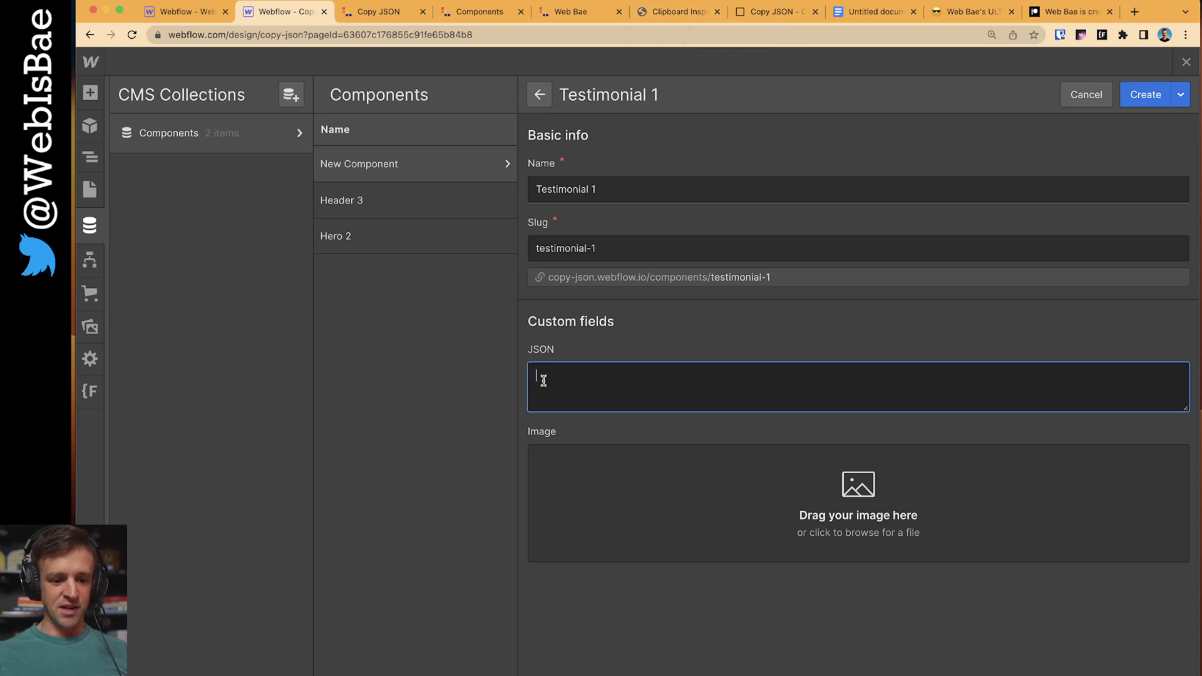
- Copy the full application/json getData output from Clipboard Inspector, checking the Webflow page structure in between
left_click(678, 11)
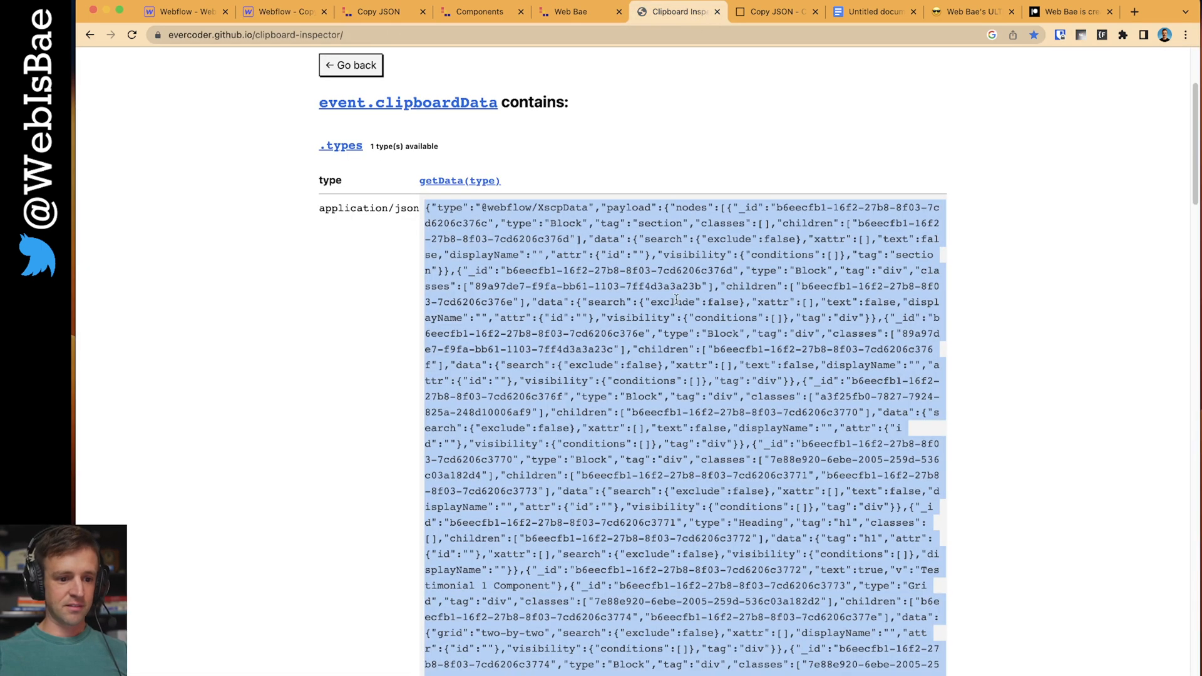
left_click(774, 166)
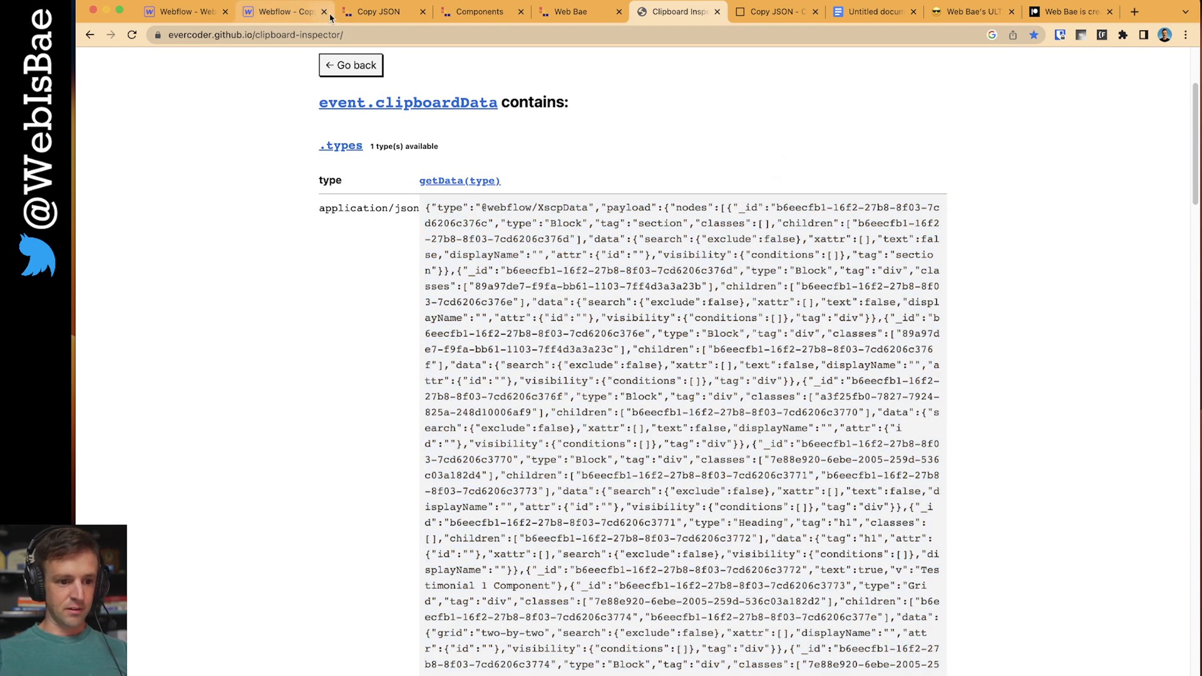
left_click(281, 12)
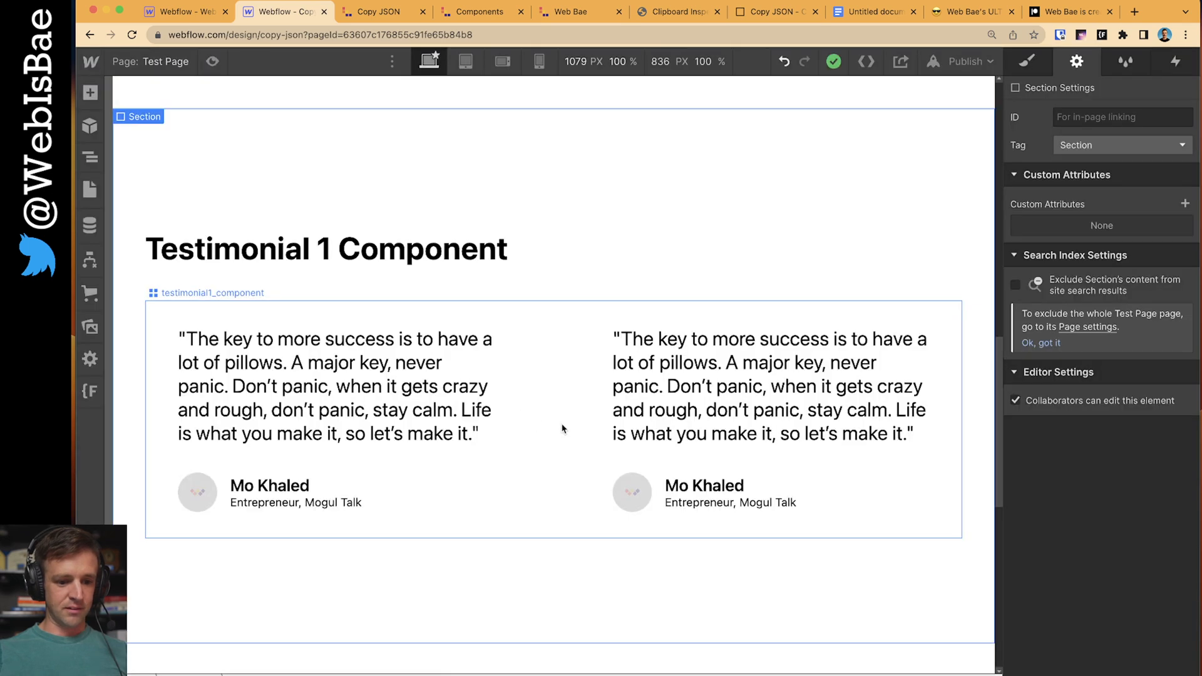
left_click(90, 157)
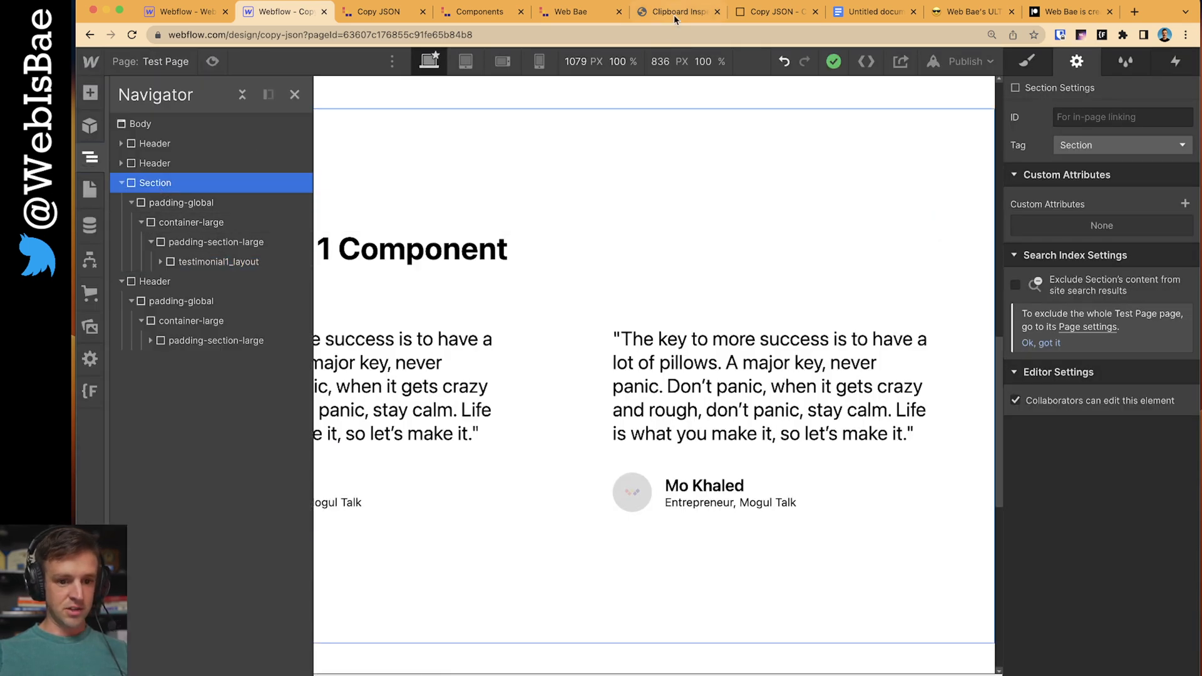
left_click(679, 11)
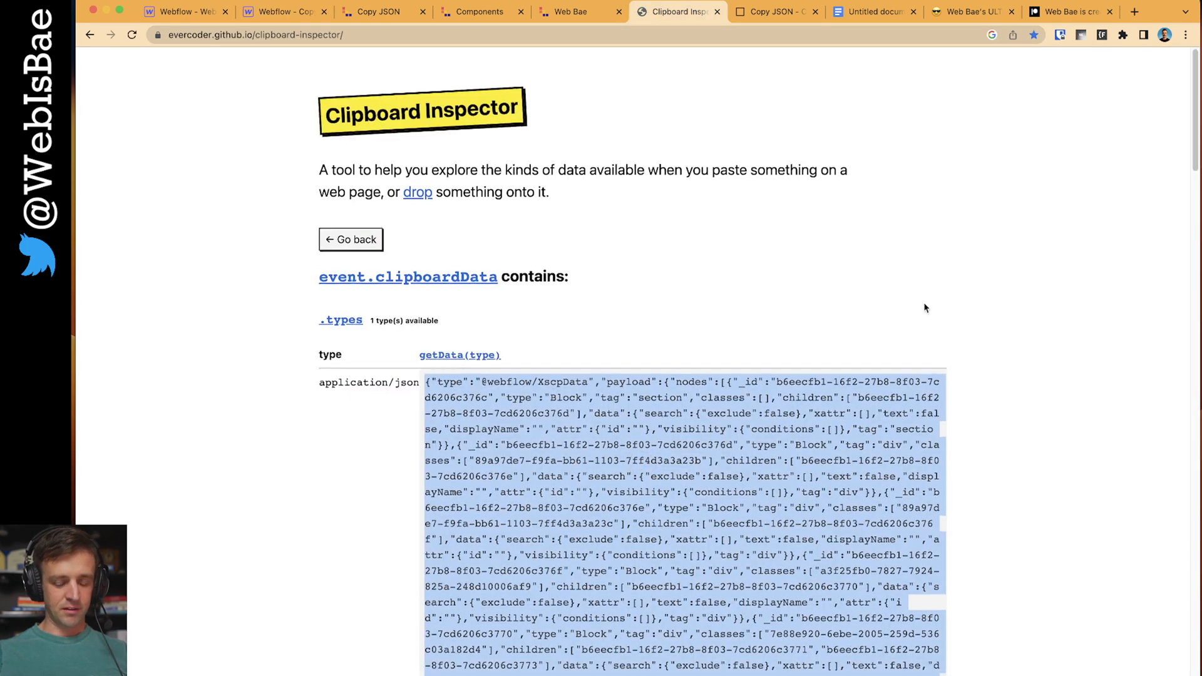
scroll("down", 3)
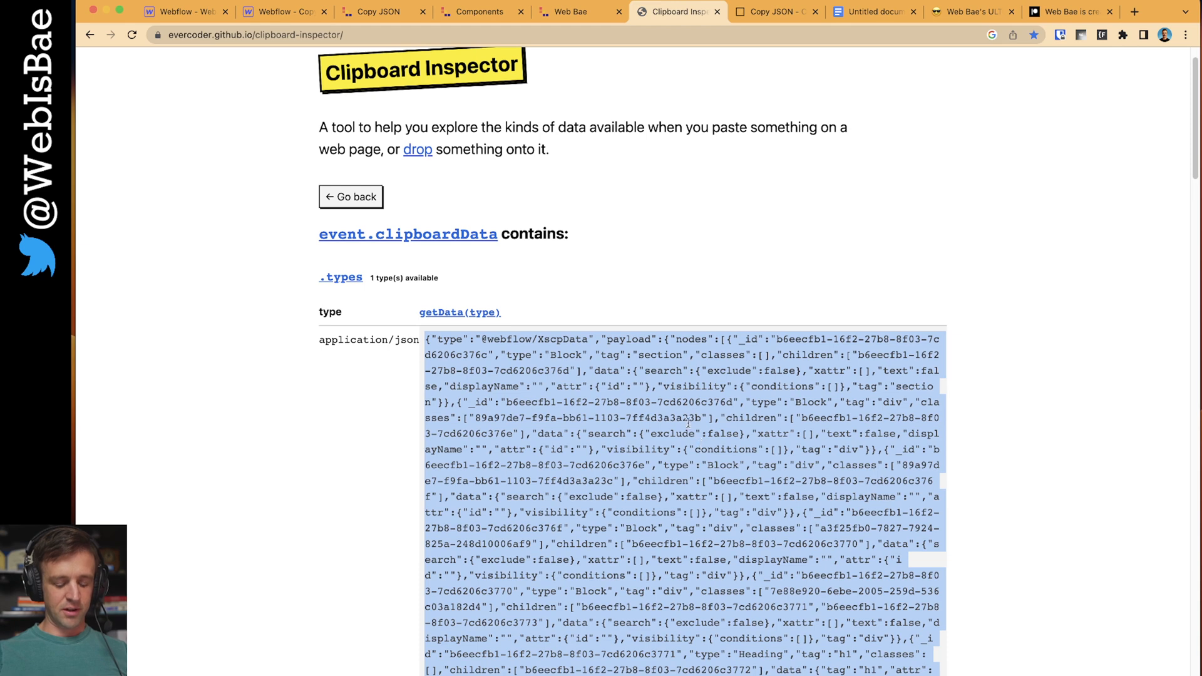
left_click(284, 12)
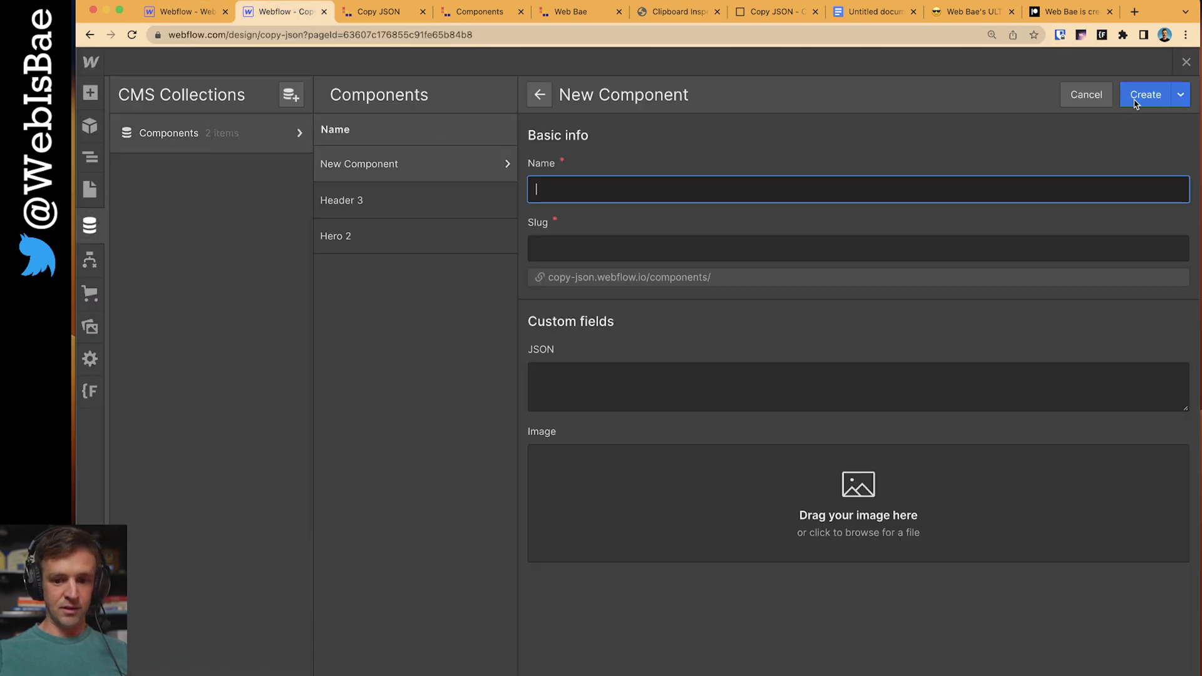
- Name the item Testimonial 1 with the pasted Webflow JSON and create it in the Components collection
type("Testimonial 1")
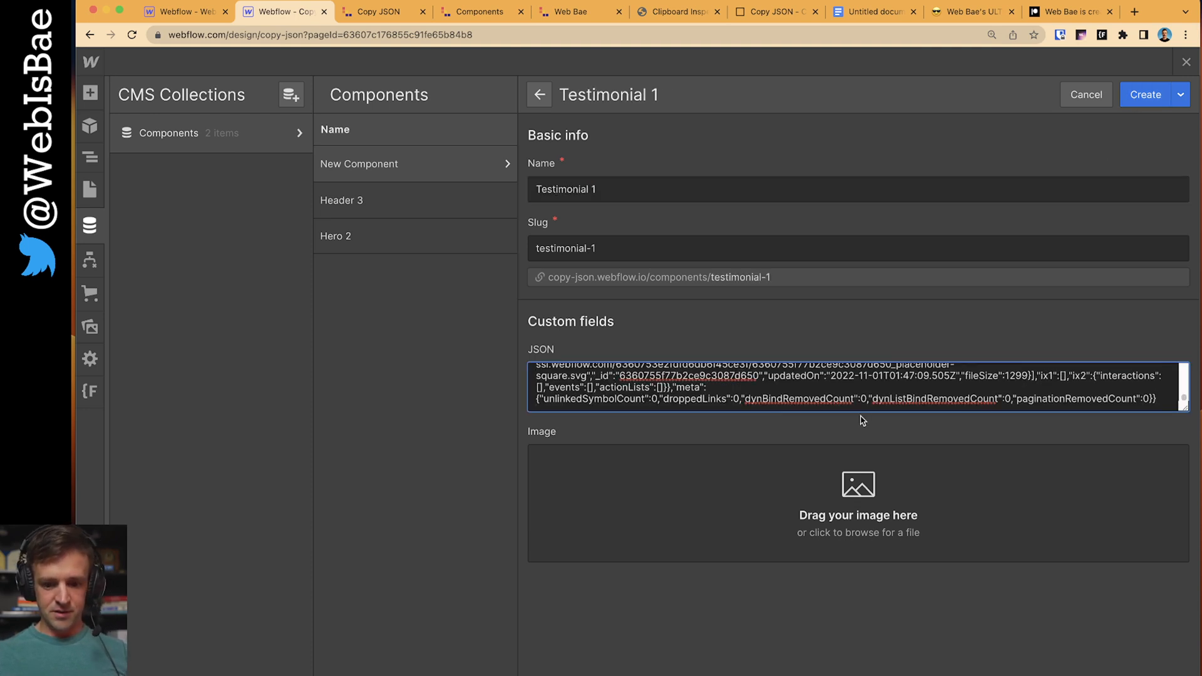
left_click(1145, 95)
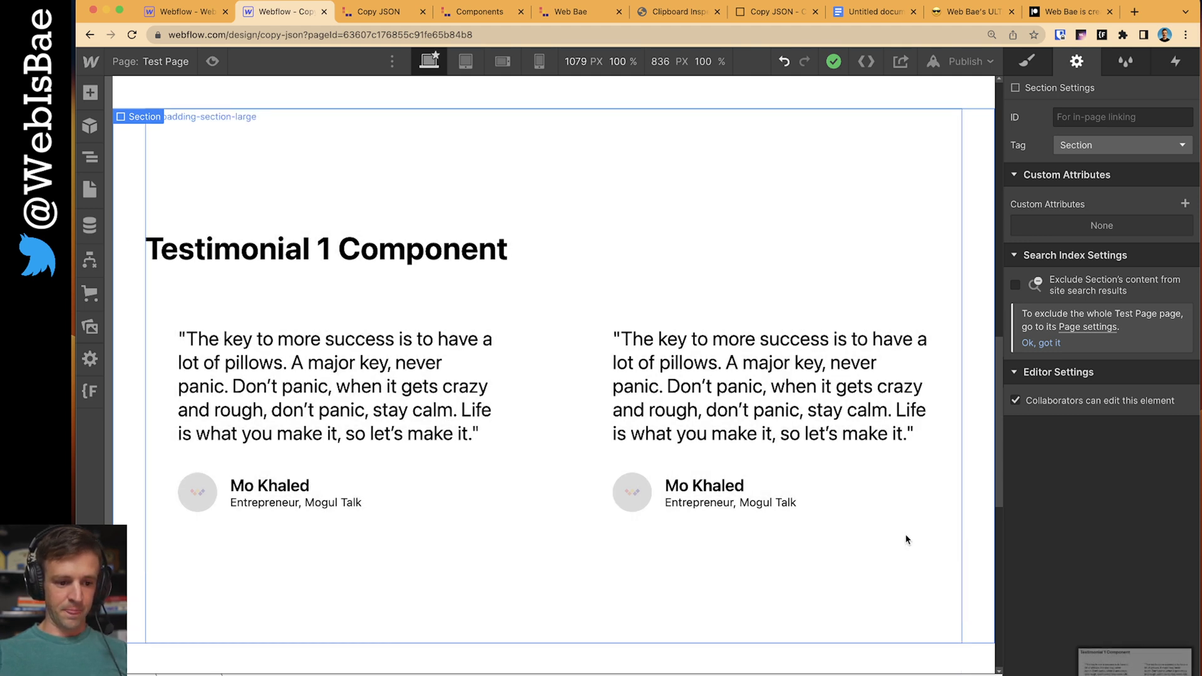
- Drop the desktop screenshot PNG into the Image field of the Components > Testimonial 1 item and save
left_click(90, 226)
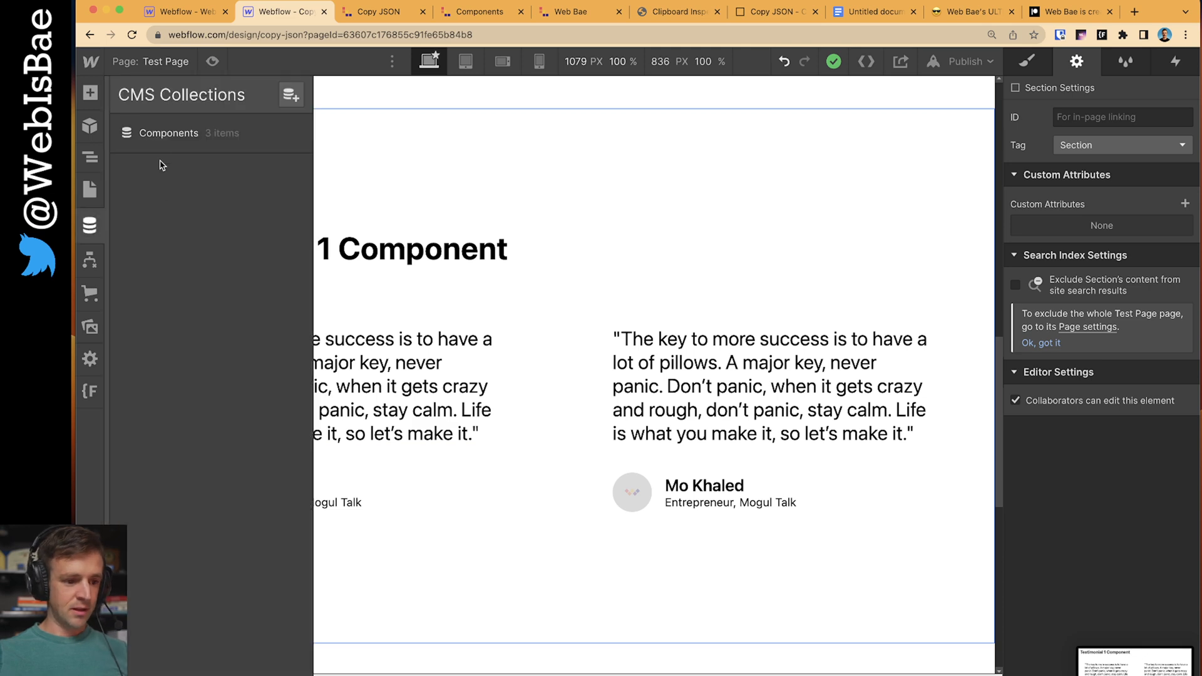
left_click(168, 133)
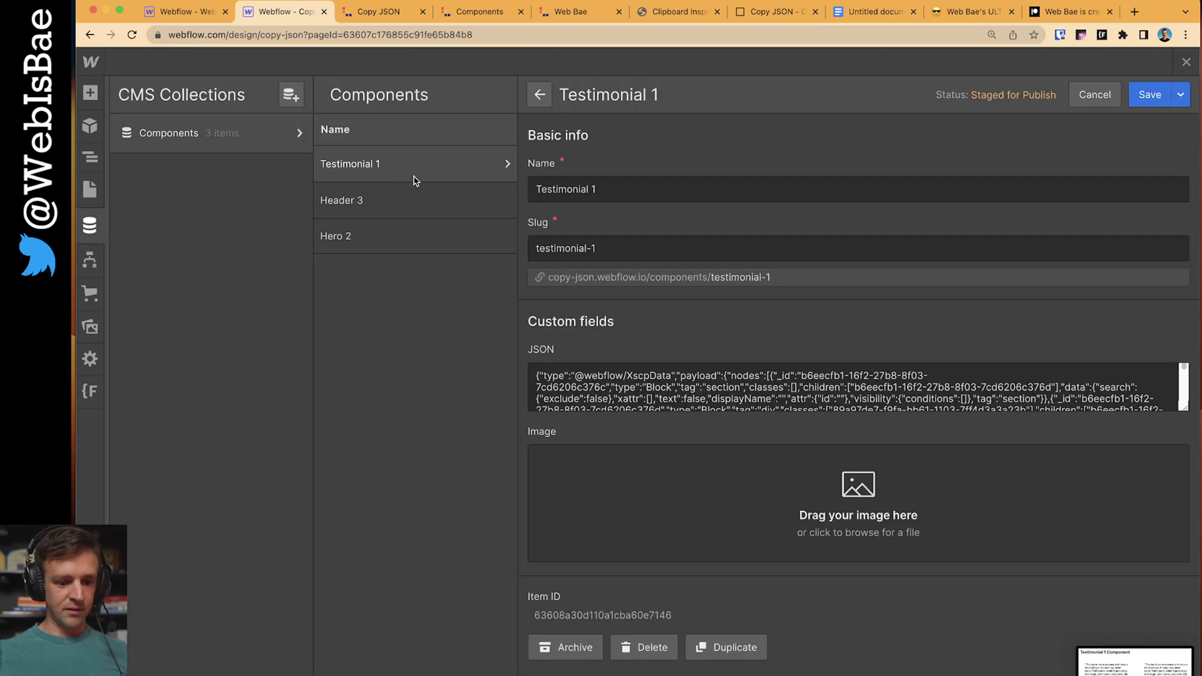
mouse_move(263, 314)
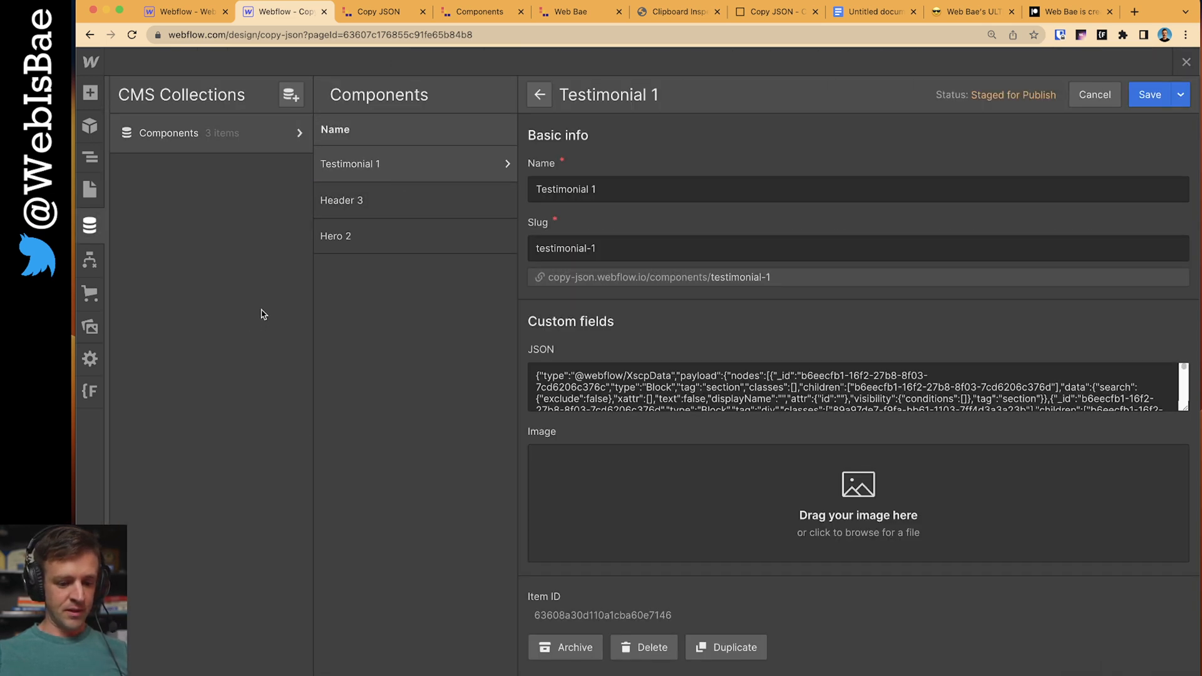
mouse_move(238, 664)
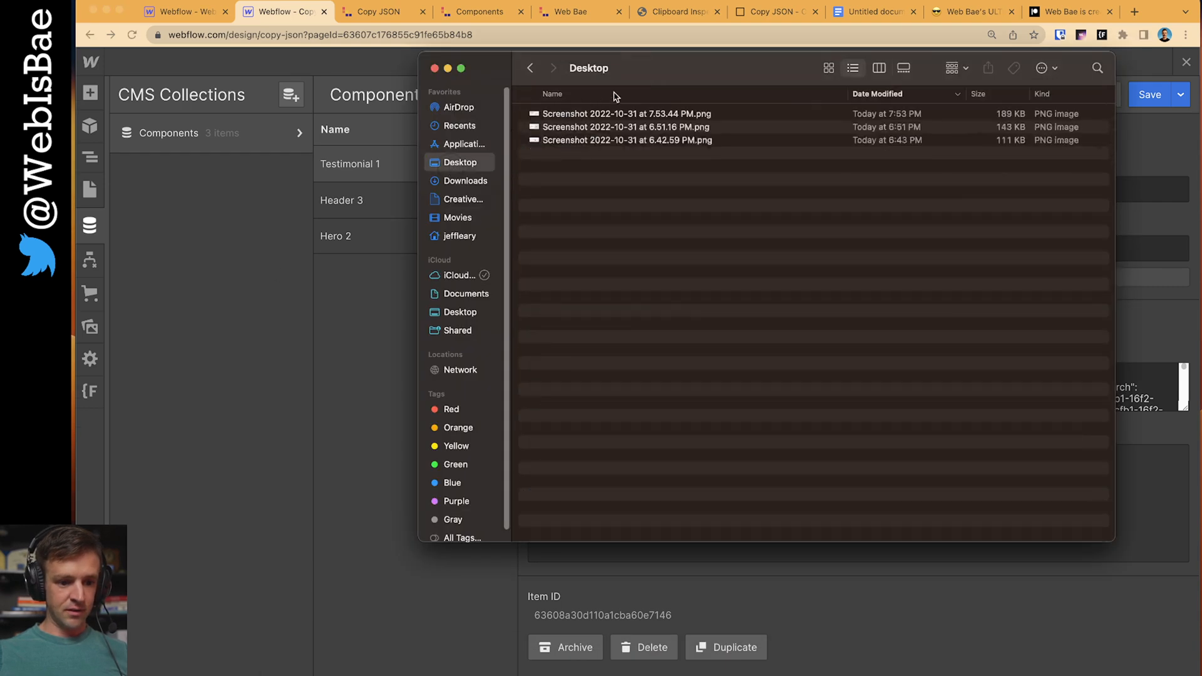
left_click_drag(628, 114, 897, 473)
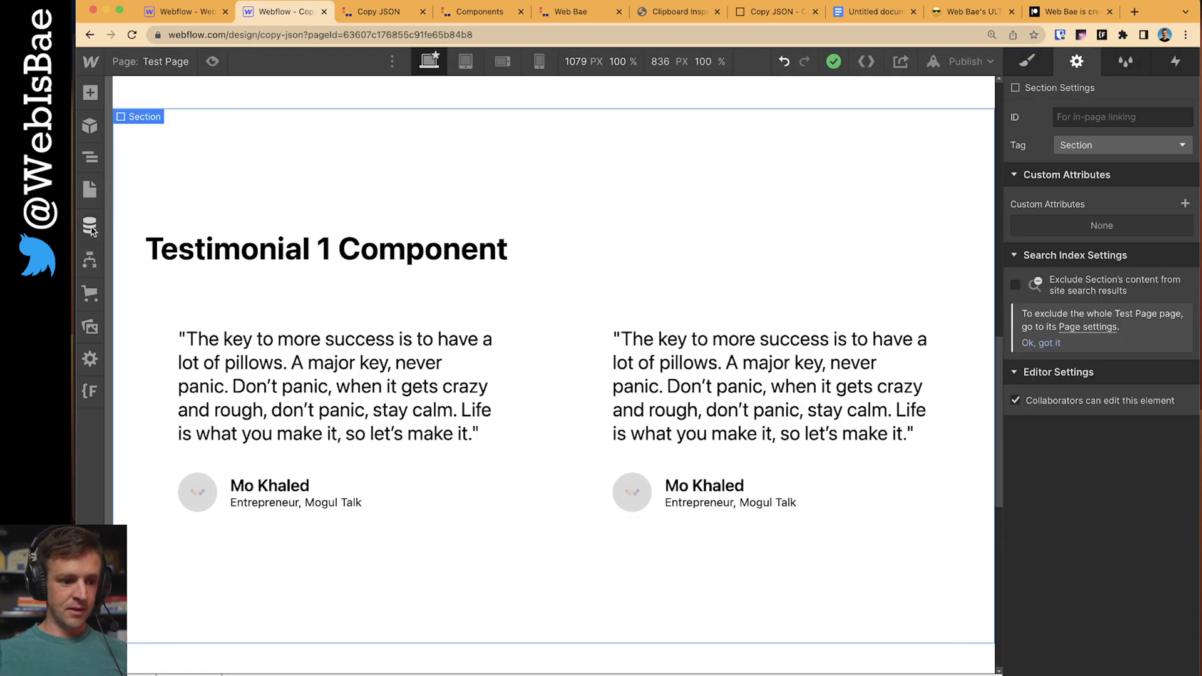
- Switch to the Home page and publish the site to its webflow.io domain
left_click(91, 190)
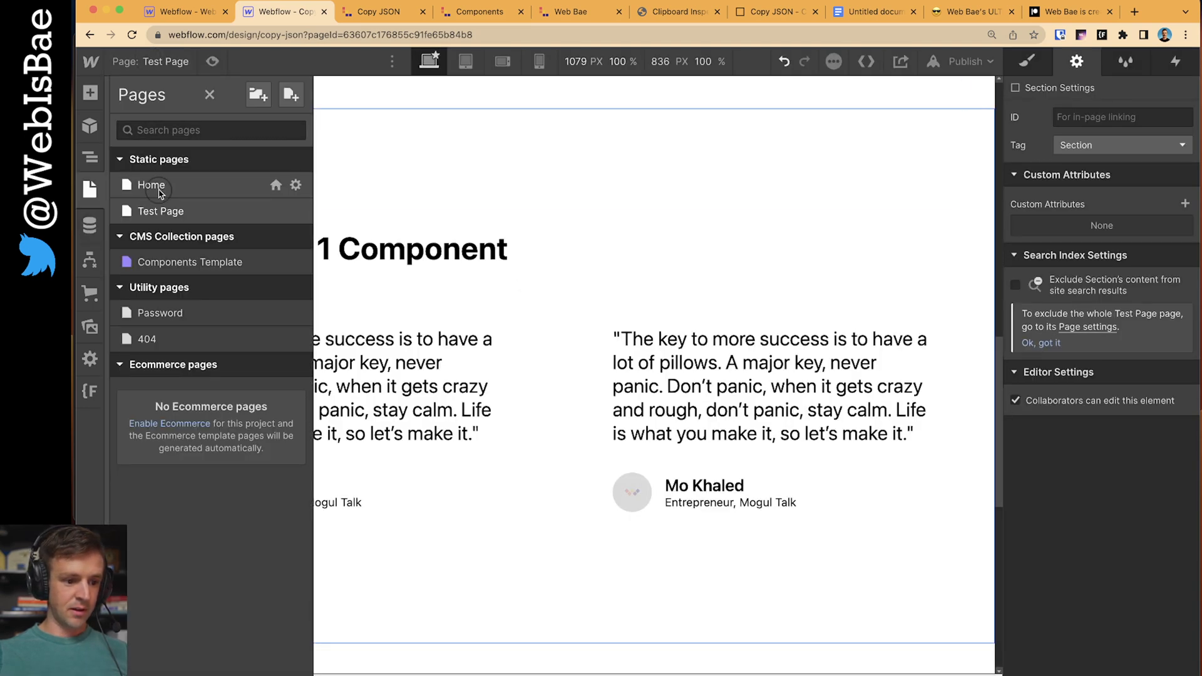
left_click(150, 185)
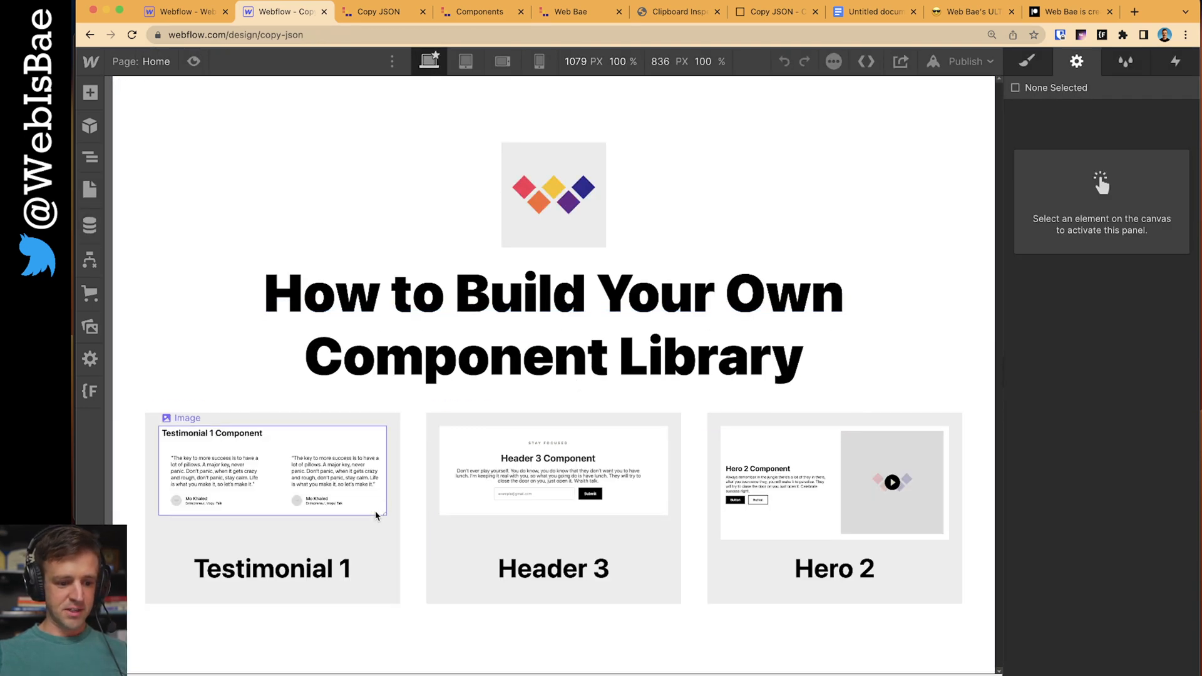
left_click(965, 60)
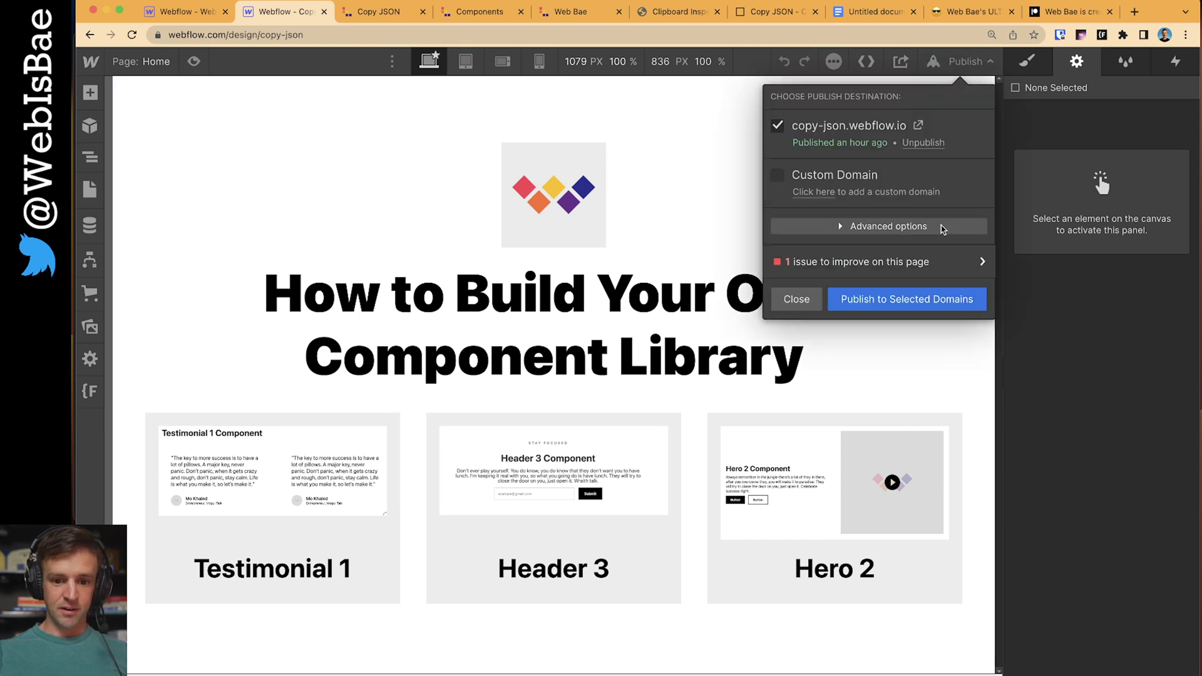
left_click(907, 299)
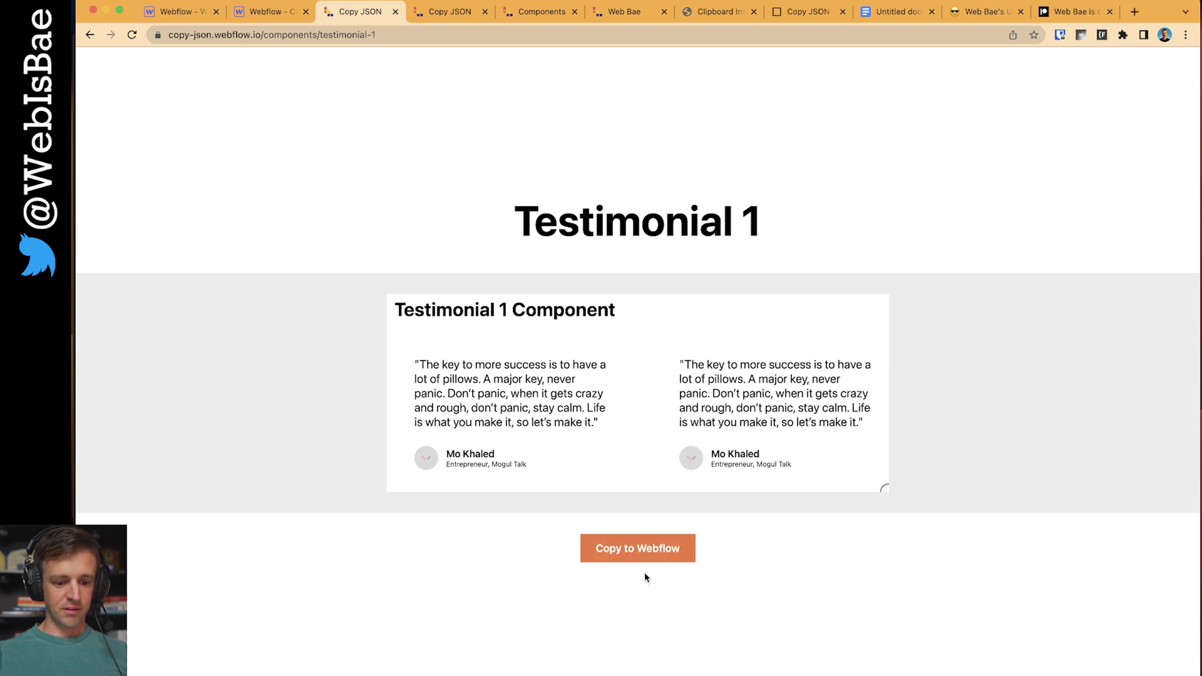
- Copy Testimonial 1 from the published page and paste it onto the Test Page canvas
left_click(271, 11)
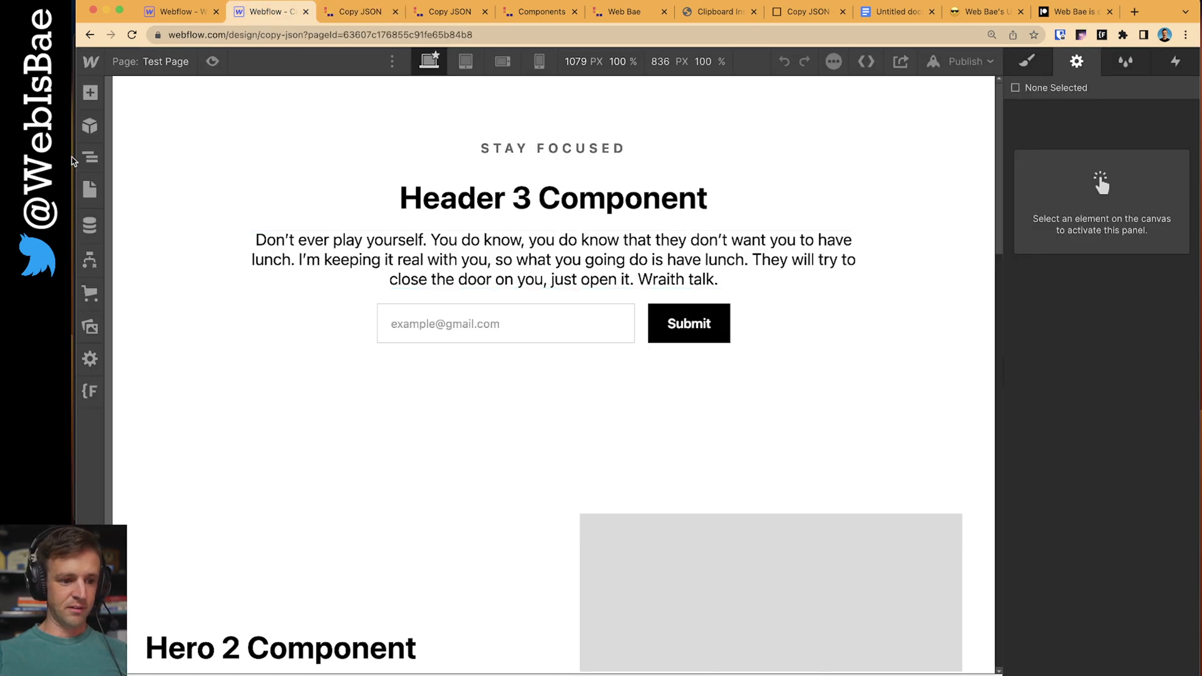
left_click(90, 157)
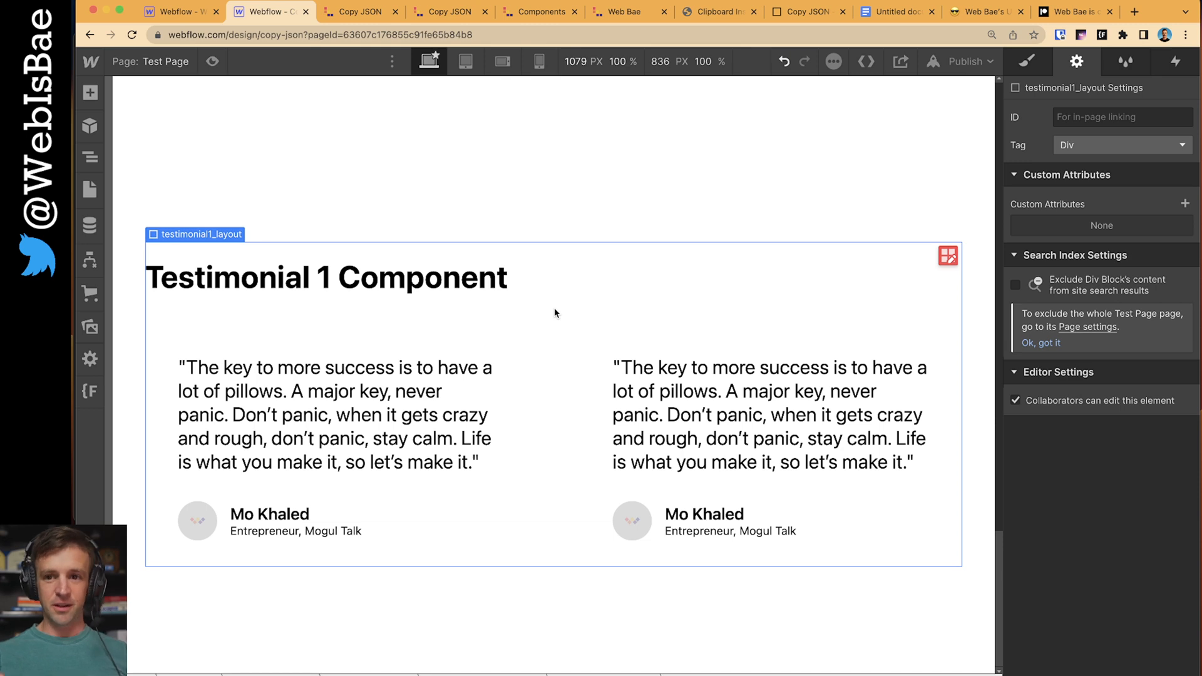
mouse_move(525, 304)
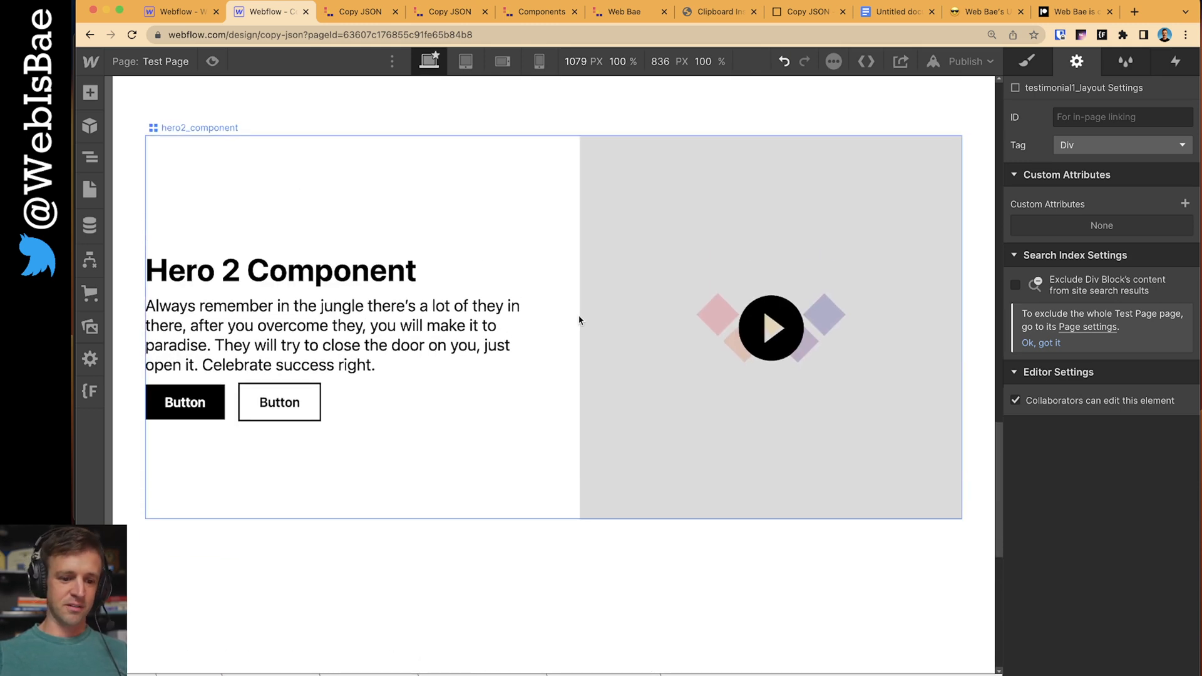
mouse_move(563, 330)
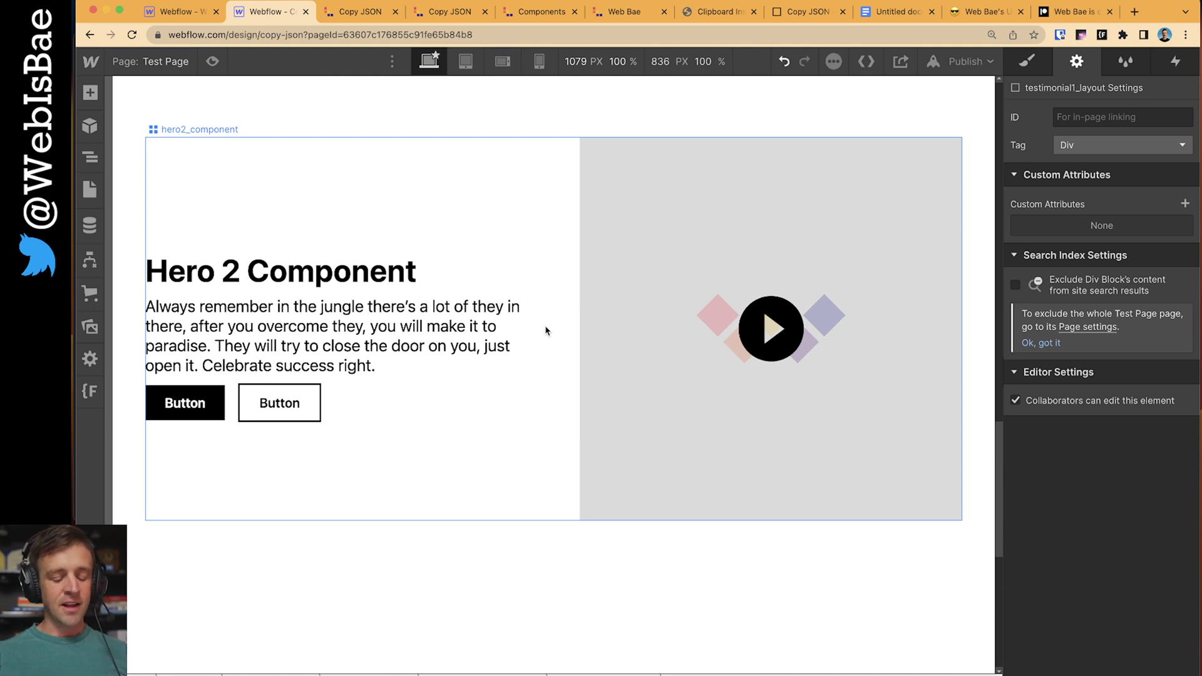
scroll("up", 3)
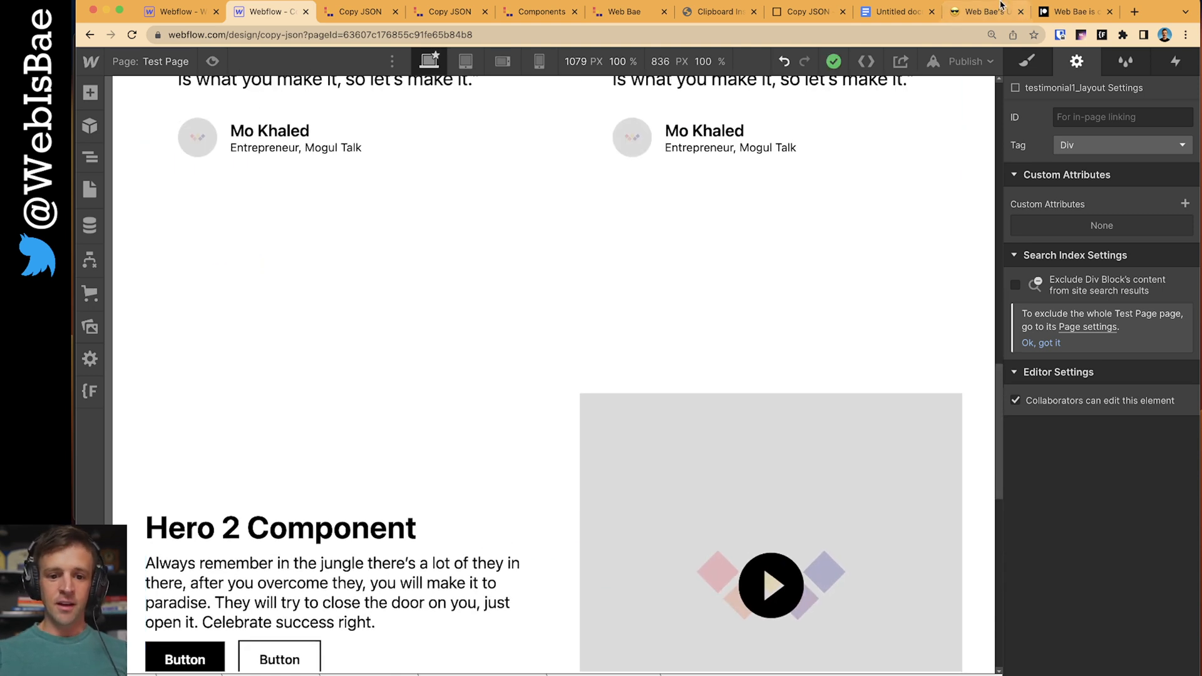
- Show the Notion resources library page, selecting its title text, then return to the Hero 2 tab
left_click(979, 11)
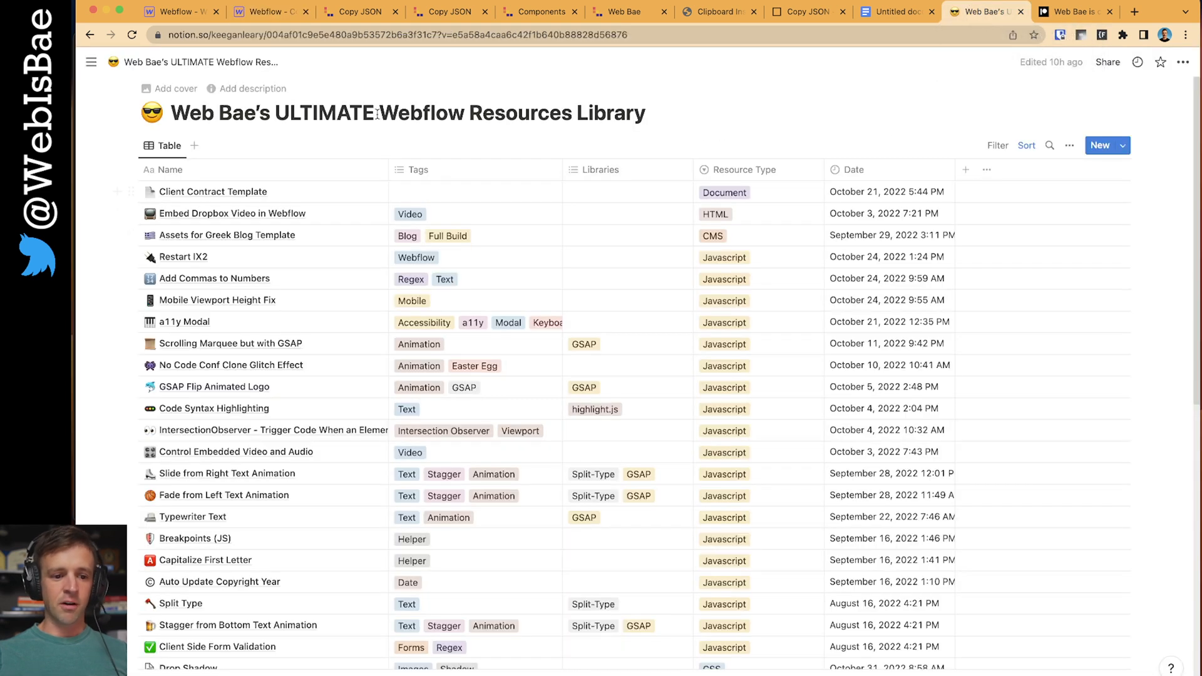
left_click_drag(218, 113, 610, 113)
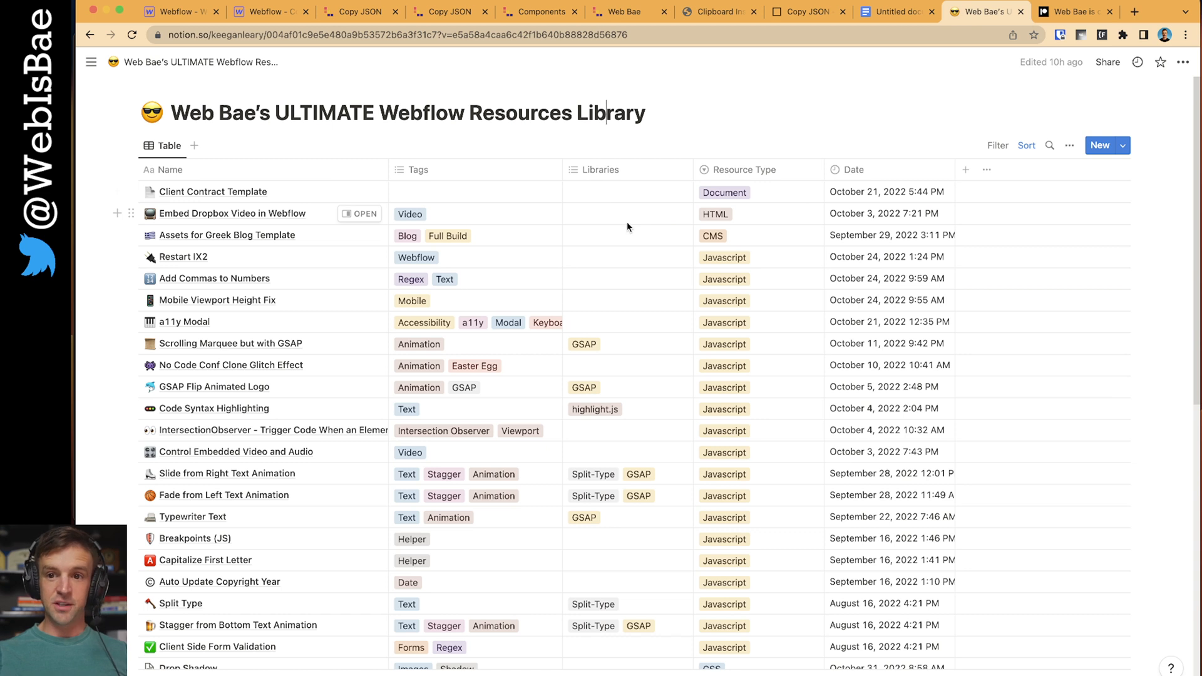
triple_click(406, 113)
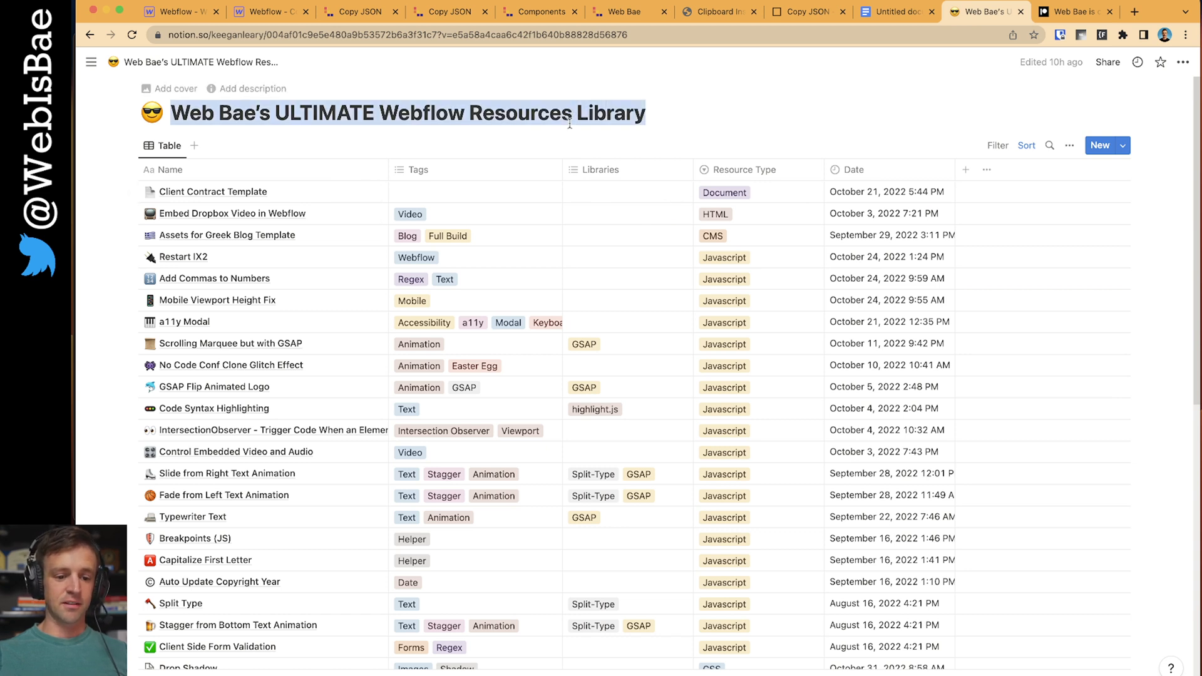
double_click(619, 113)
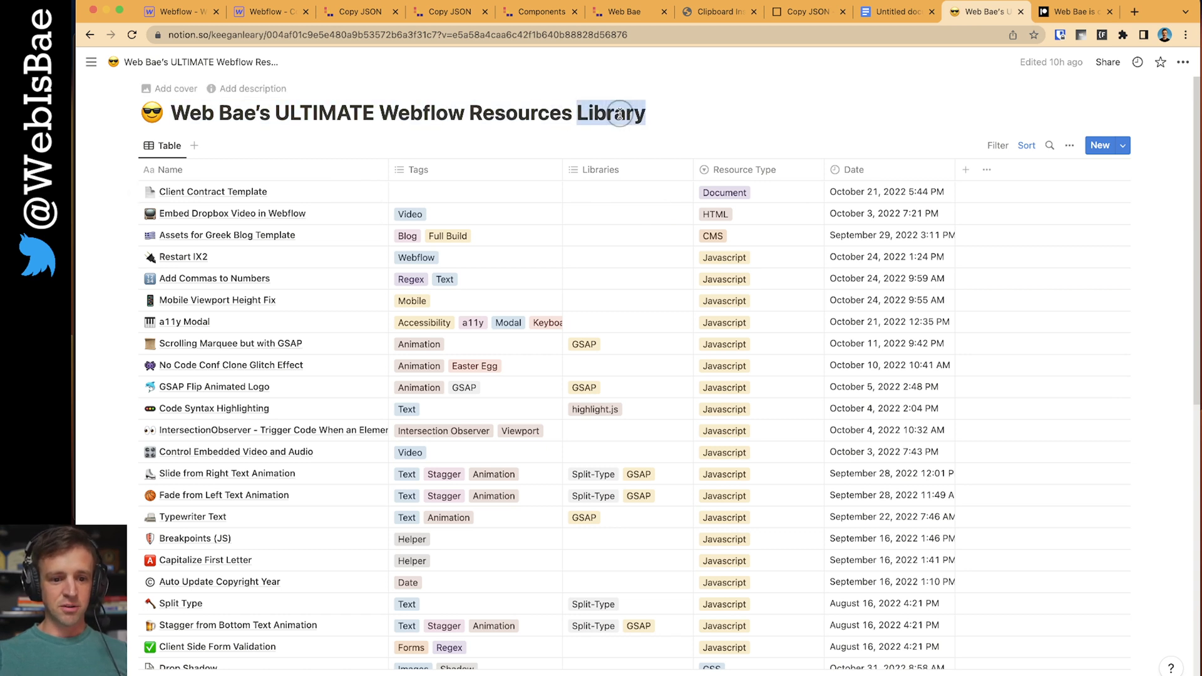
left_click(1079, 11)
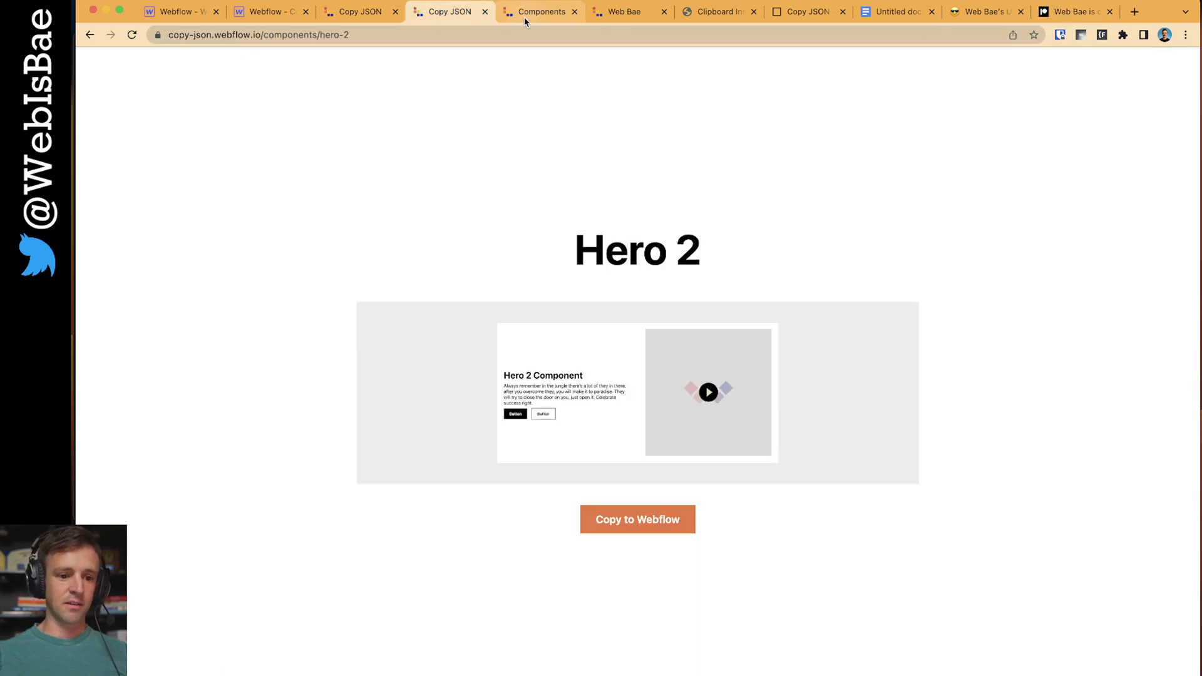
- Browse the webbae.net Components grid down to CTA 1 and view its live page
left_click(539, 11)
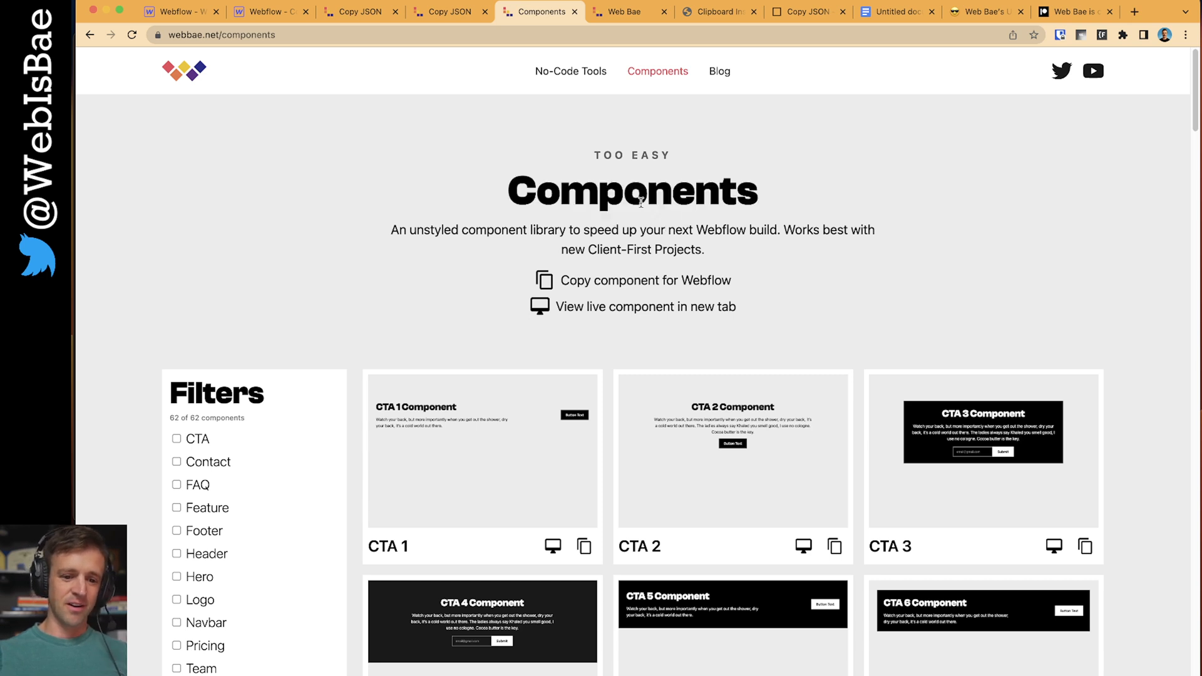
scroll("down", 3)
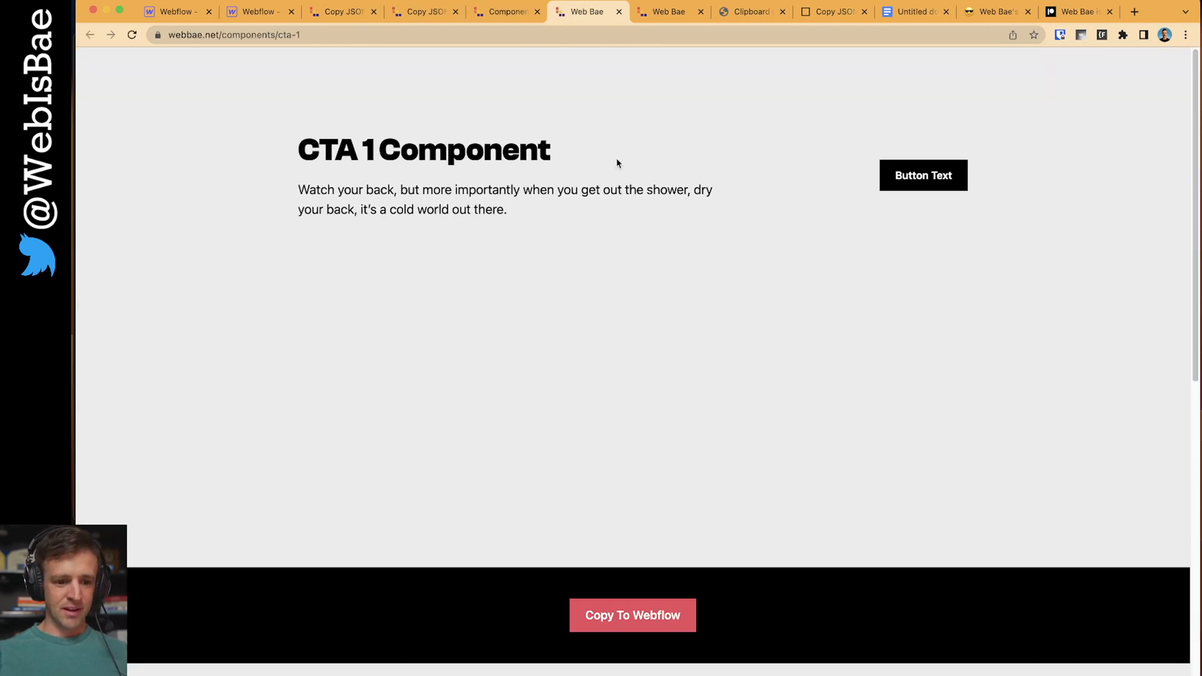
key("F12")
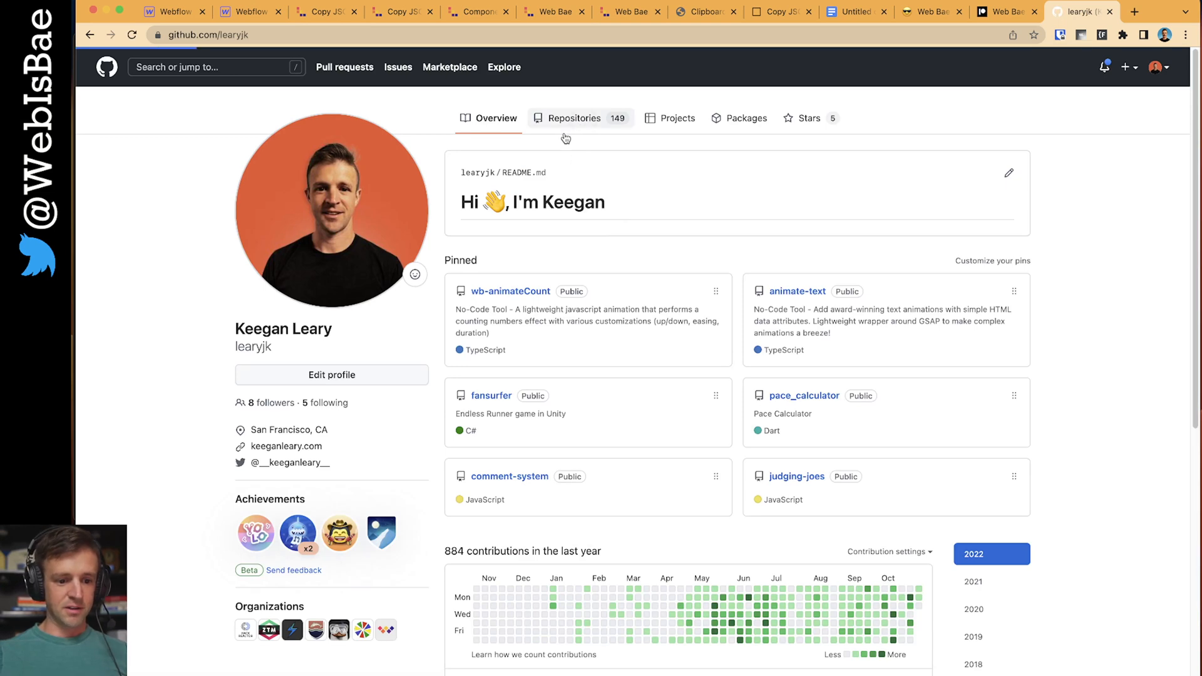
- Browse Keegan Leary's repositories into component-library and its contact folder, then return to CTA 1
left_click(574, 118)
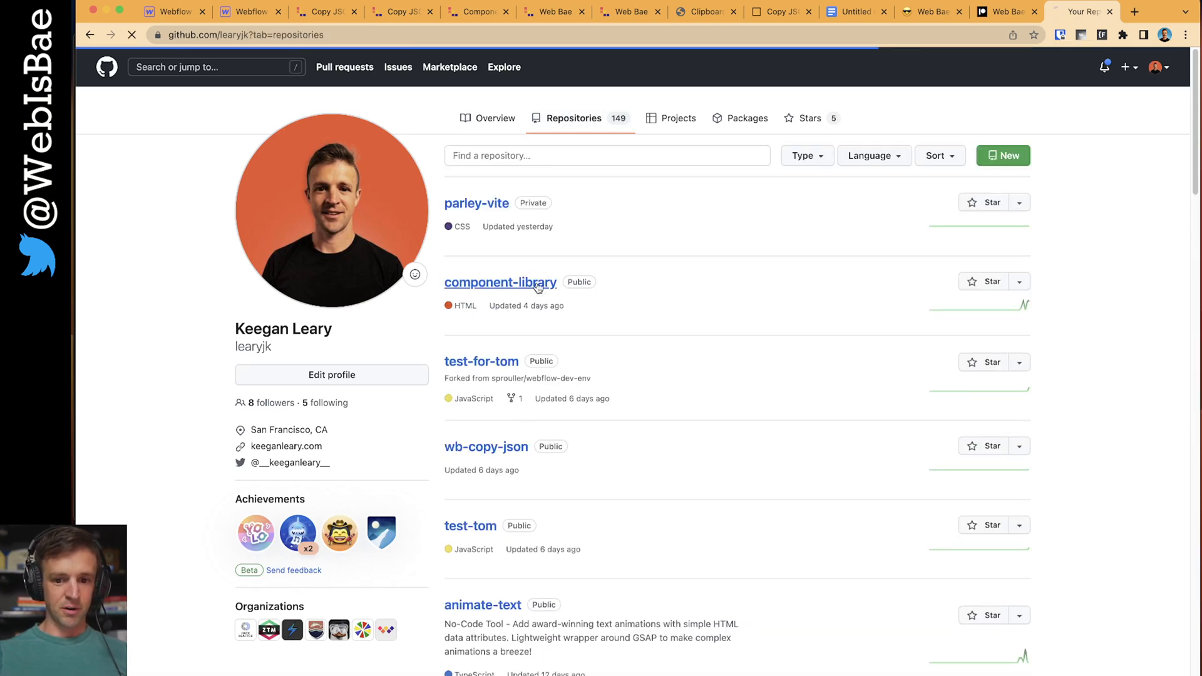
left_click(500, 283)
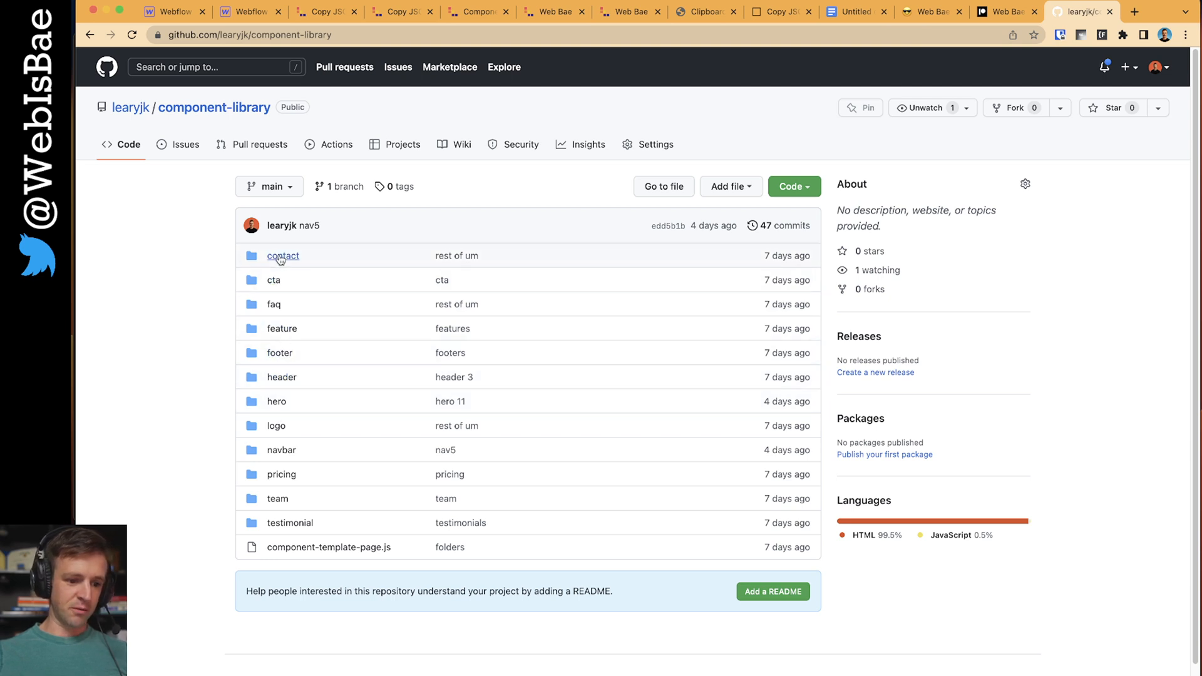
left_click(283, 255)
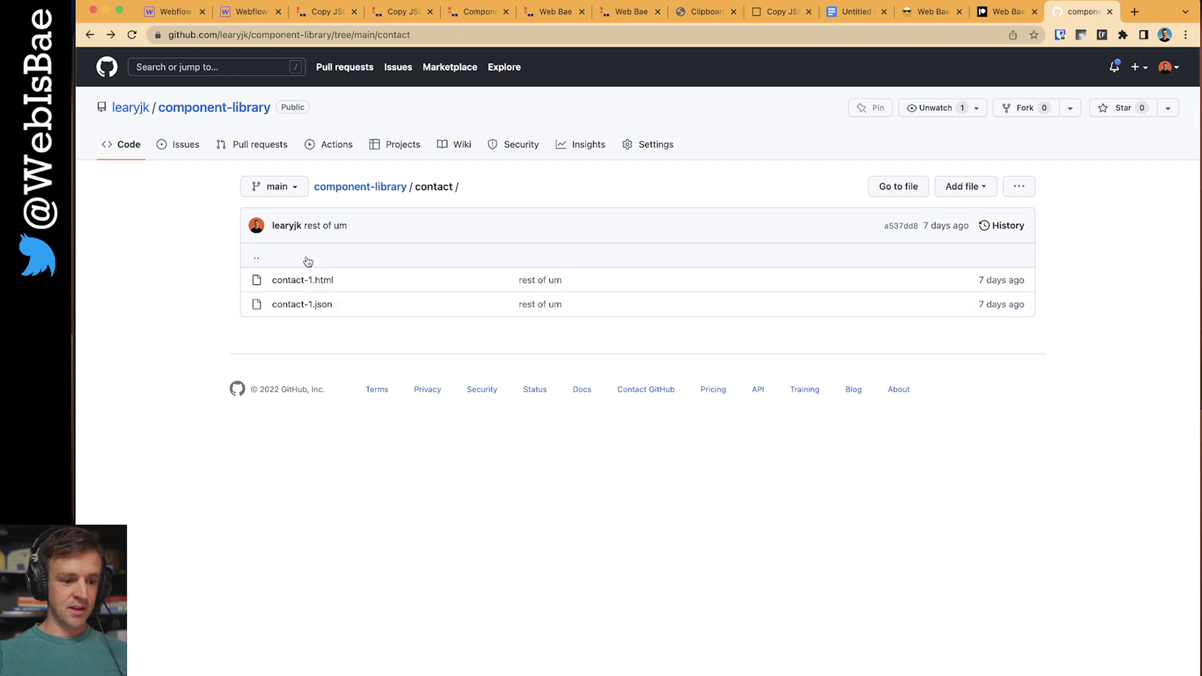
left_click(303, 281)
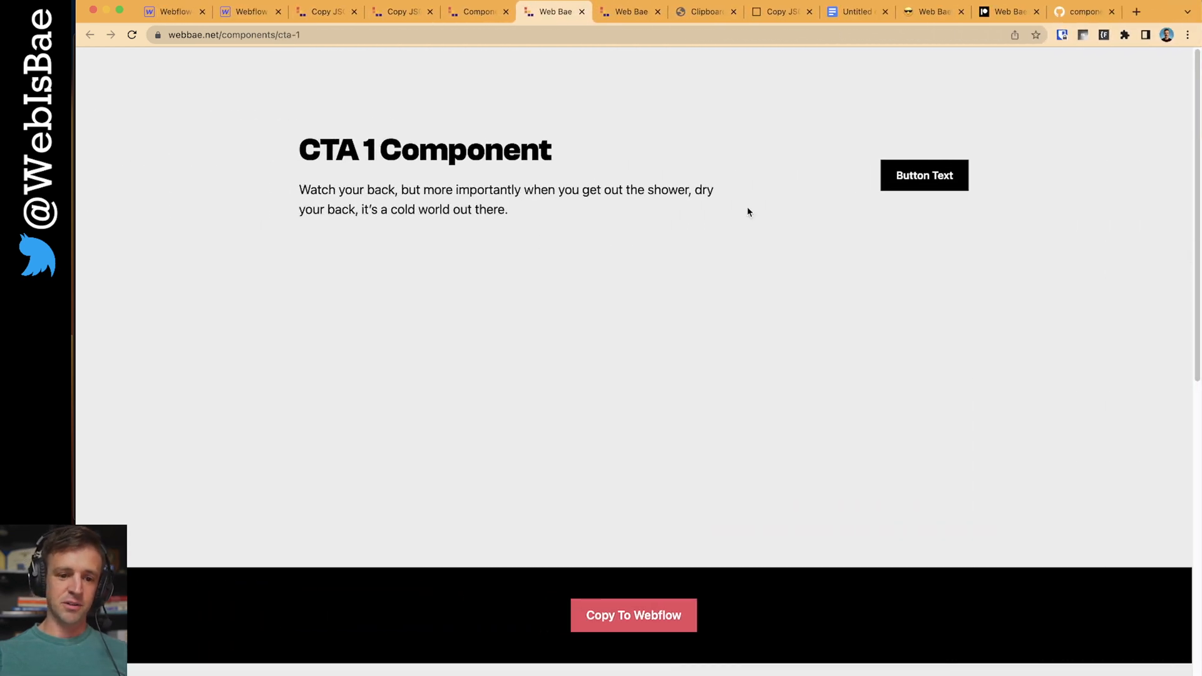
mouse_move(704, 203)
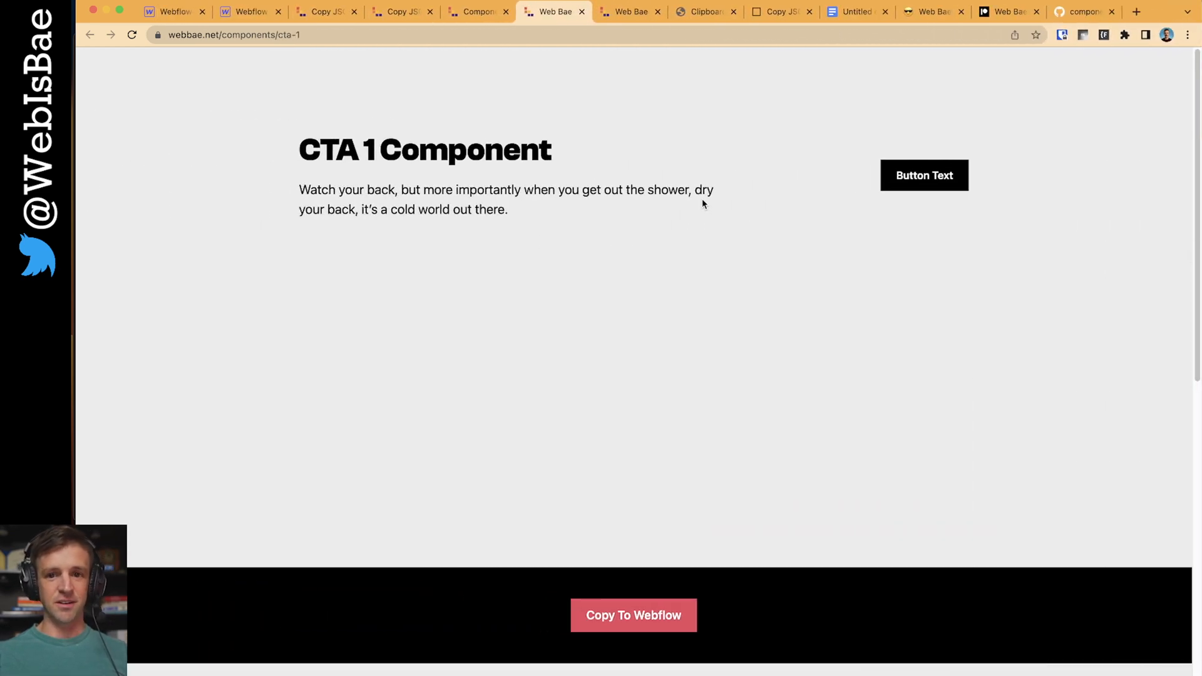